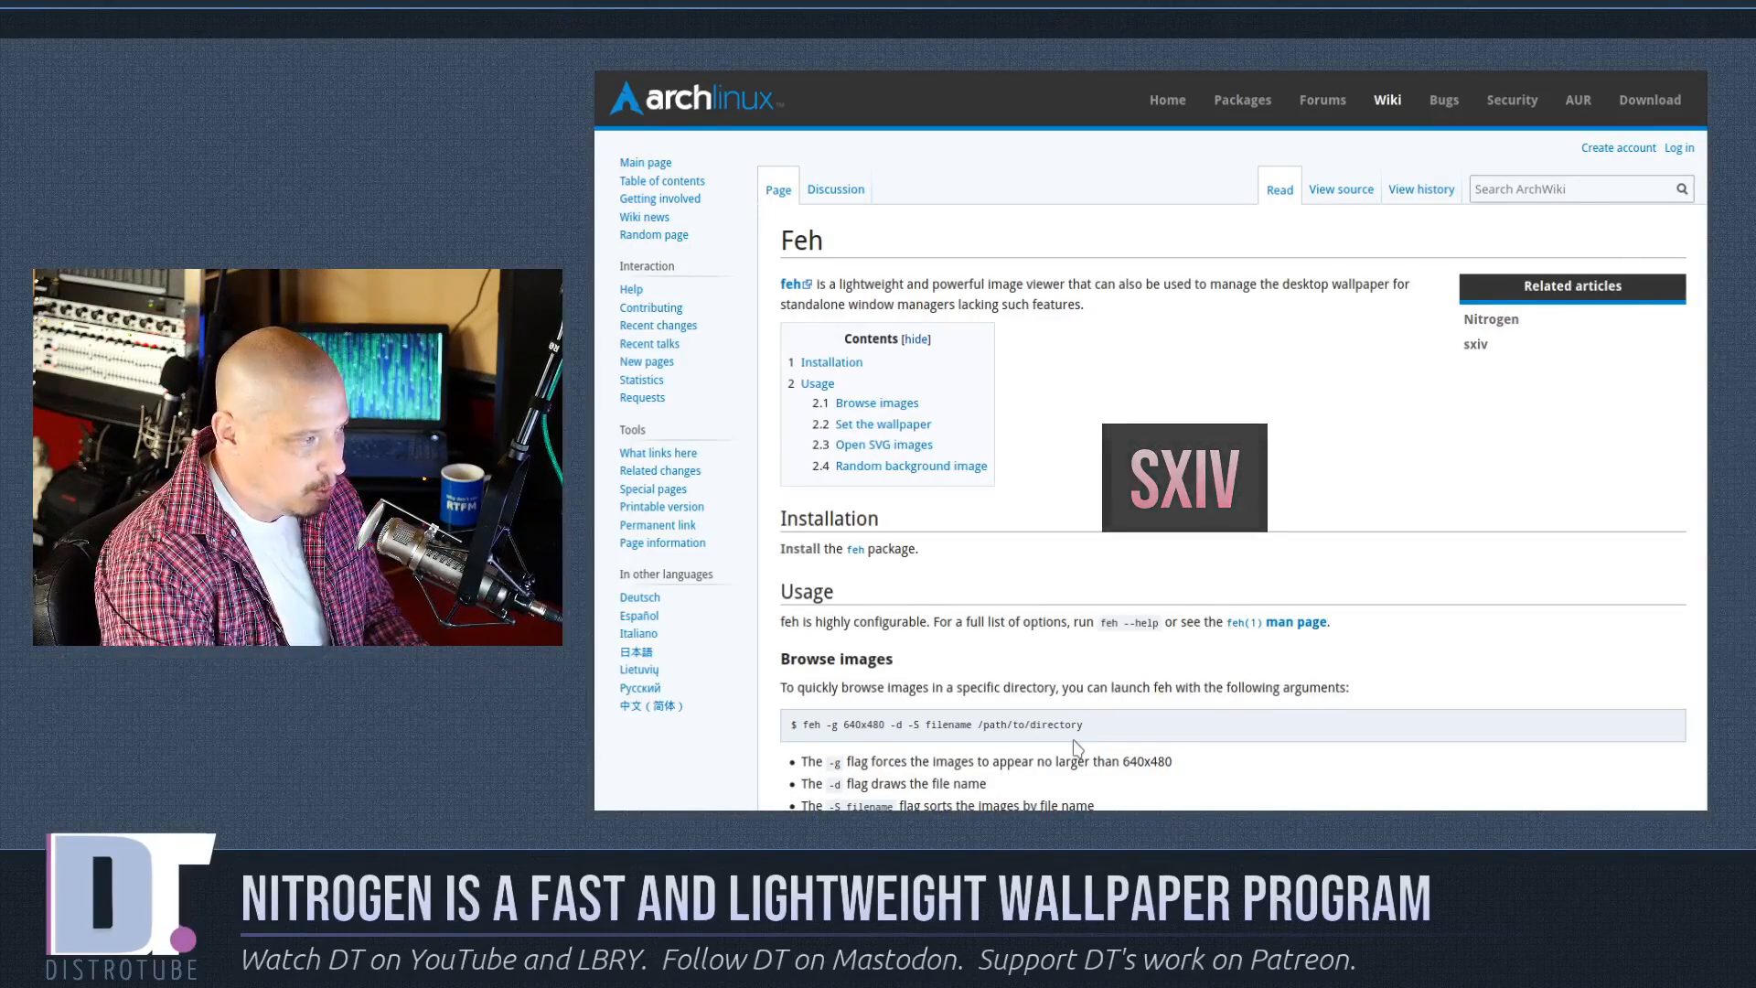
mouse_move(1354, 737)
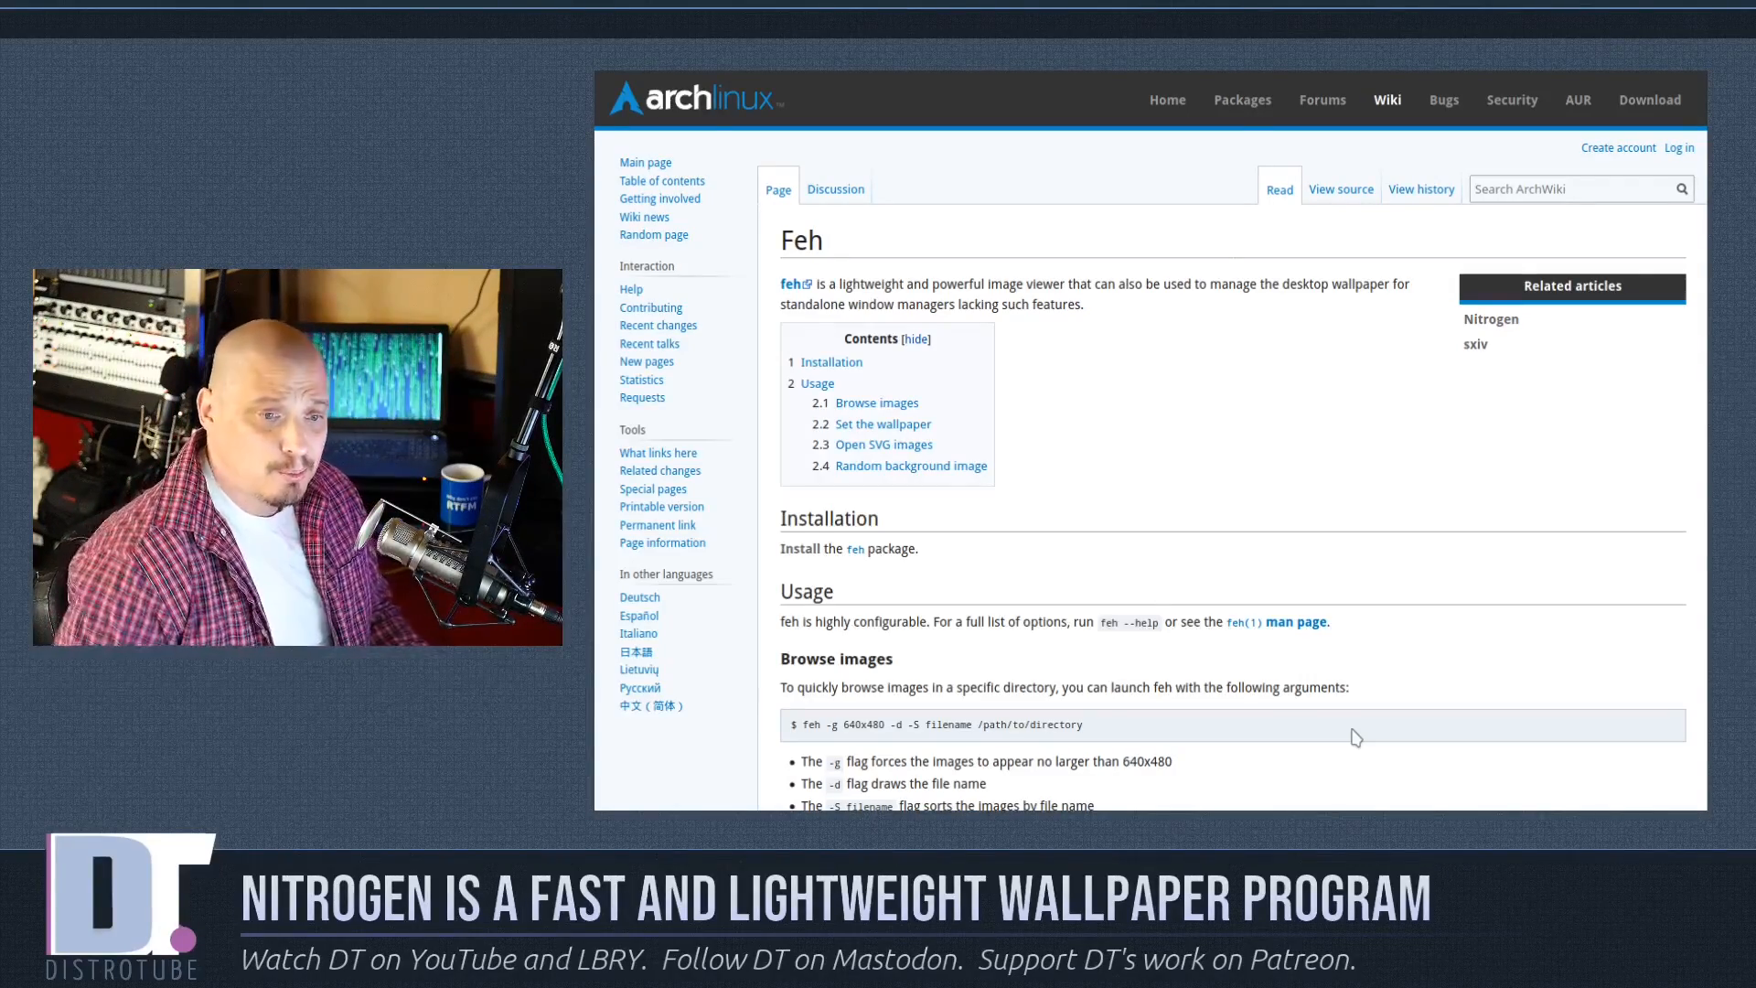
Step: Follow the Related articles link to the ArchWiki Nitrogen page and scroll to Restoring wallpaper
scroll("down", 3)
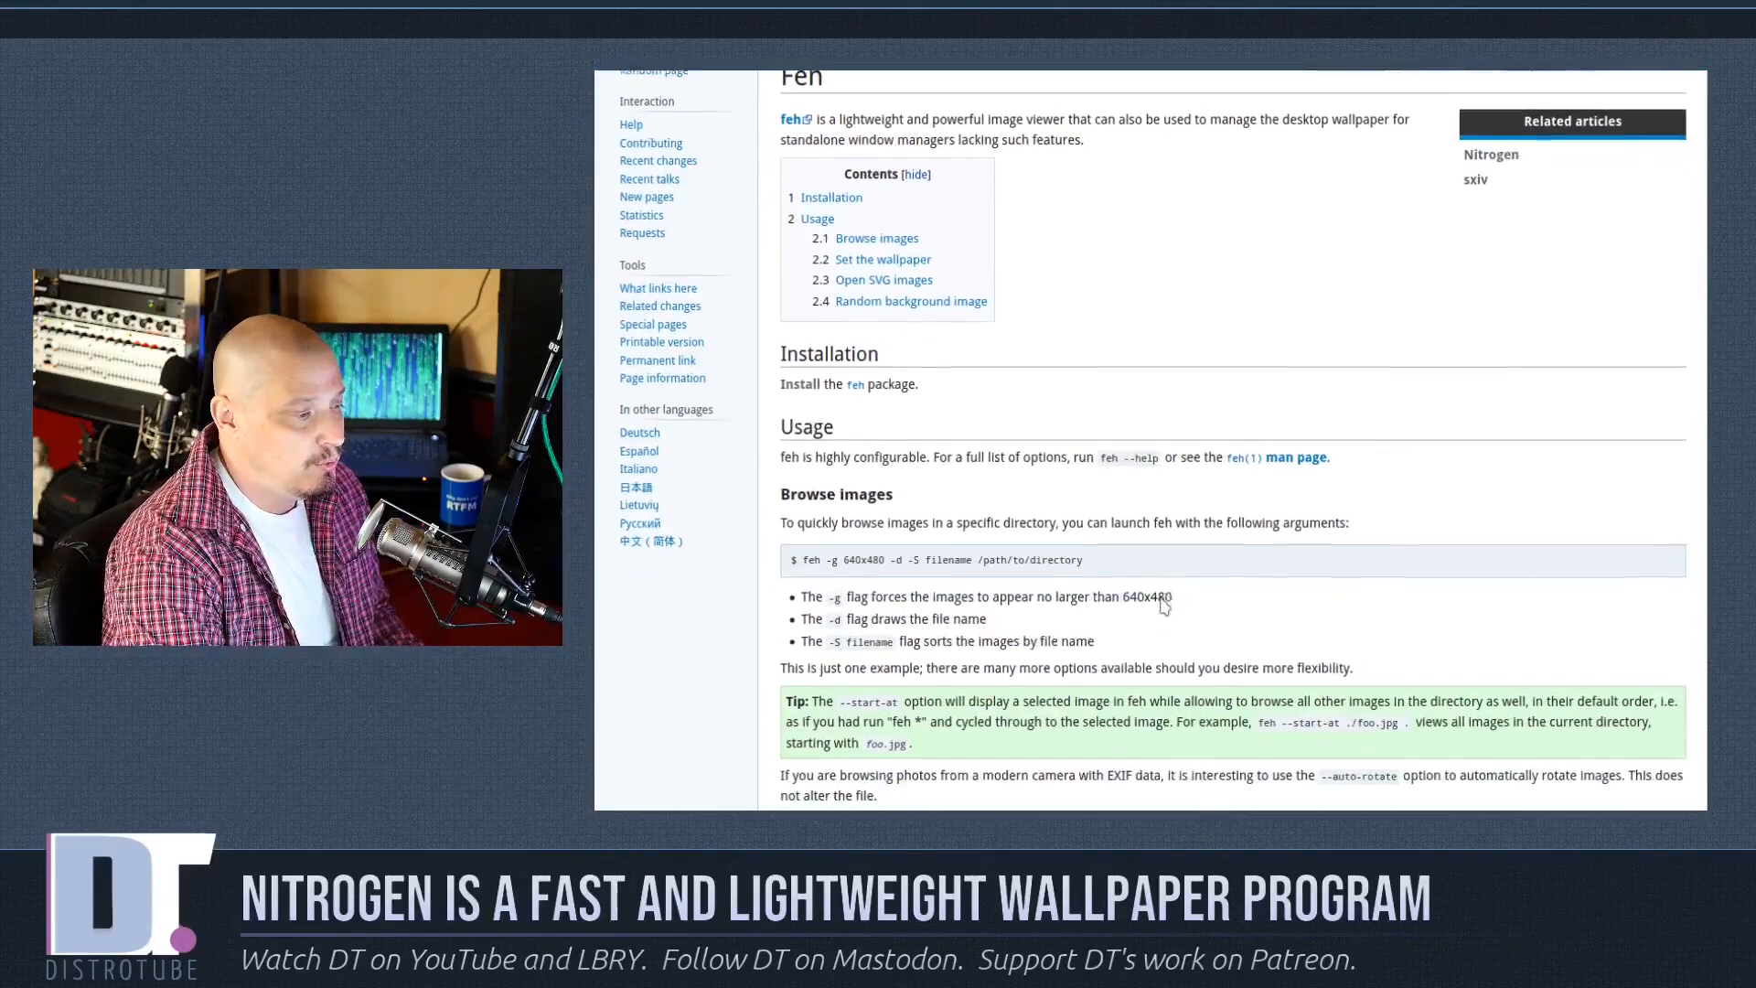
scroll("up", 3)
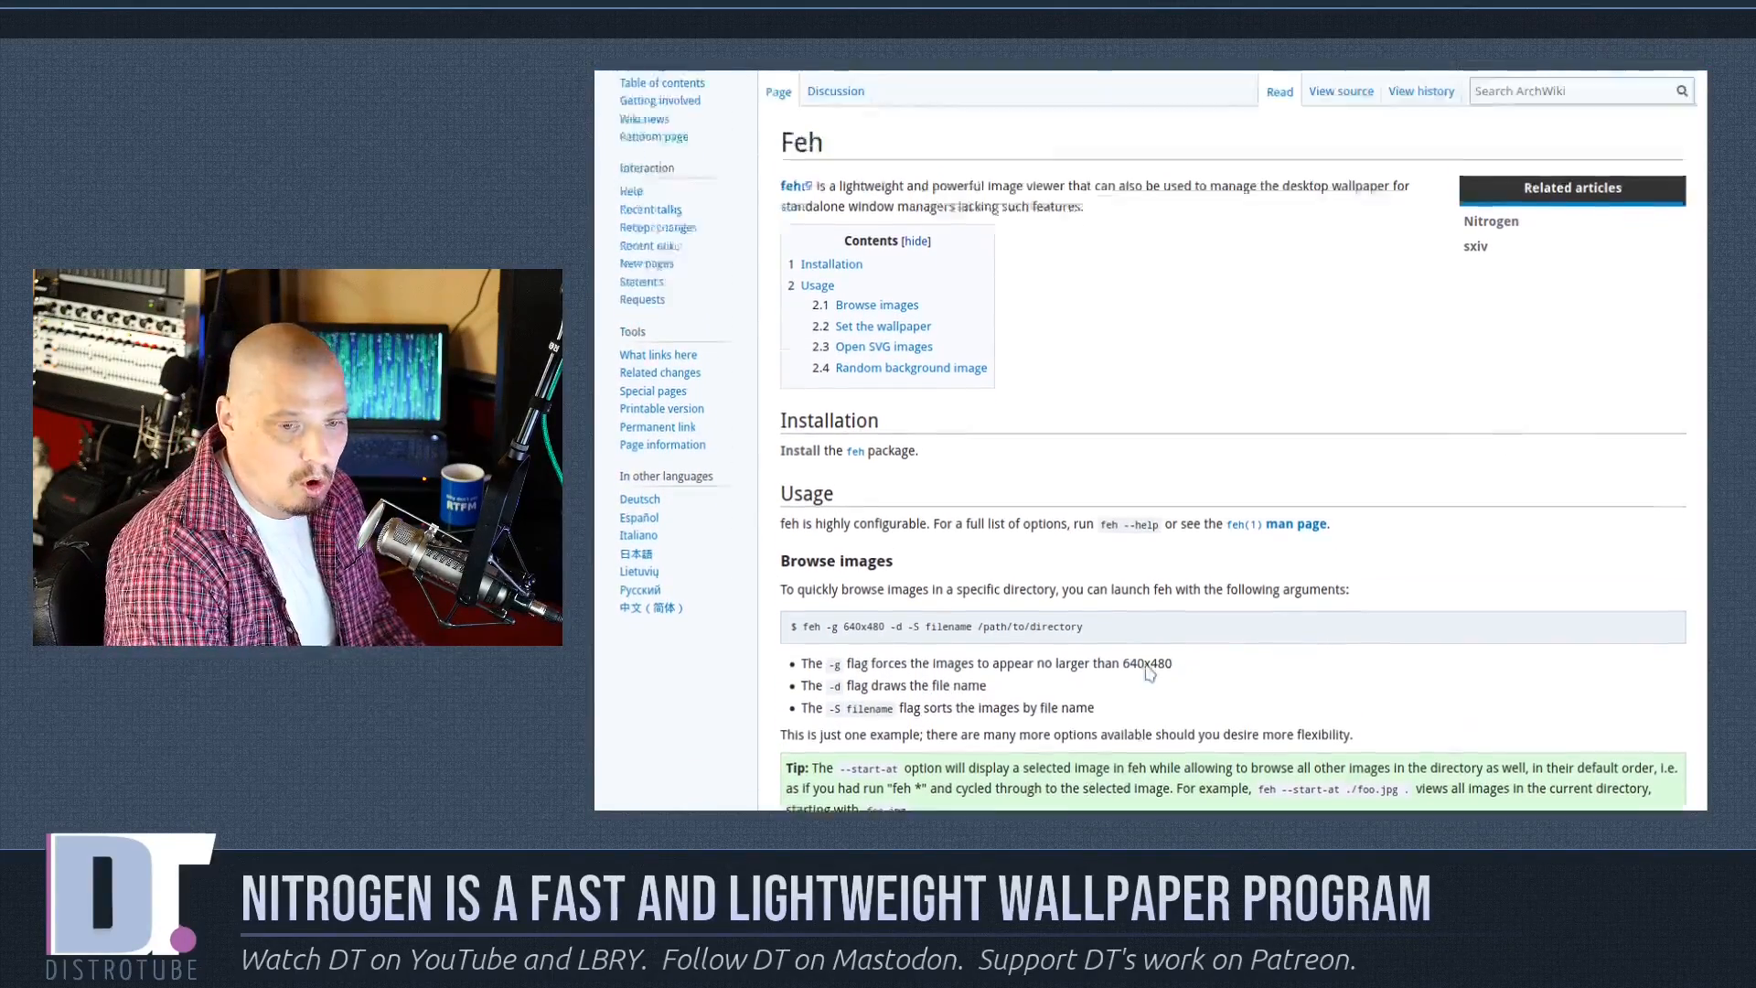
scroll("up", 3)
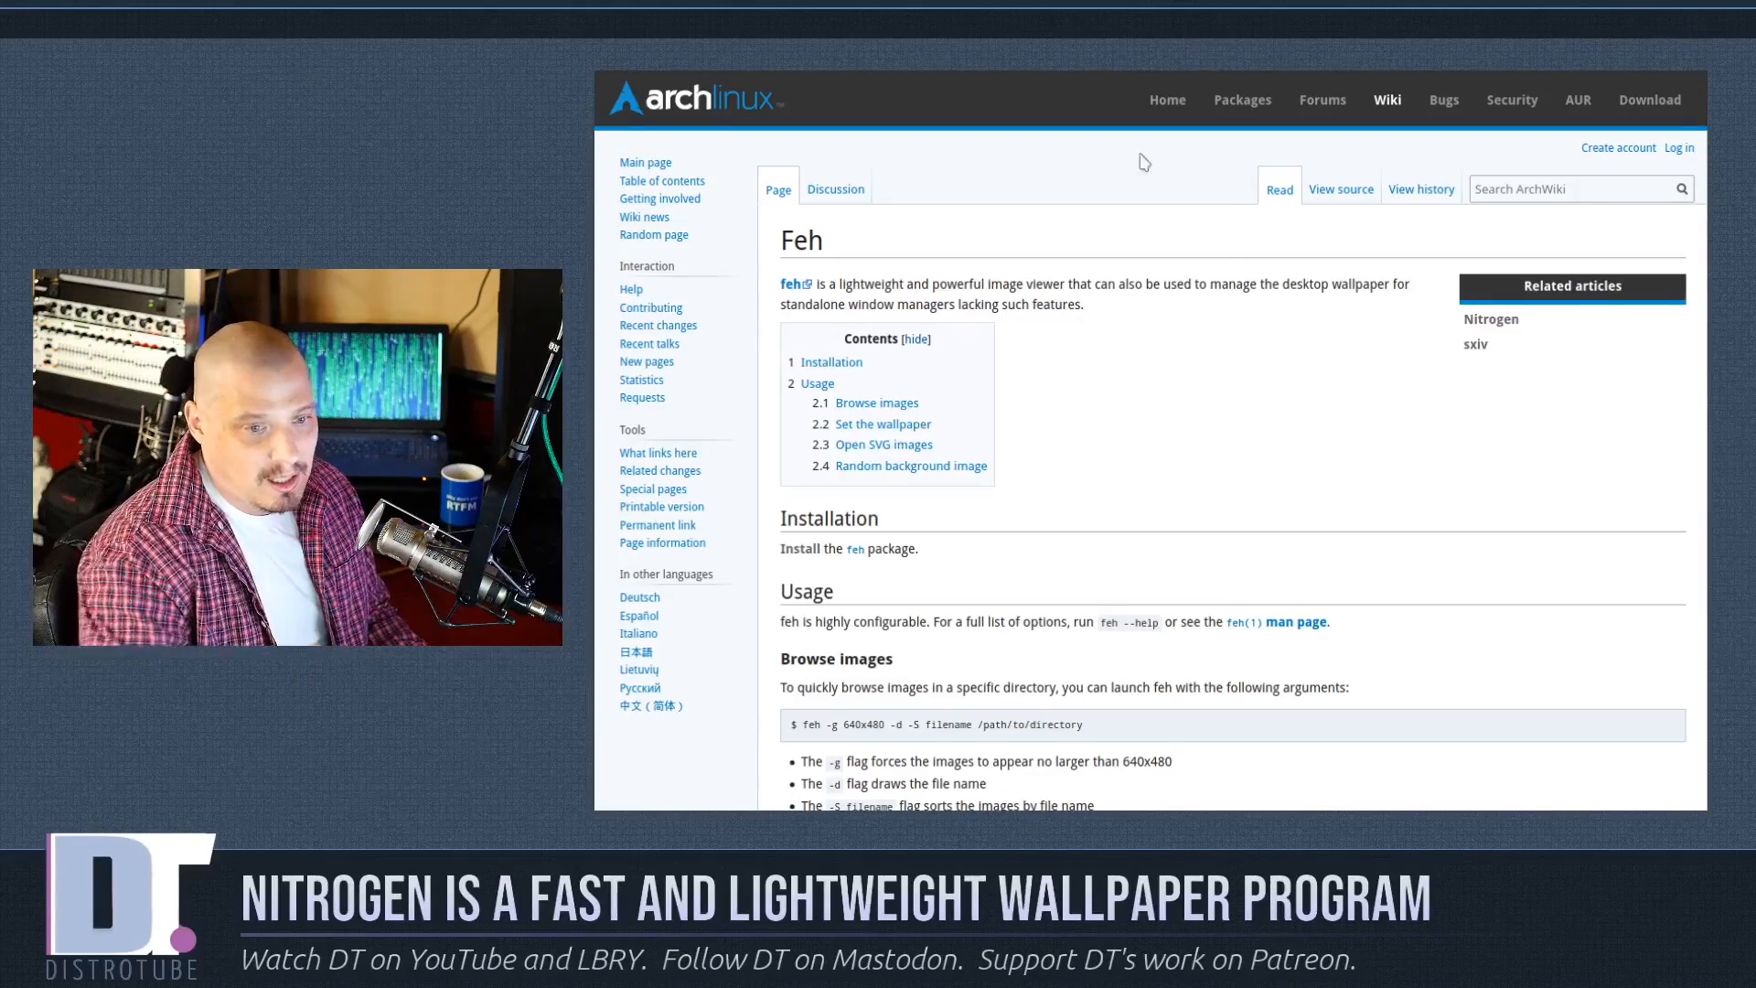
left_click(1491, 319)
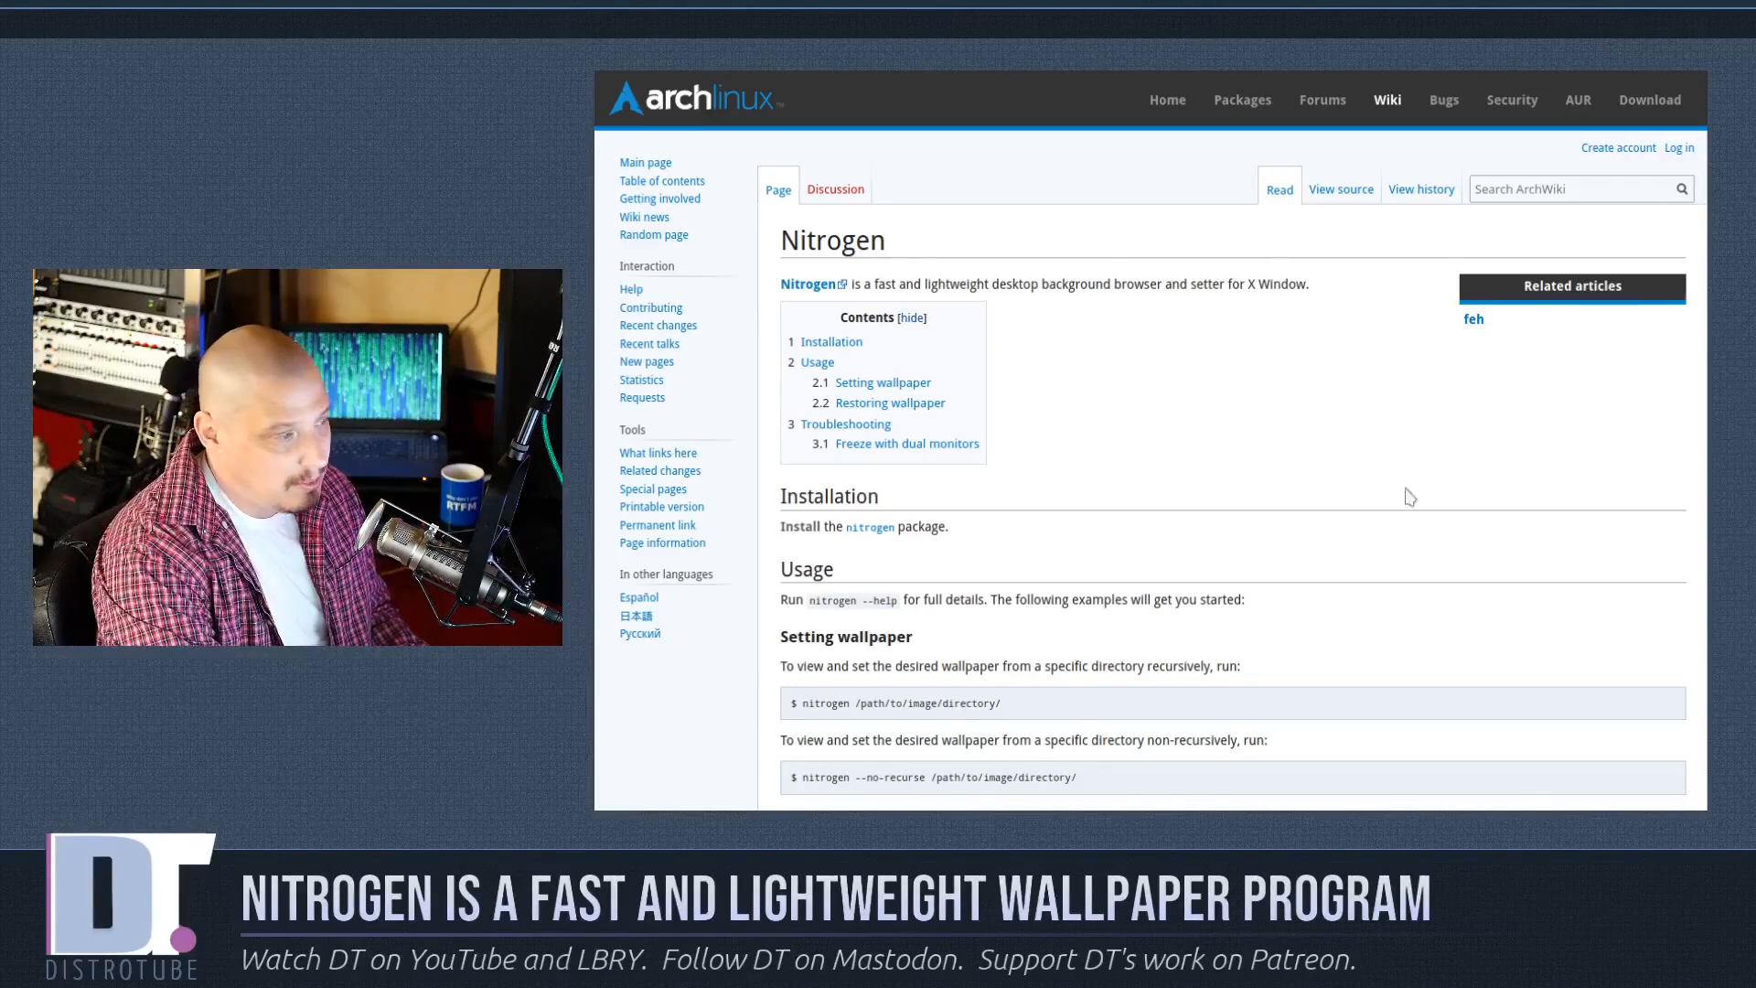
mouse_move(1524, 503)
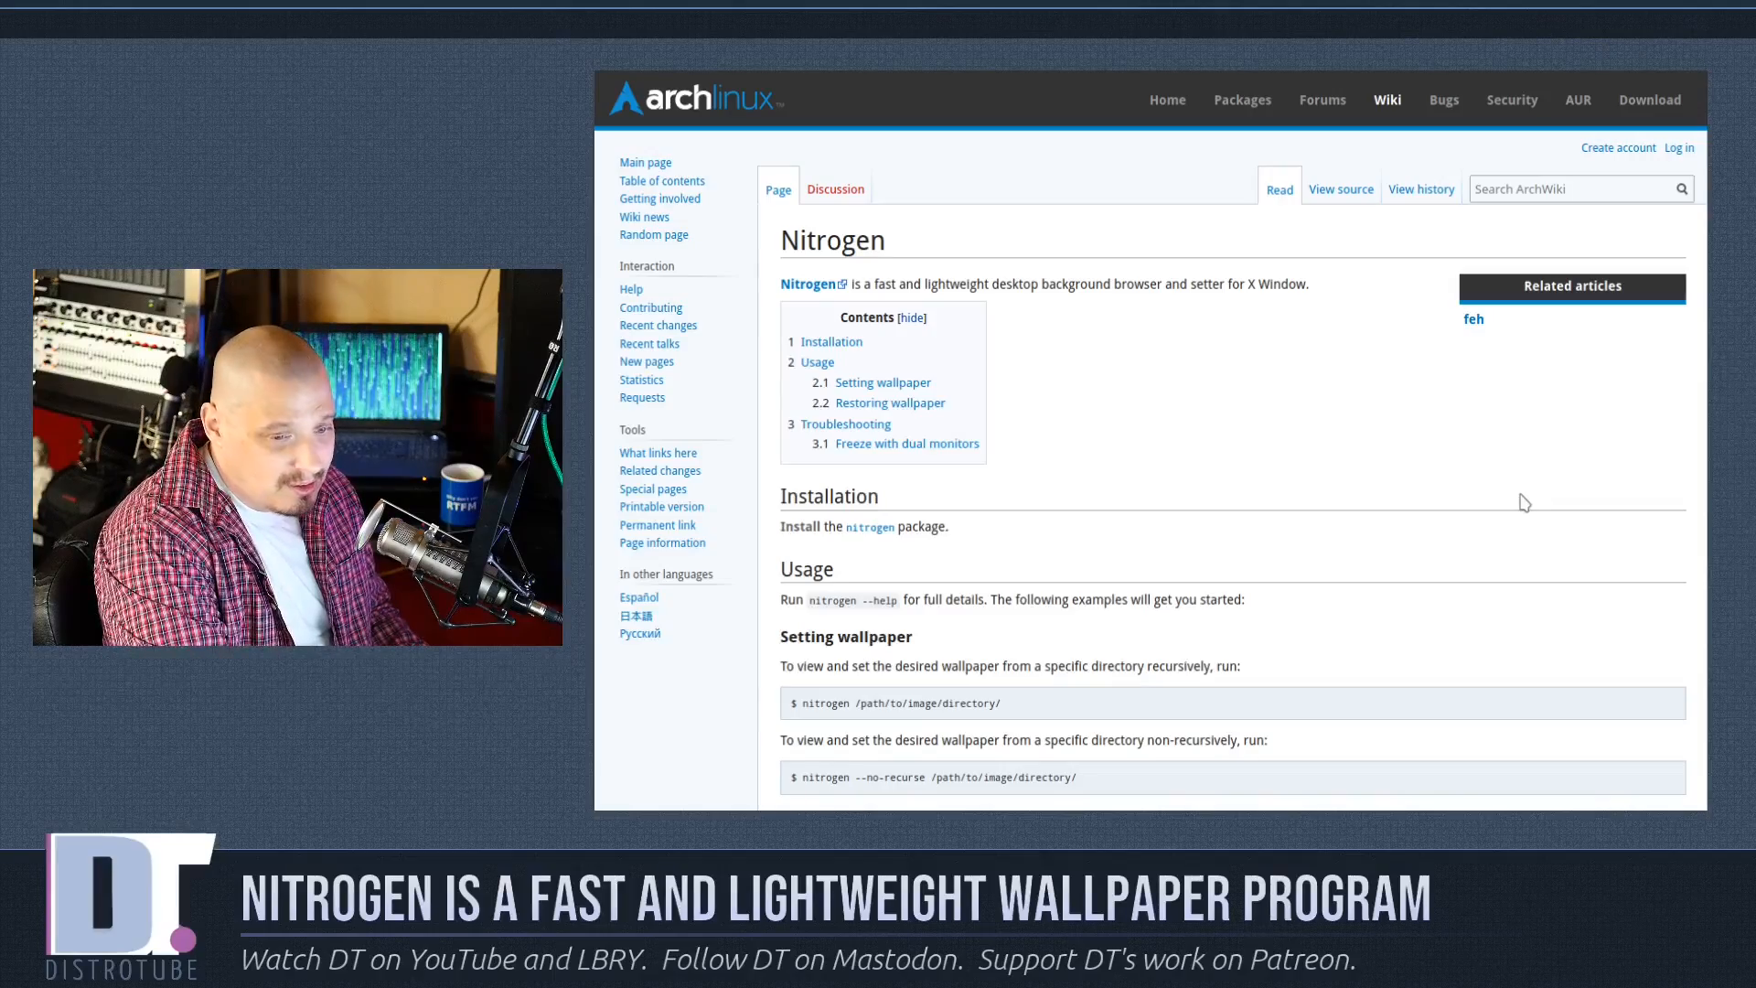
scroll("down", 3)
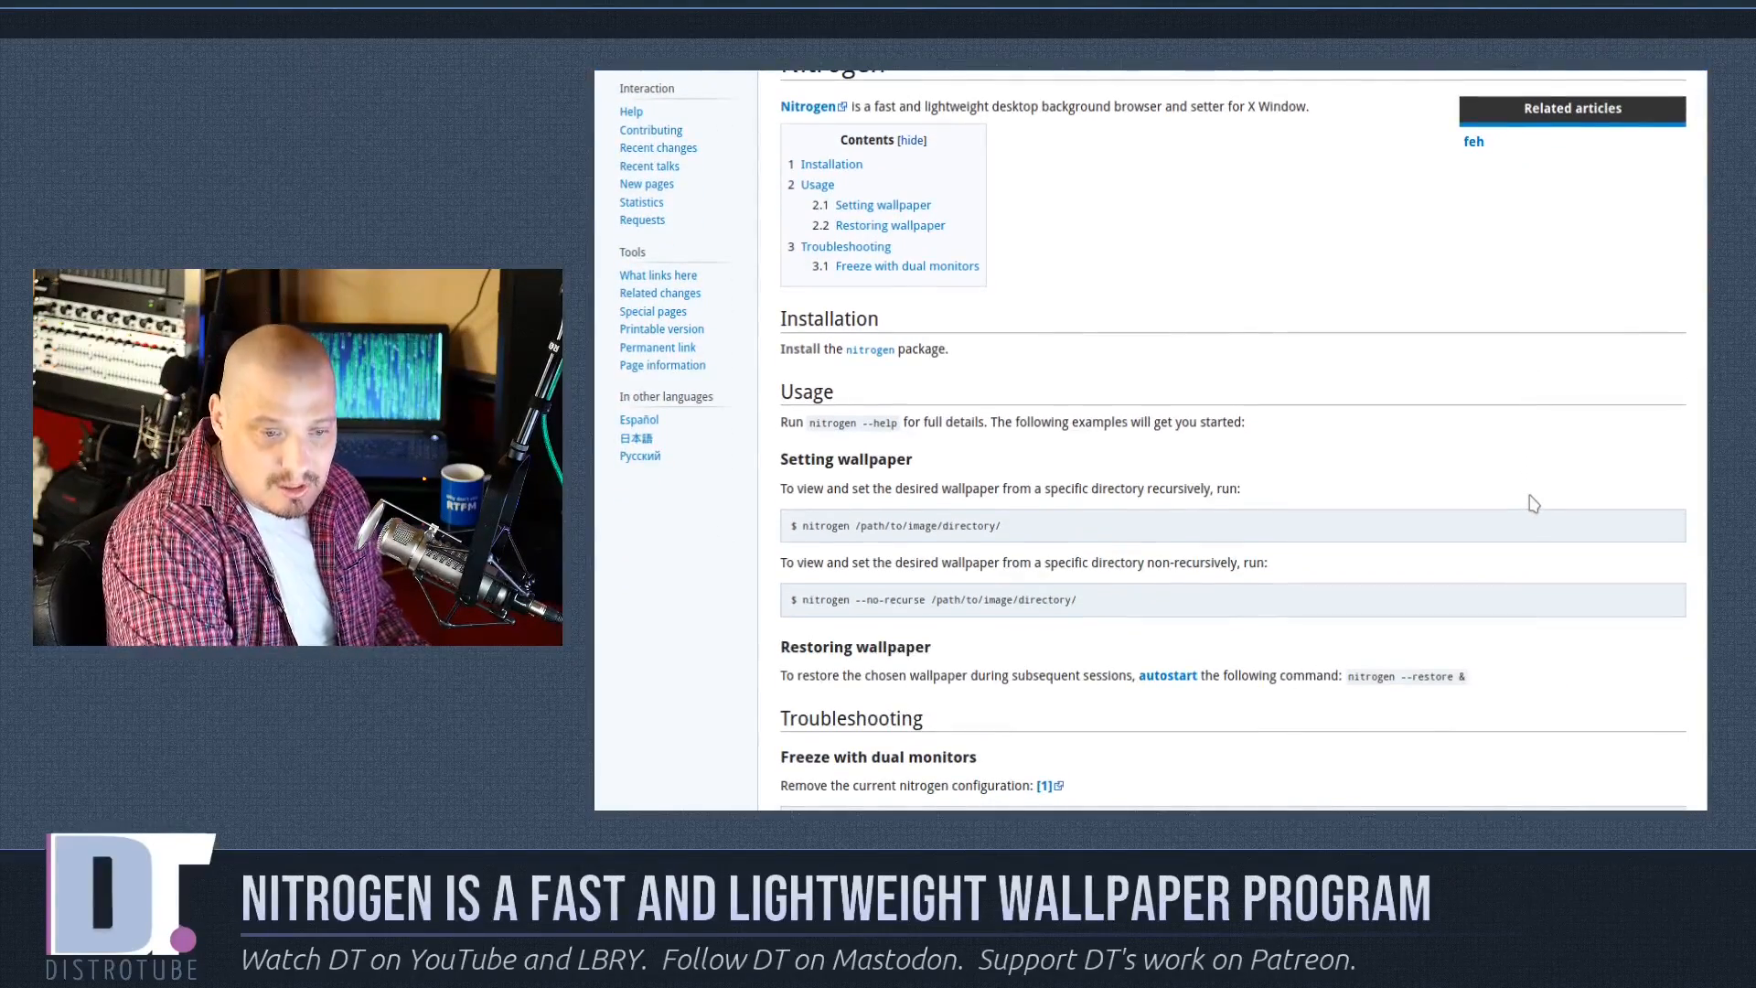
scroll("up", 3)
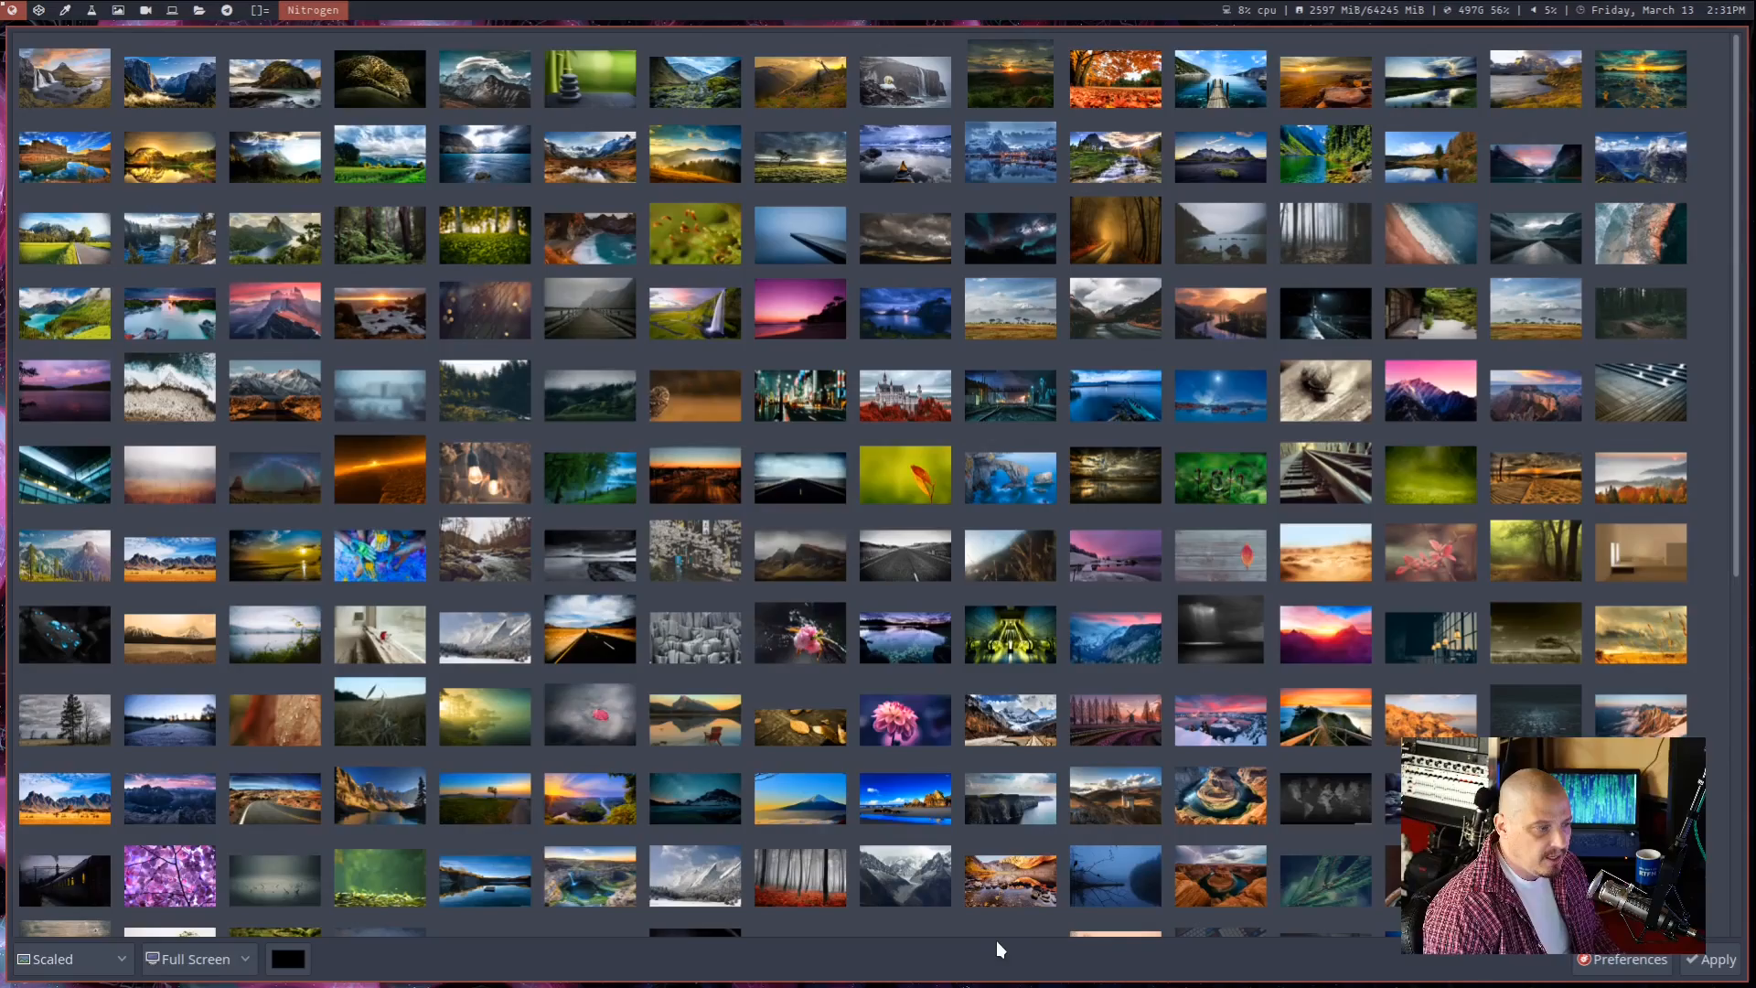
mouse_move(1412, 677)
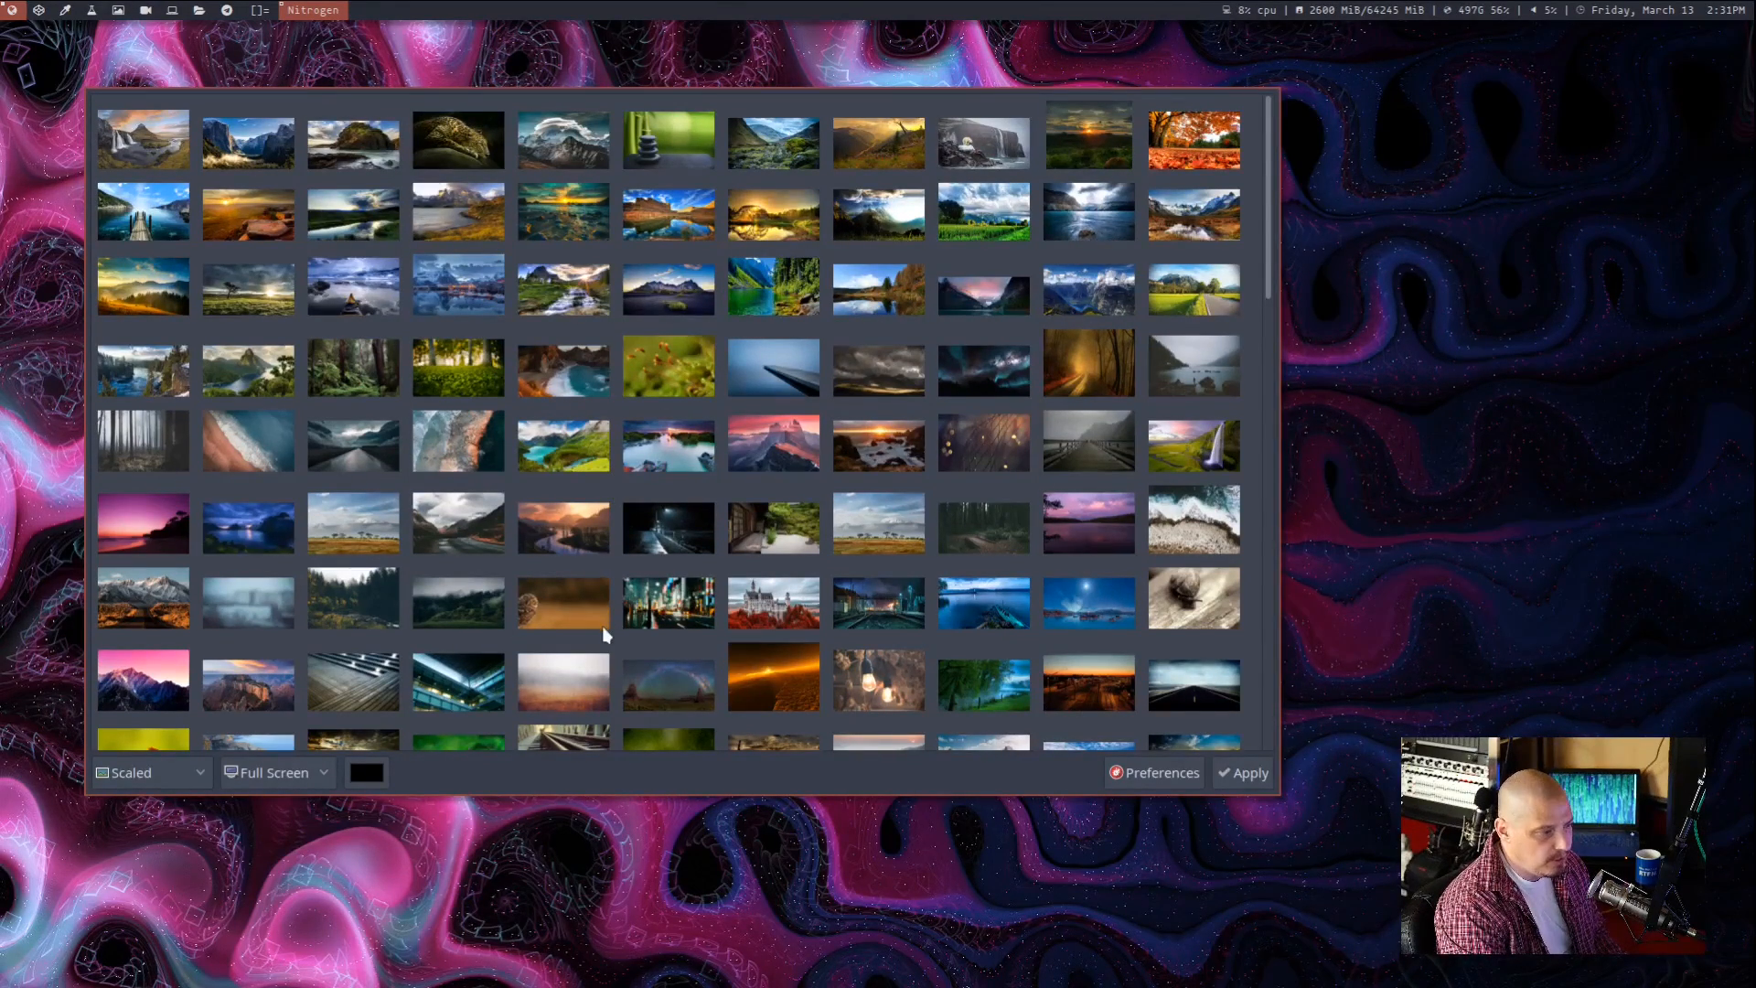
mouse_move(593, 481)
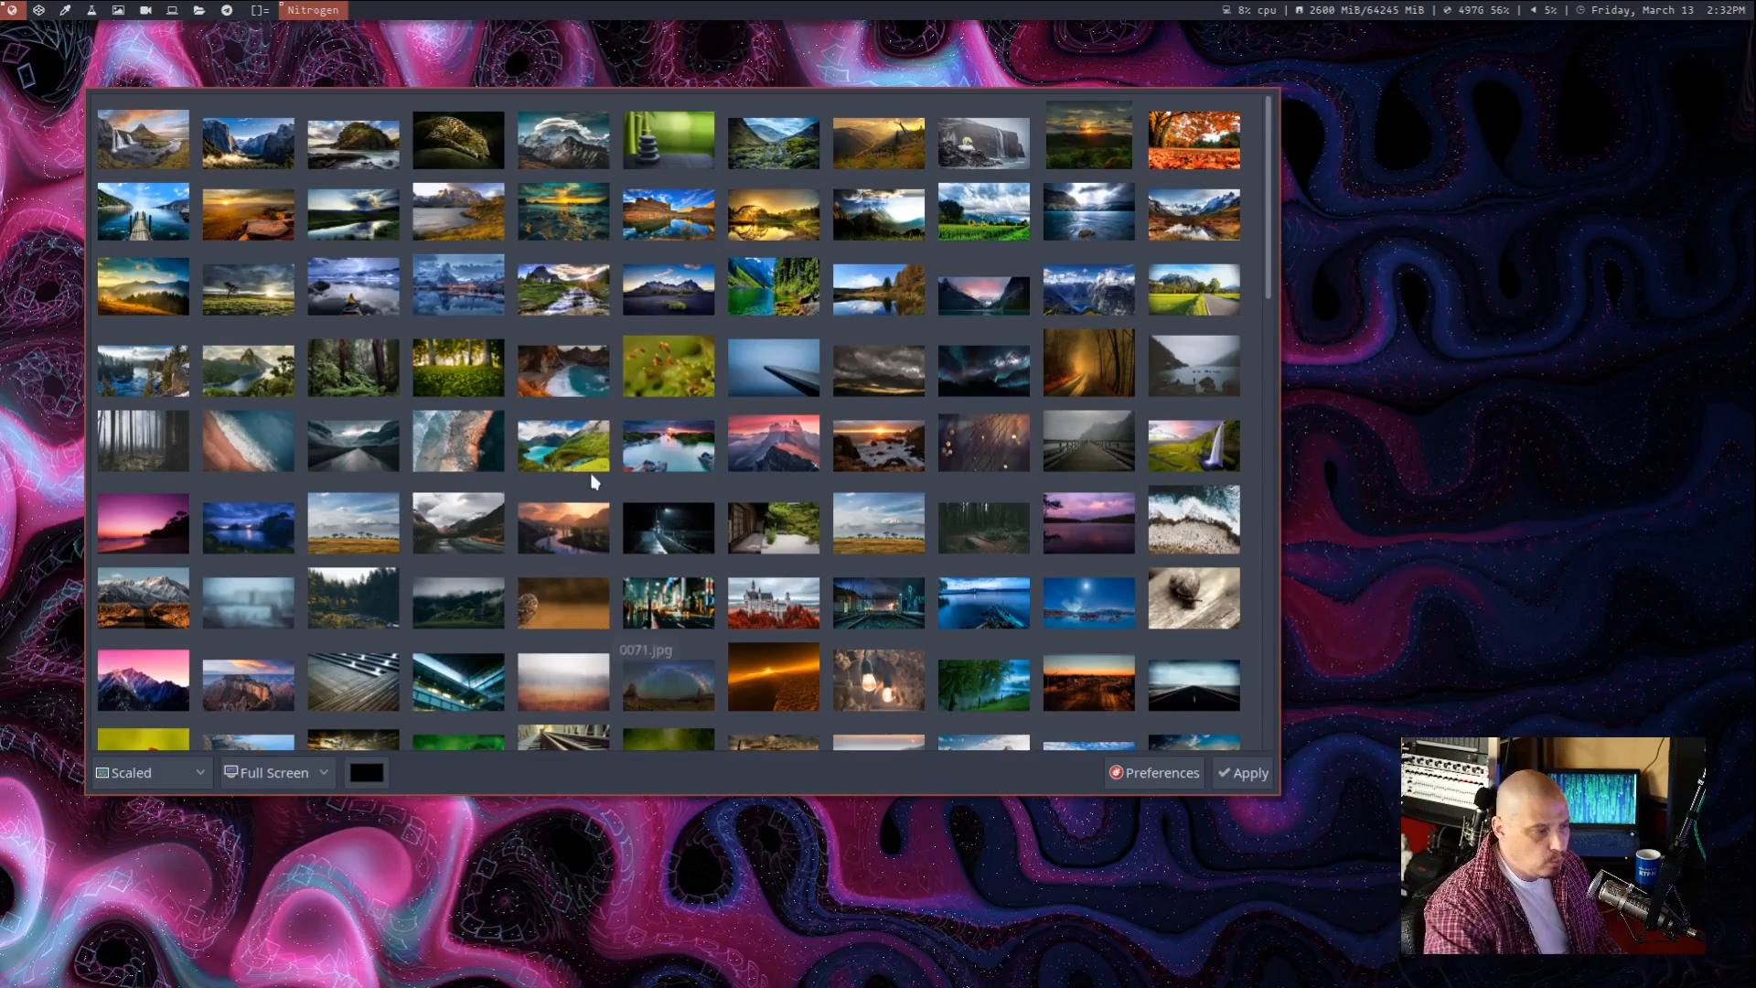
mouse_move(1159, 786)
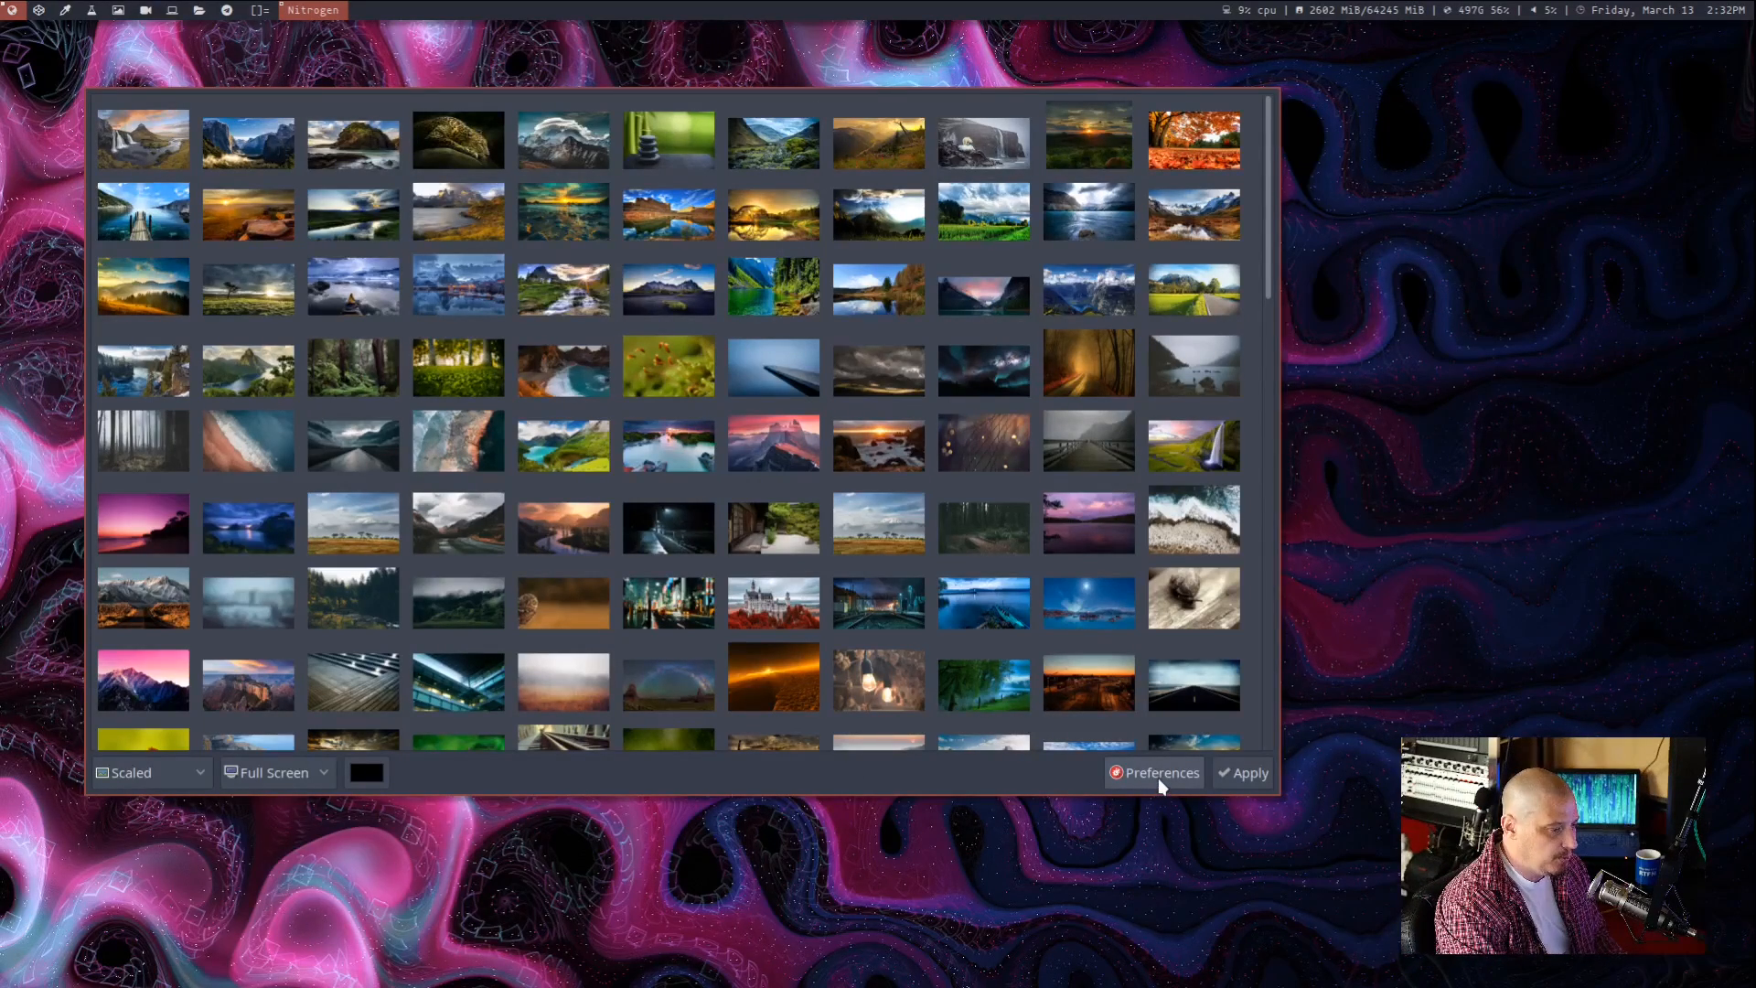
left_click(1154, 772)
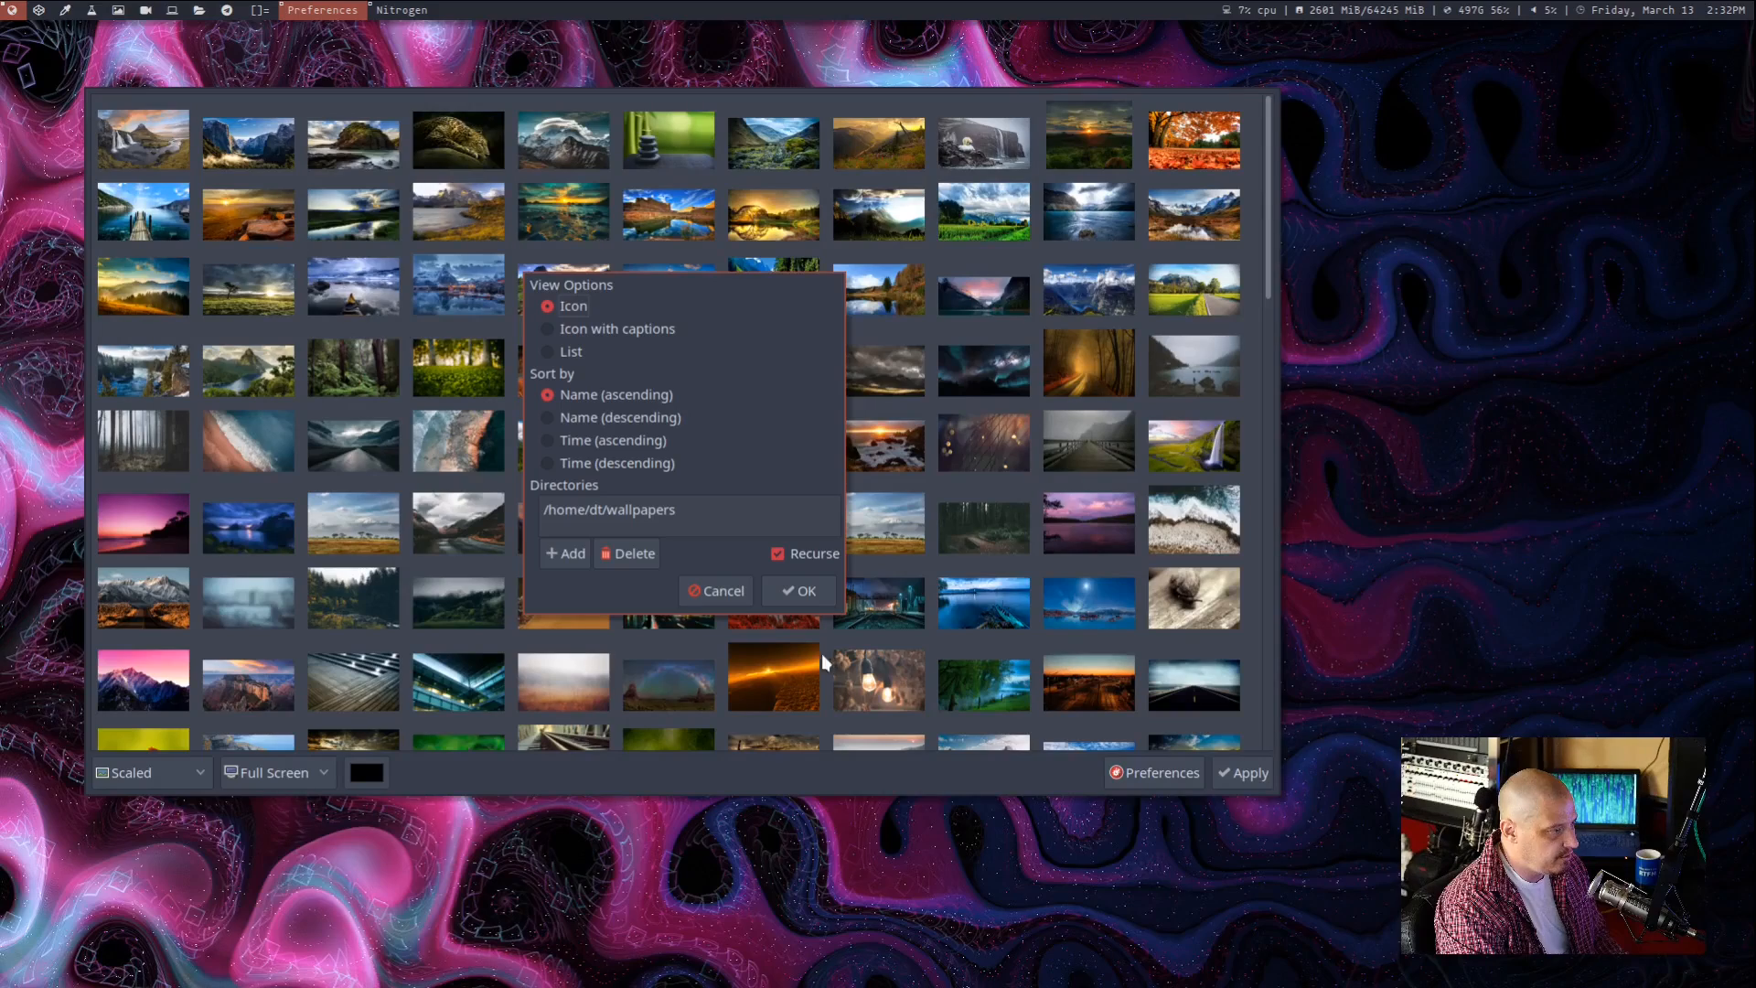
mouse_move(560, 532)
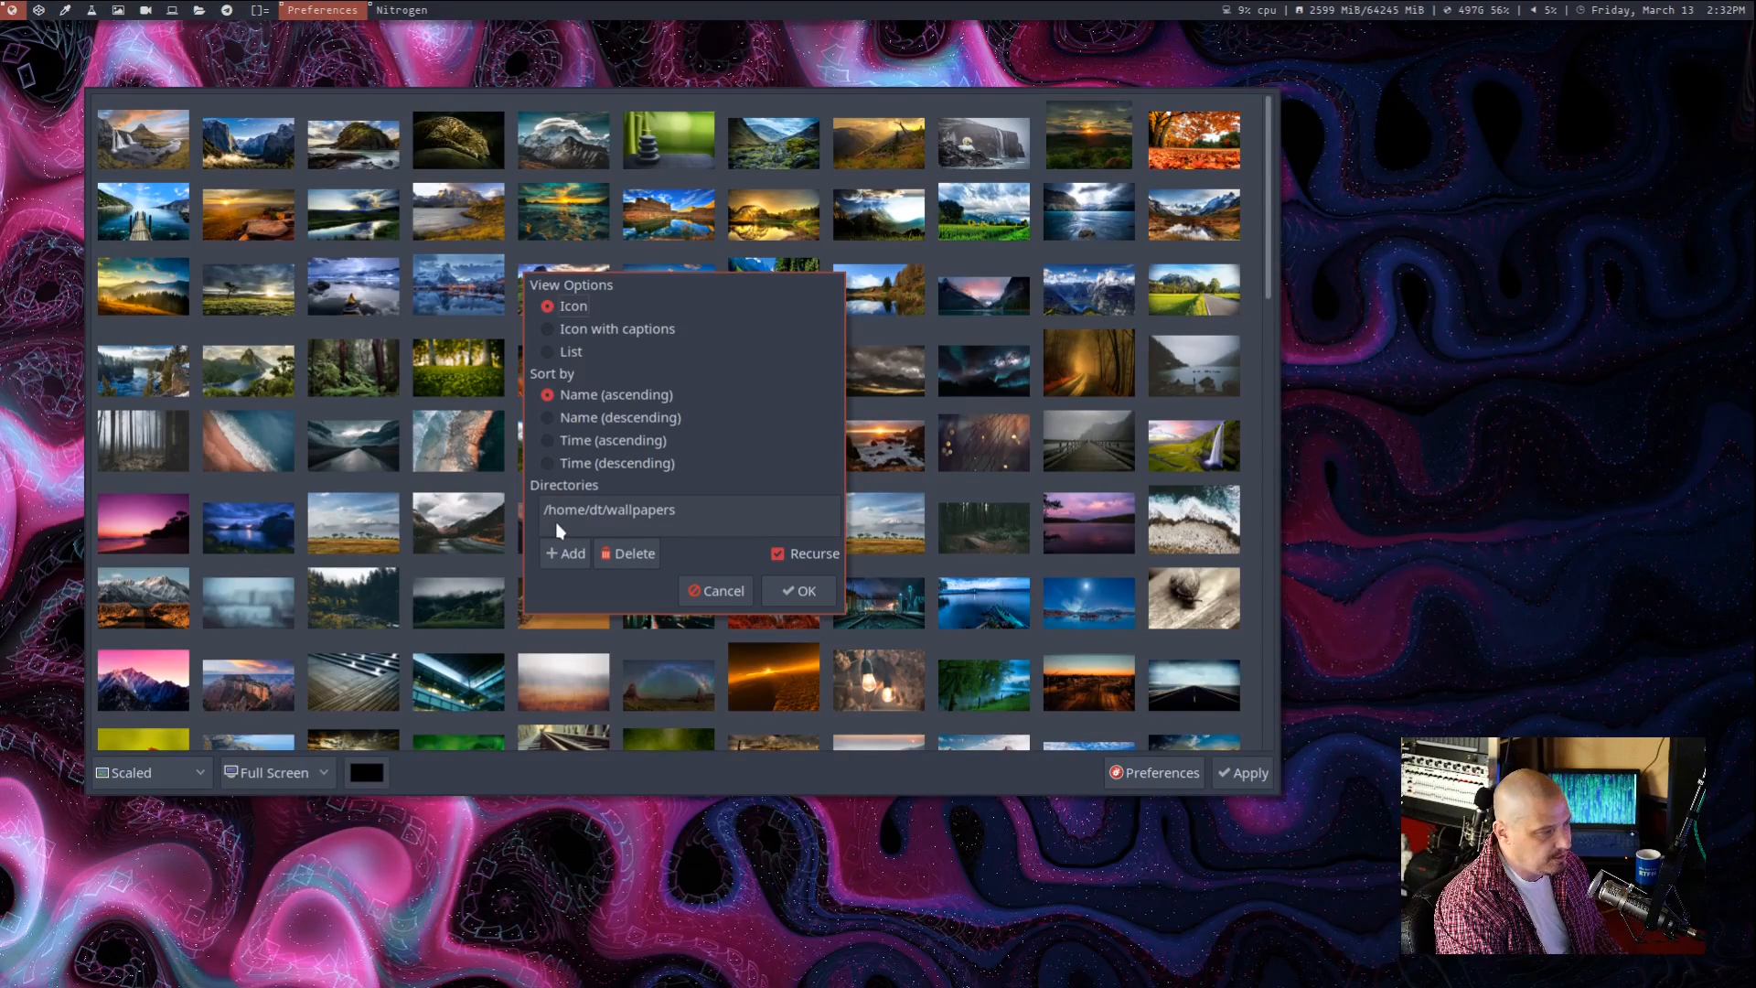
mouse_move(568, 527)
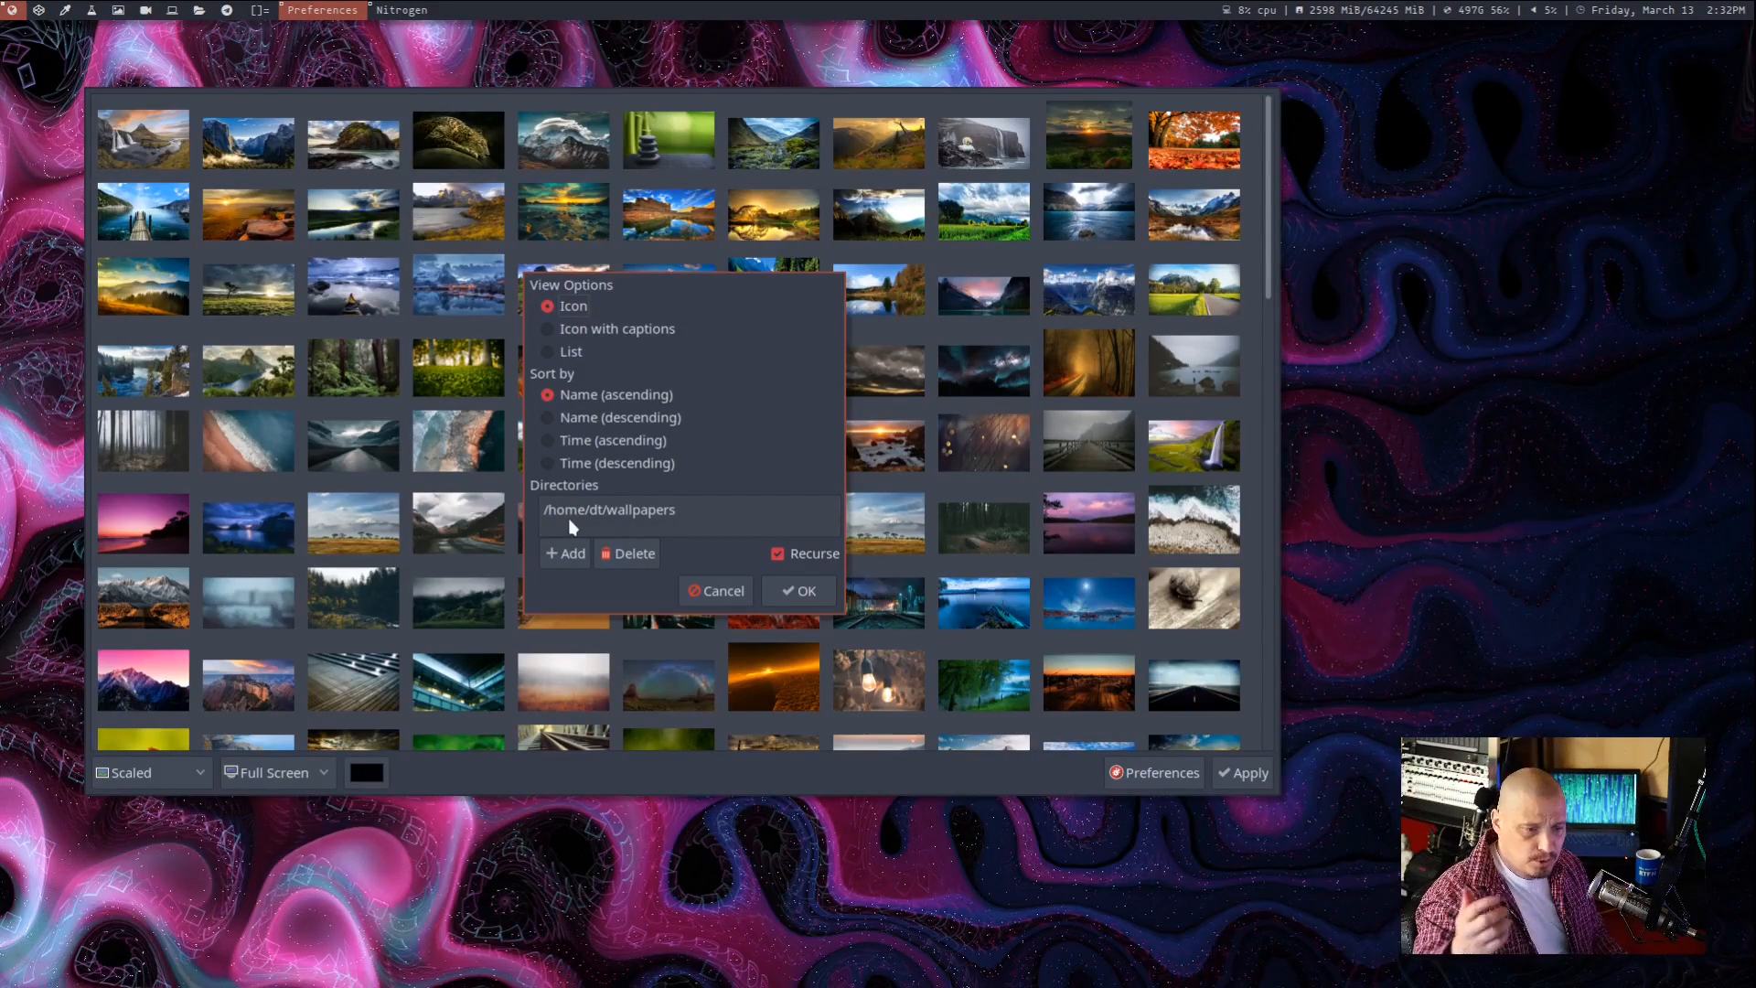
mouse_move(609, 525)
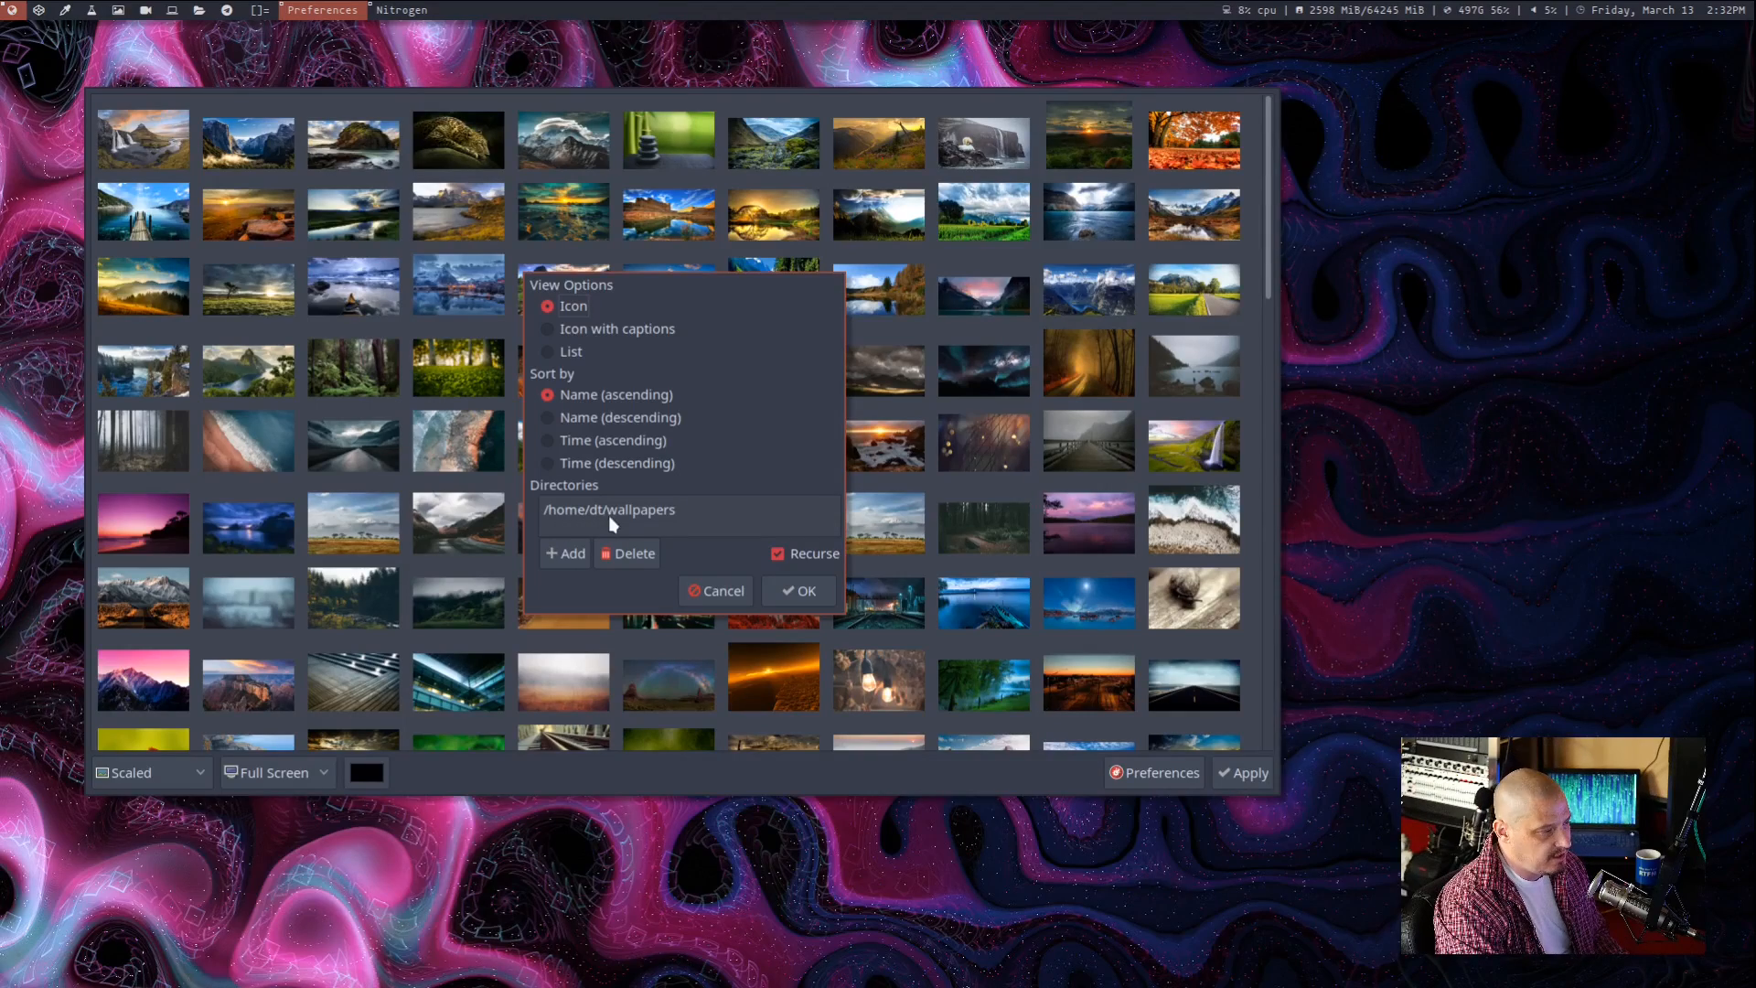
mouse_move(591, 562)
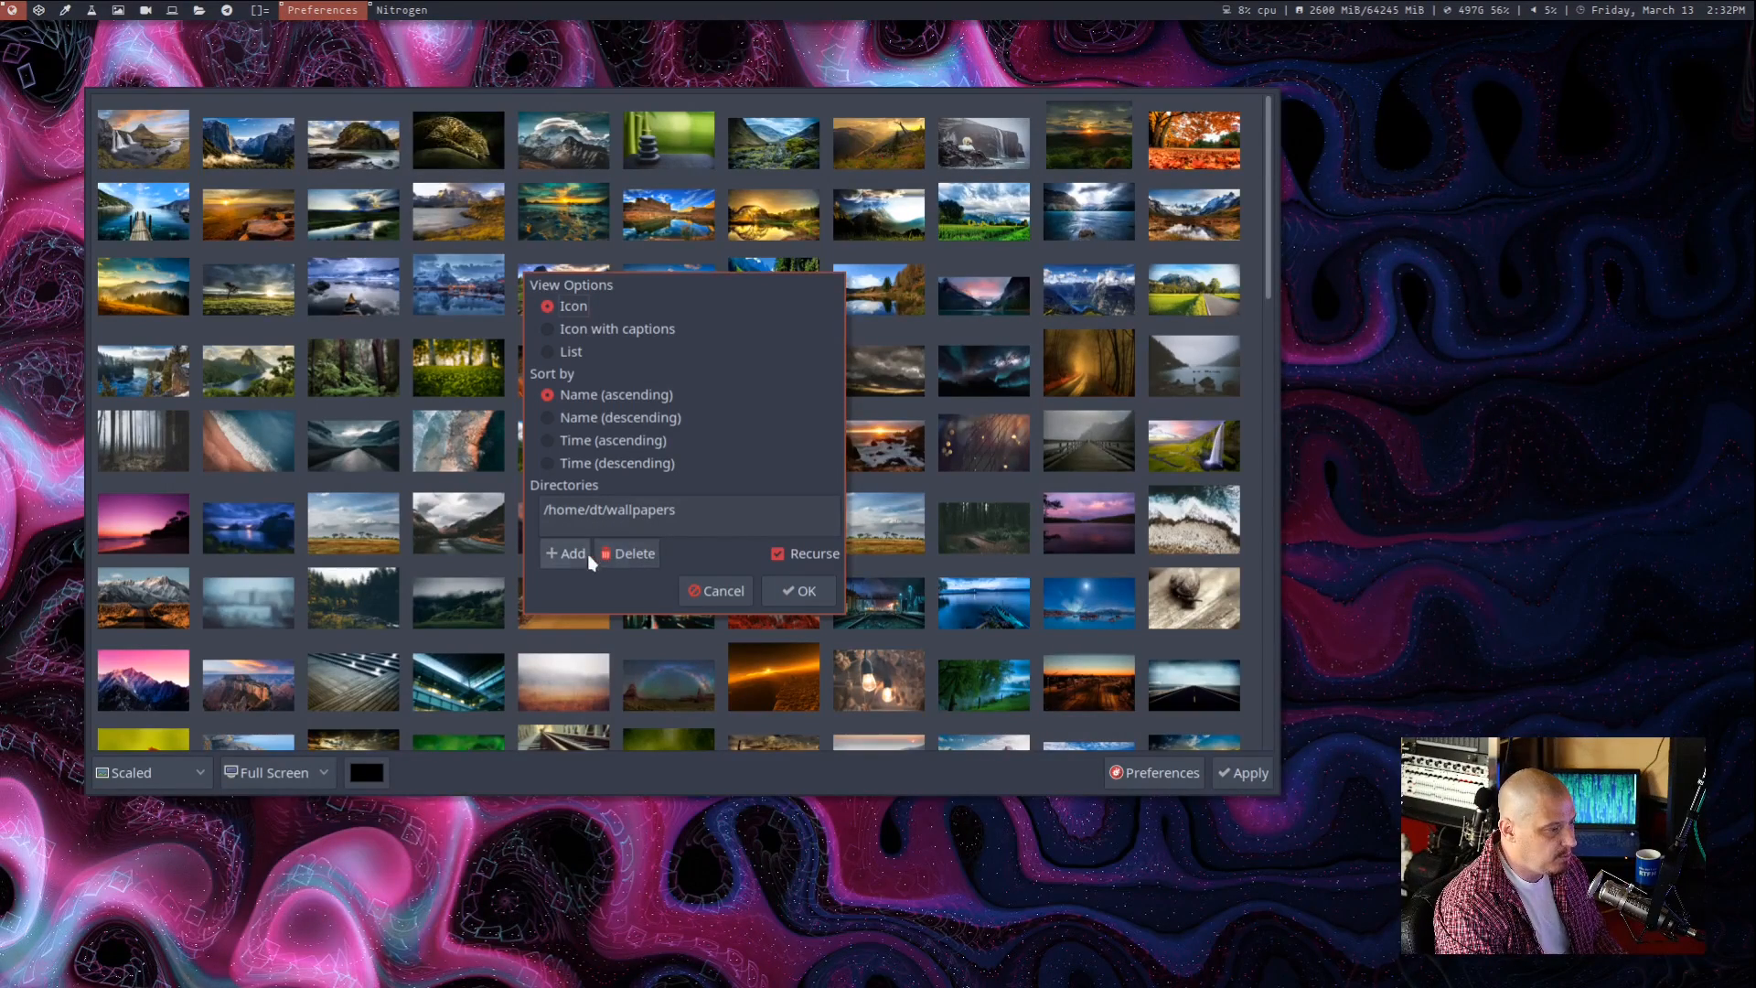
mouse_move(602, 560)
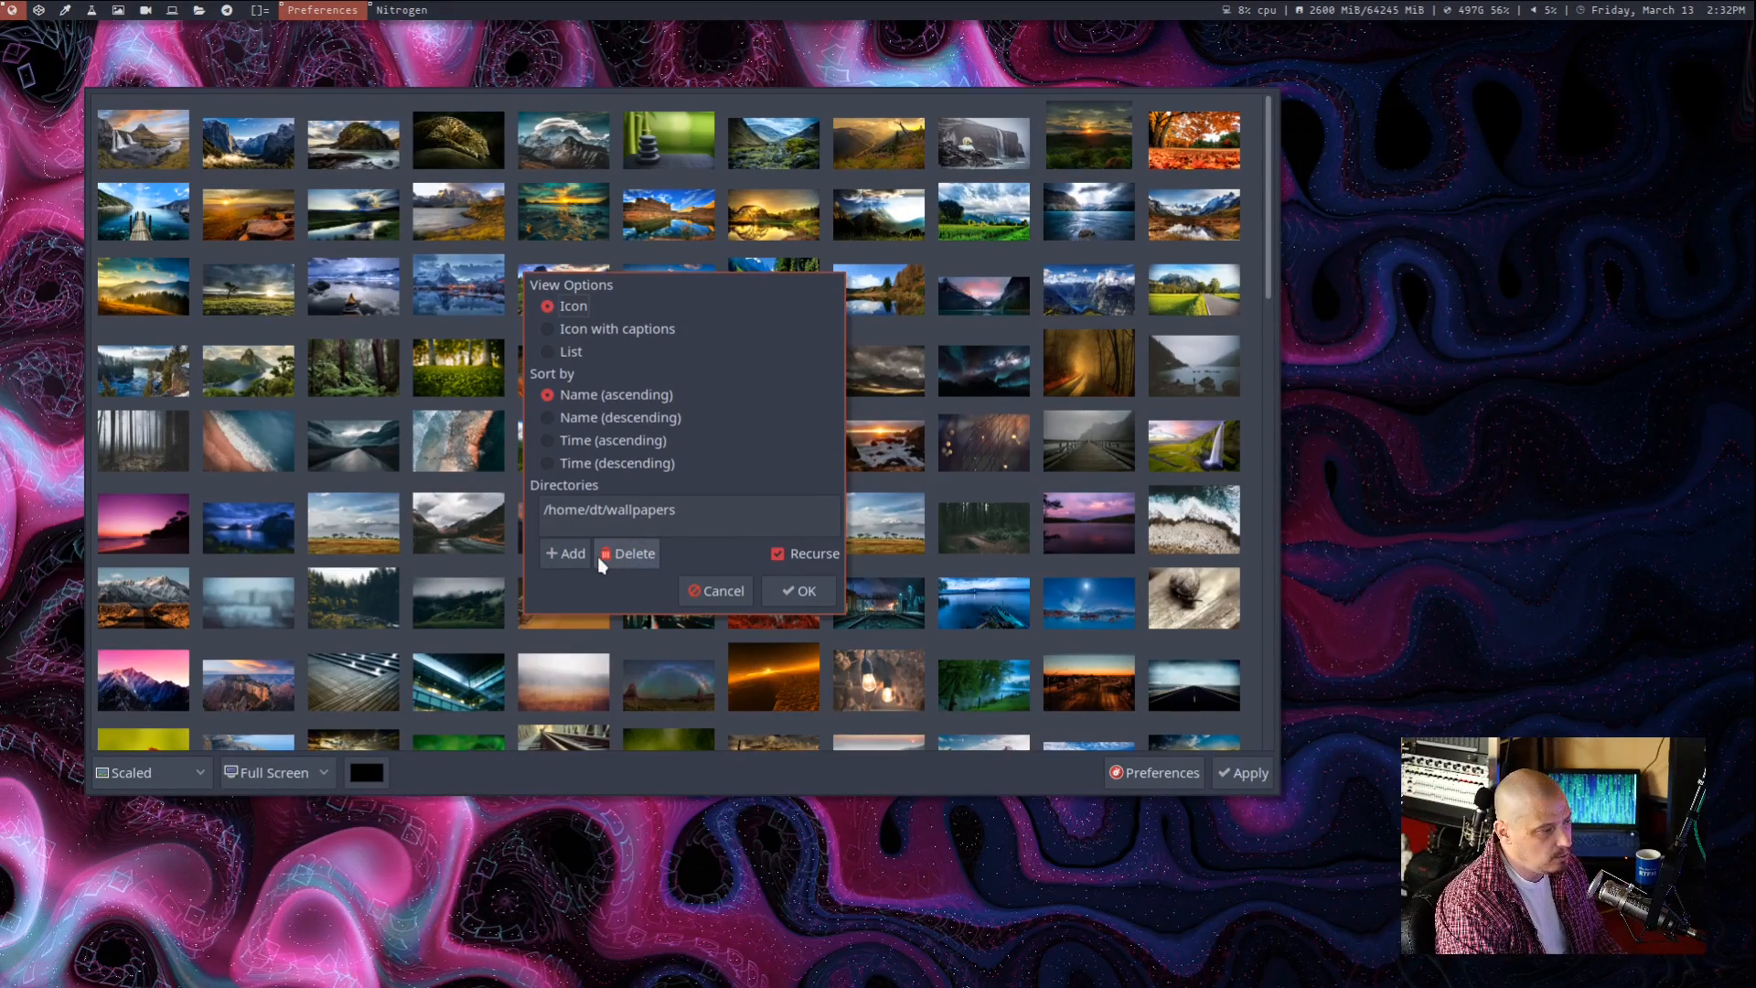
mouse_move(731, 538)
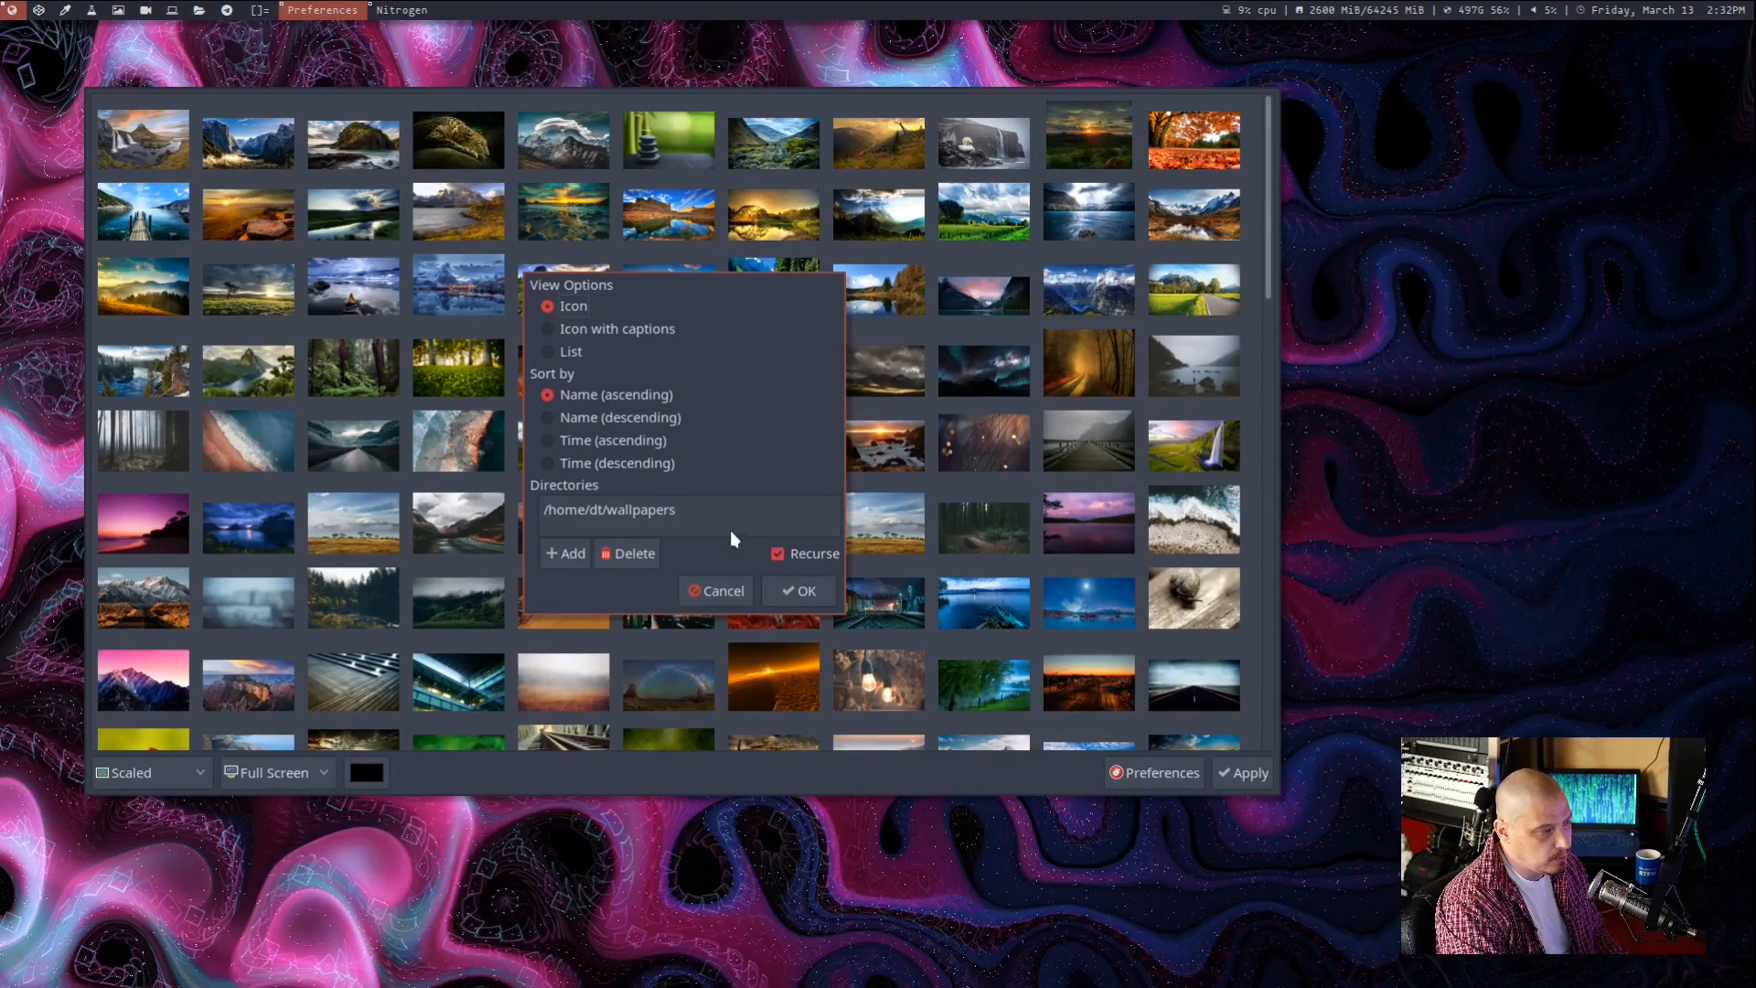
left_click(777, 552)
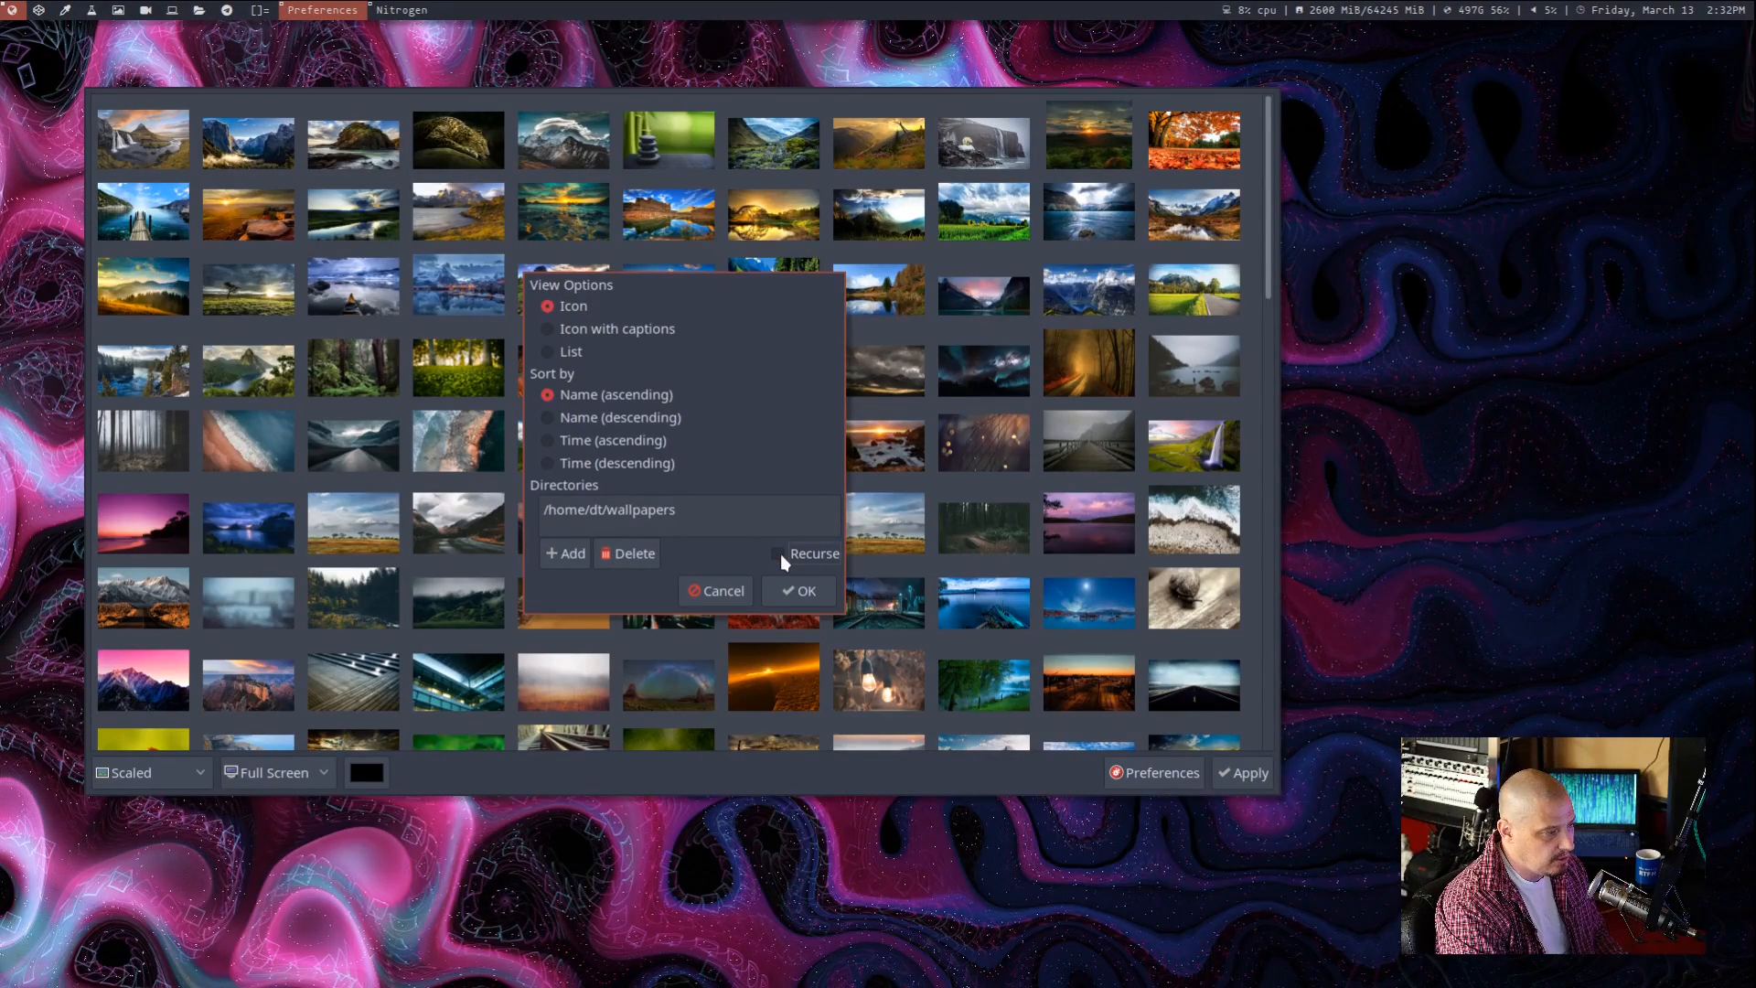
left_click(777, 553)
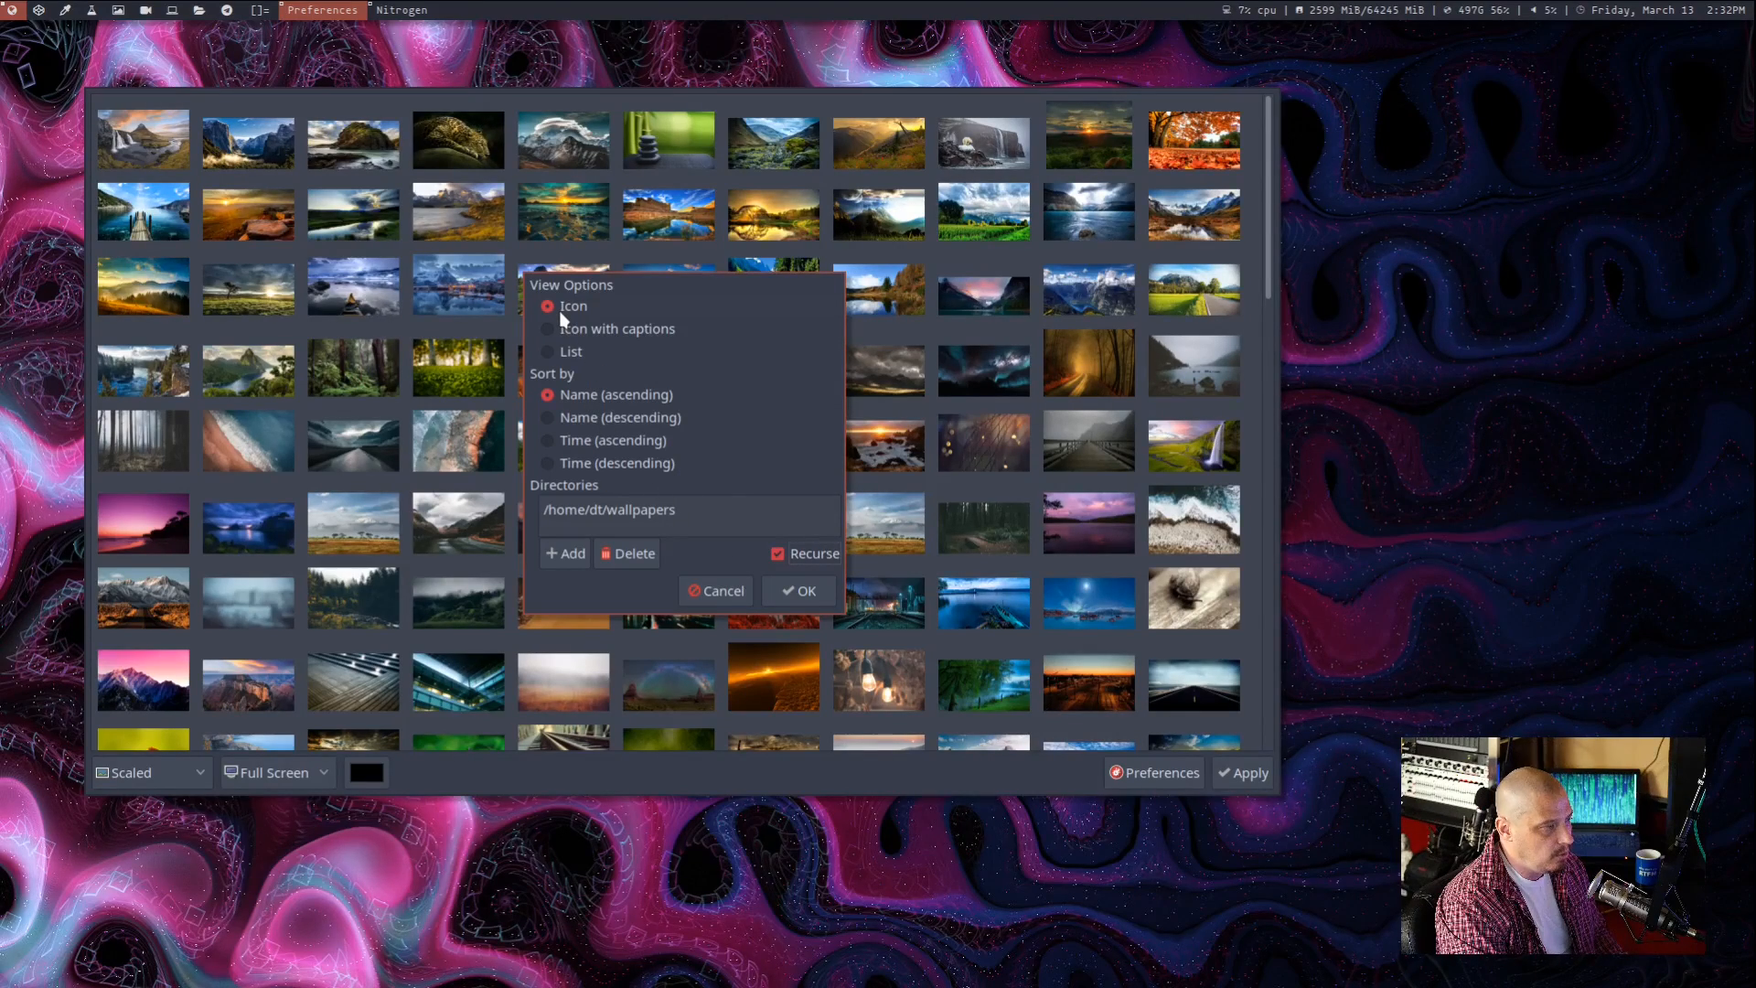
mouse_move(574, 364)
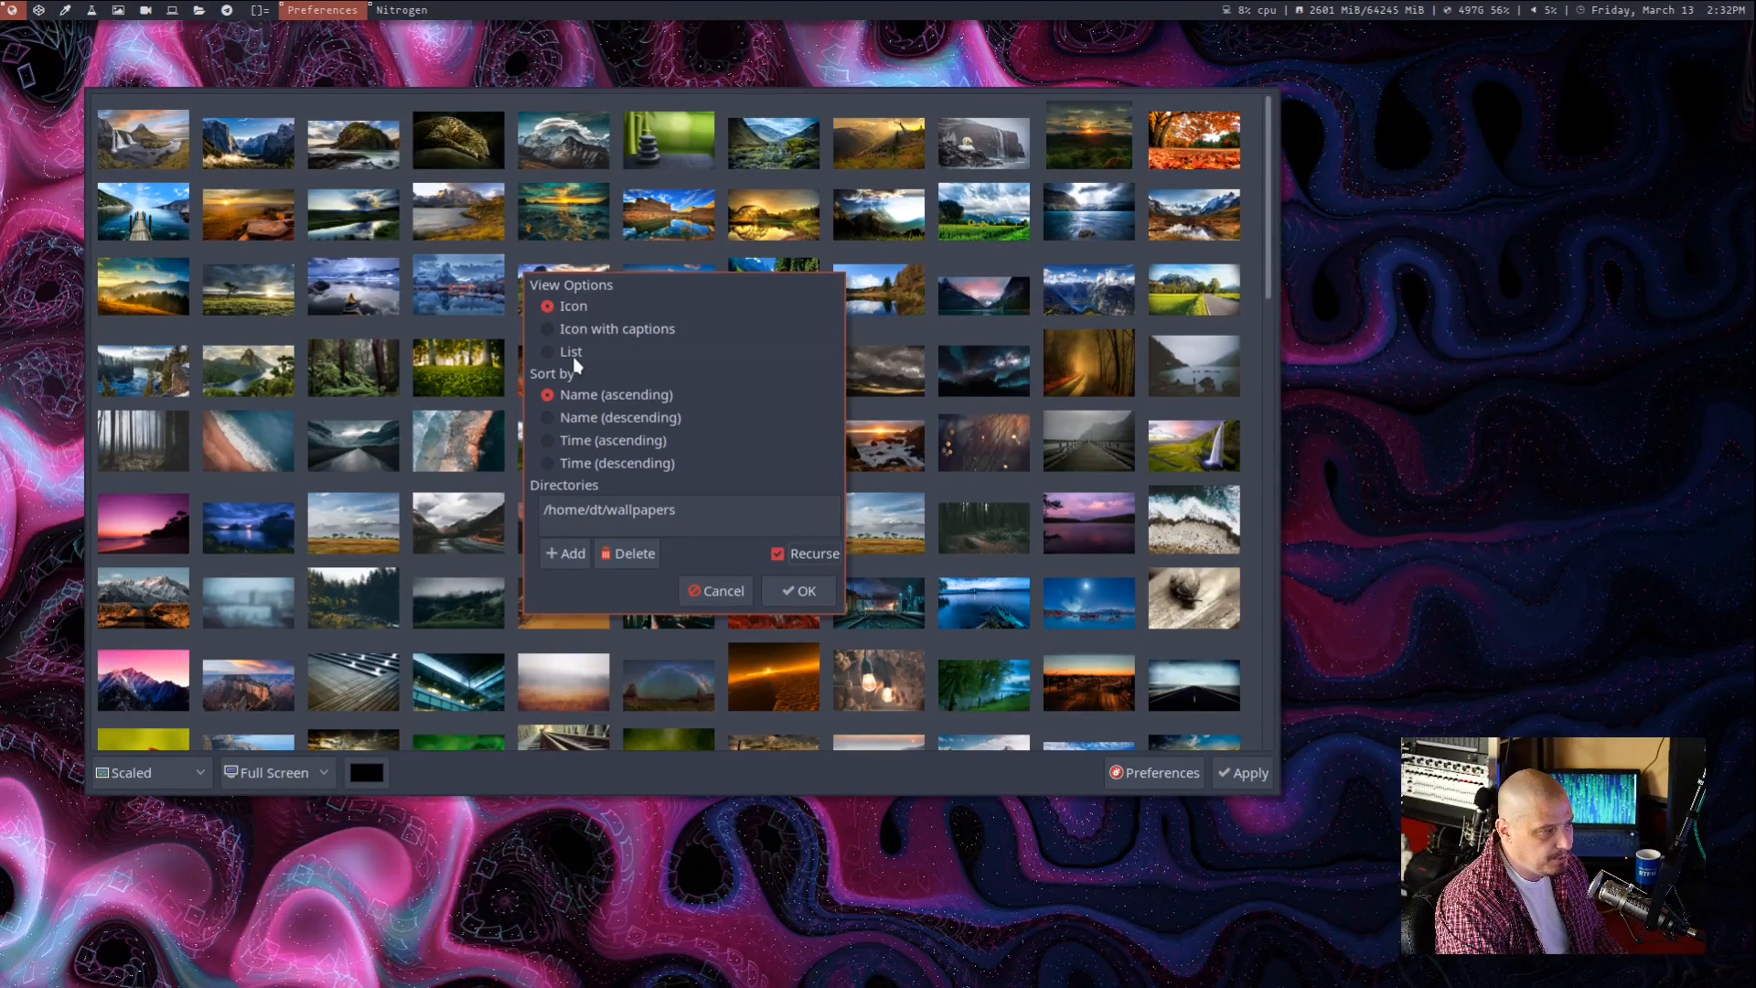
mouse_move(724, 591)
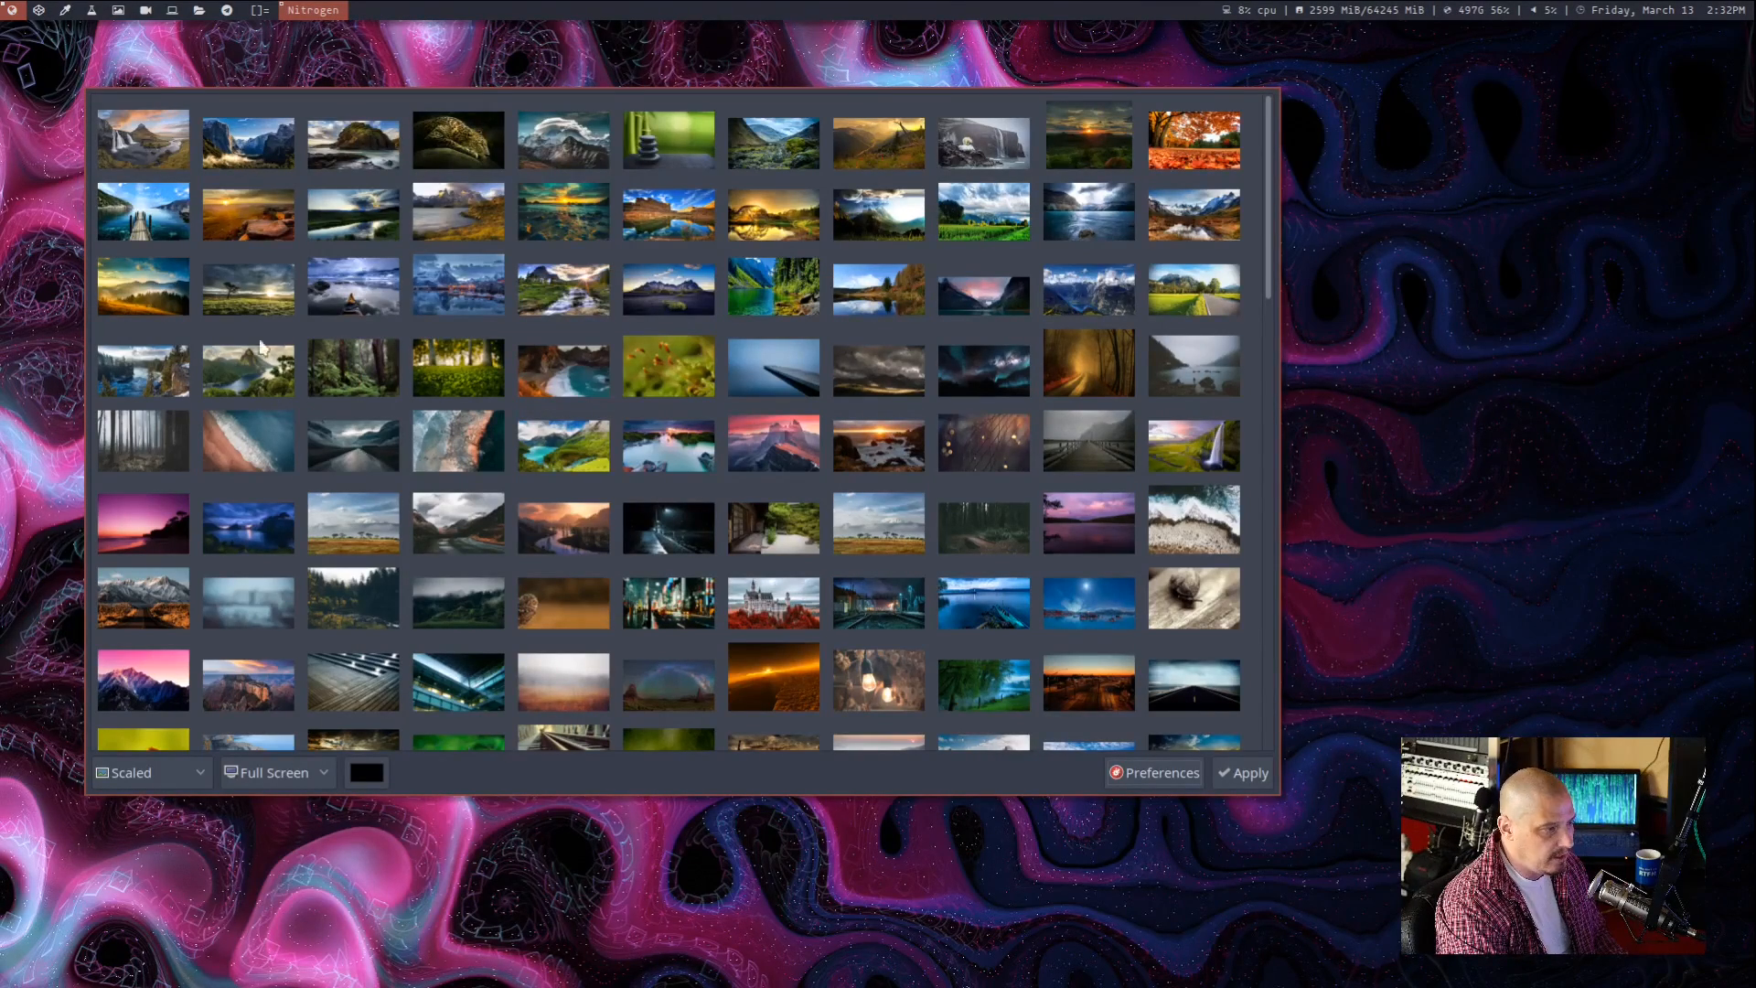
mouse_move(289, 318)
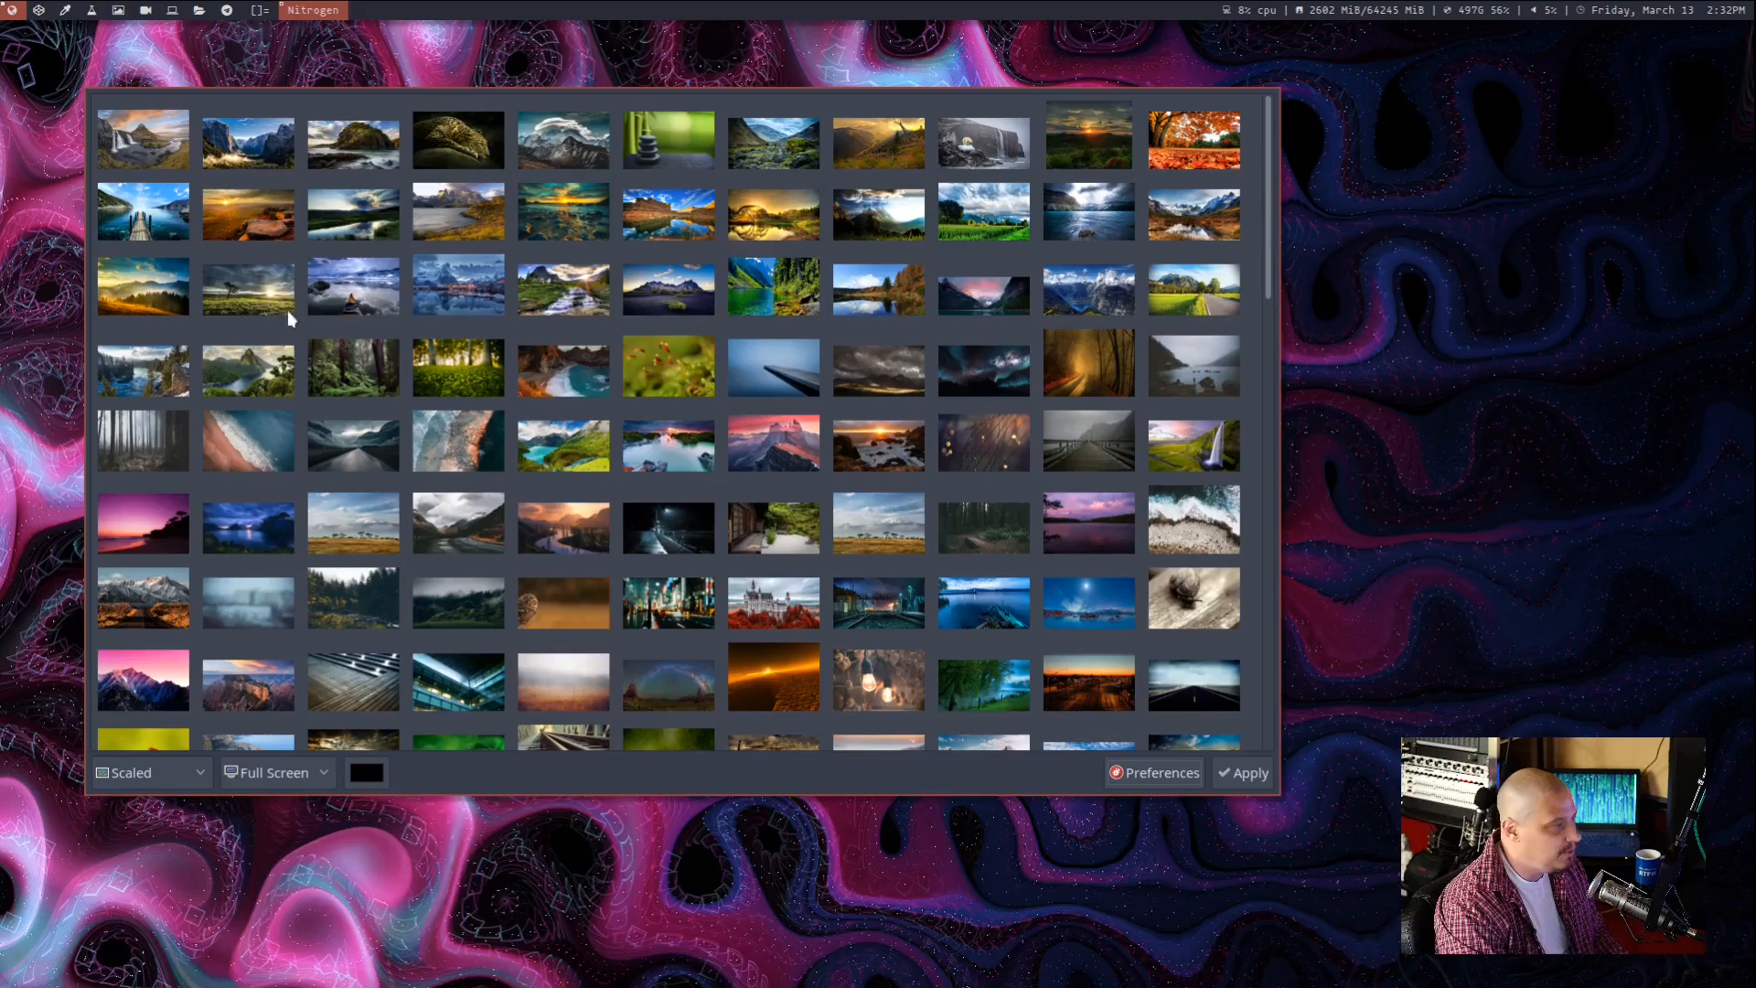
mouse_move(918, 874)
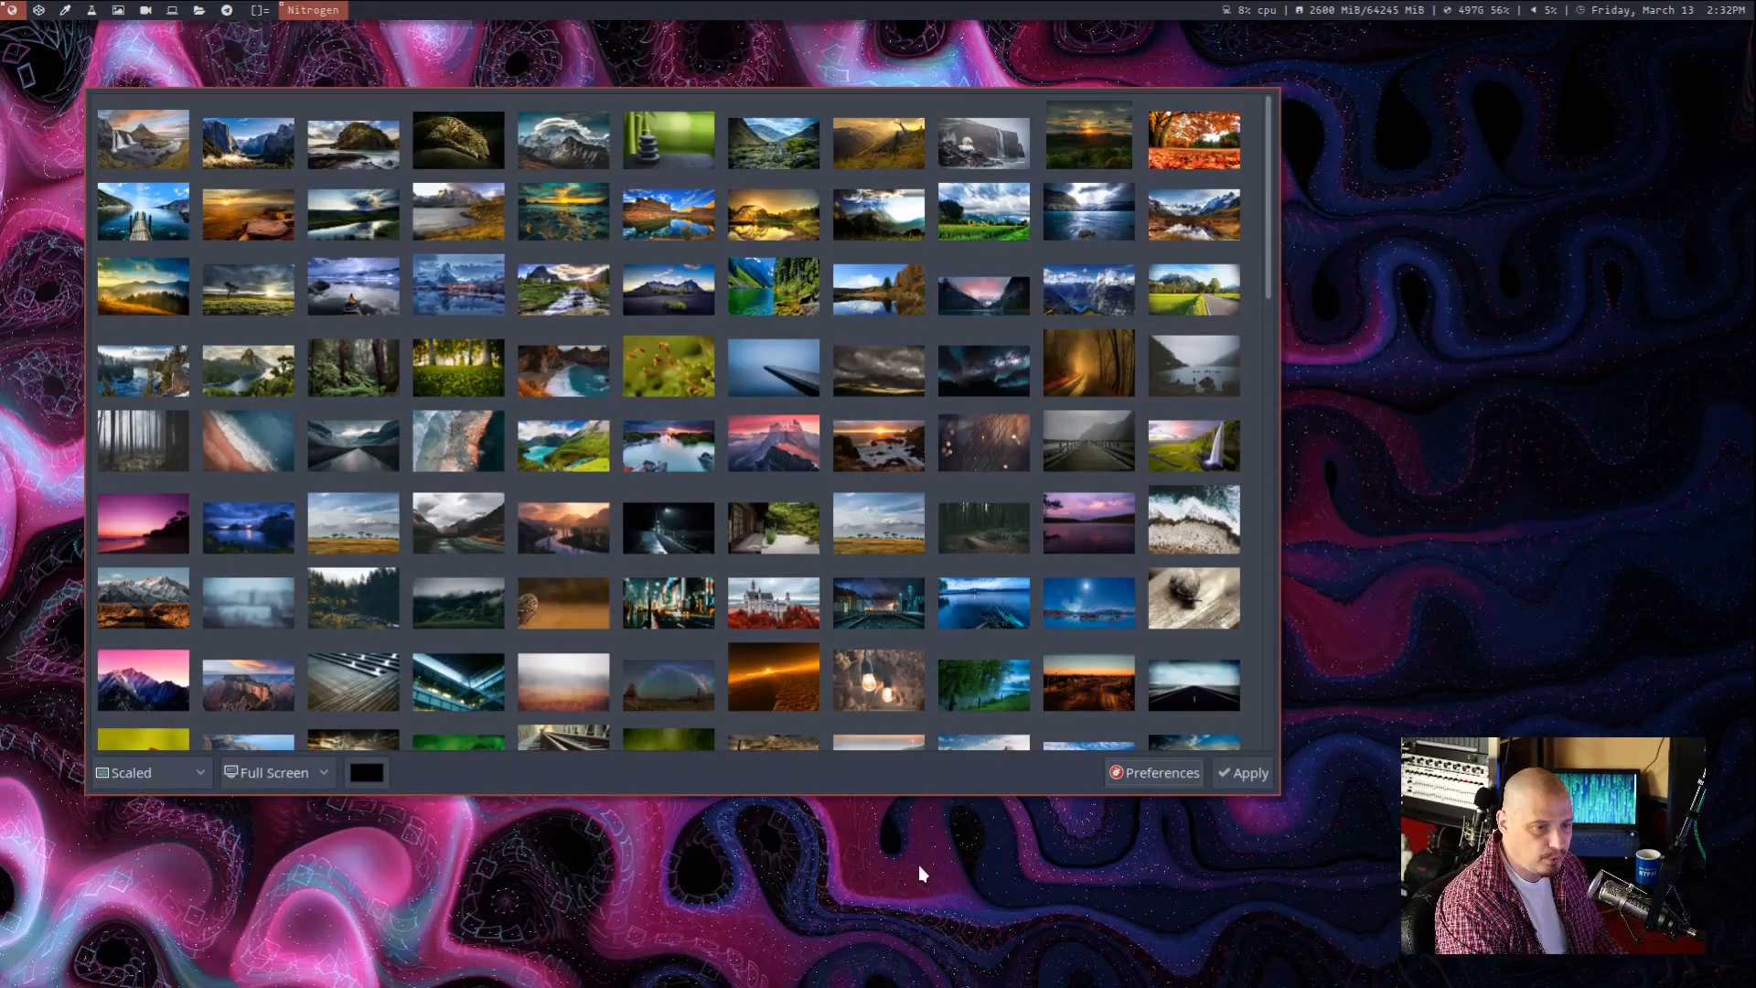
mouse_move(1244, 564)
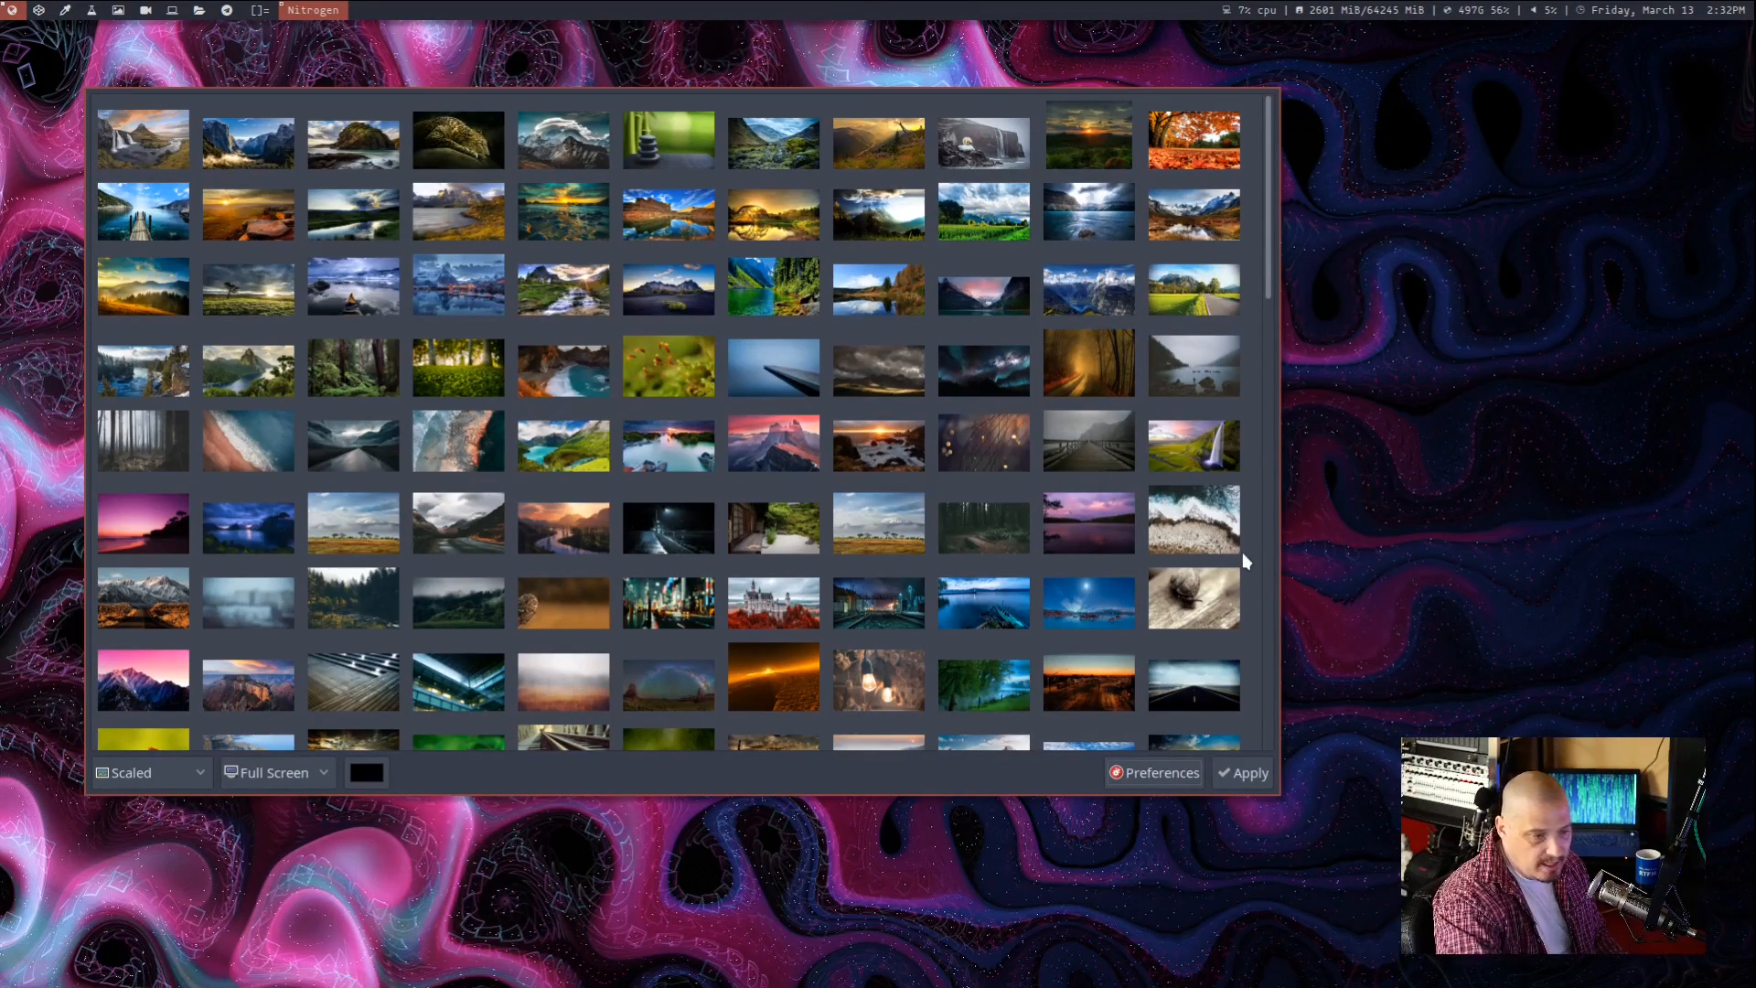
Step: Choose Zoomed Fill as the wallpaper scaling mode from the bottom-left dropdown
left_click(147, 772)
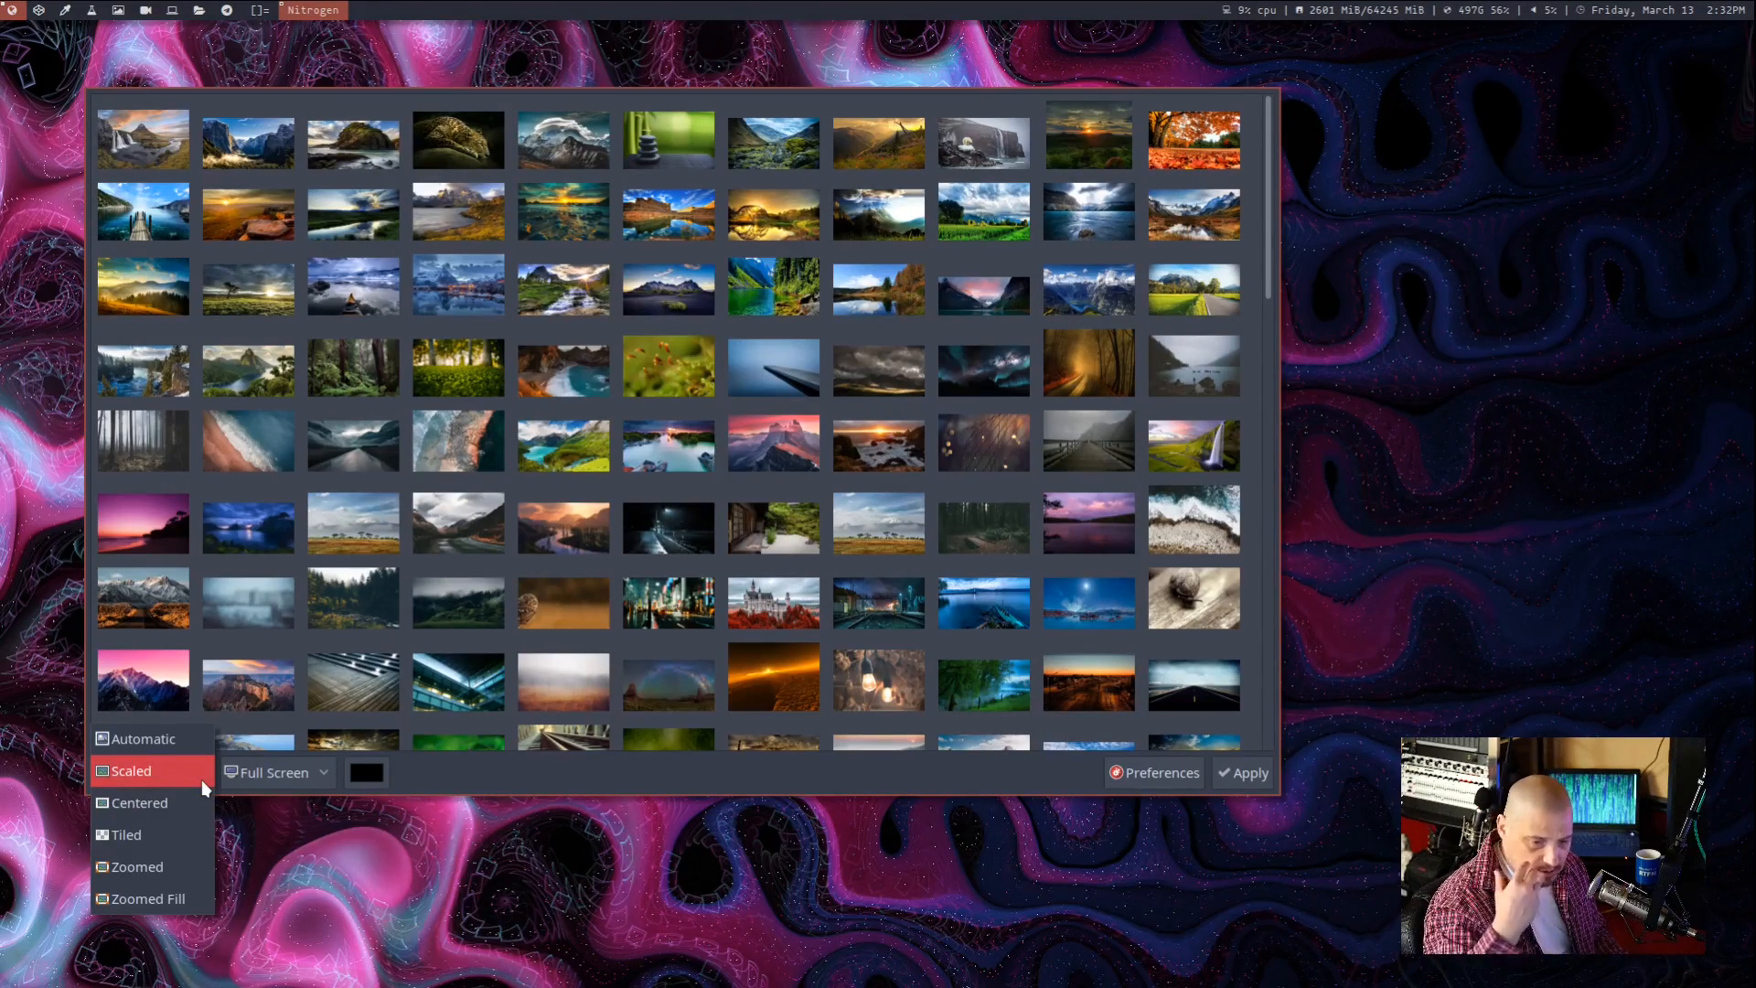
mouse_move(183, 770)
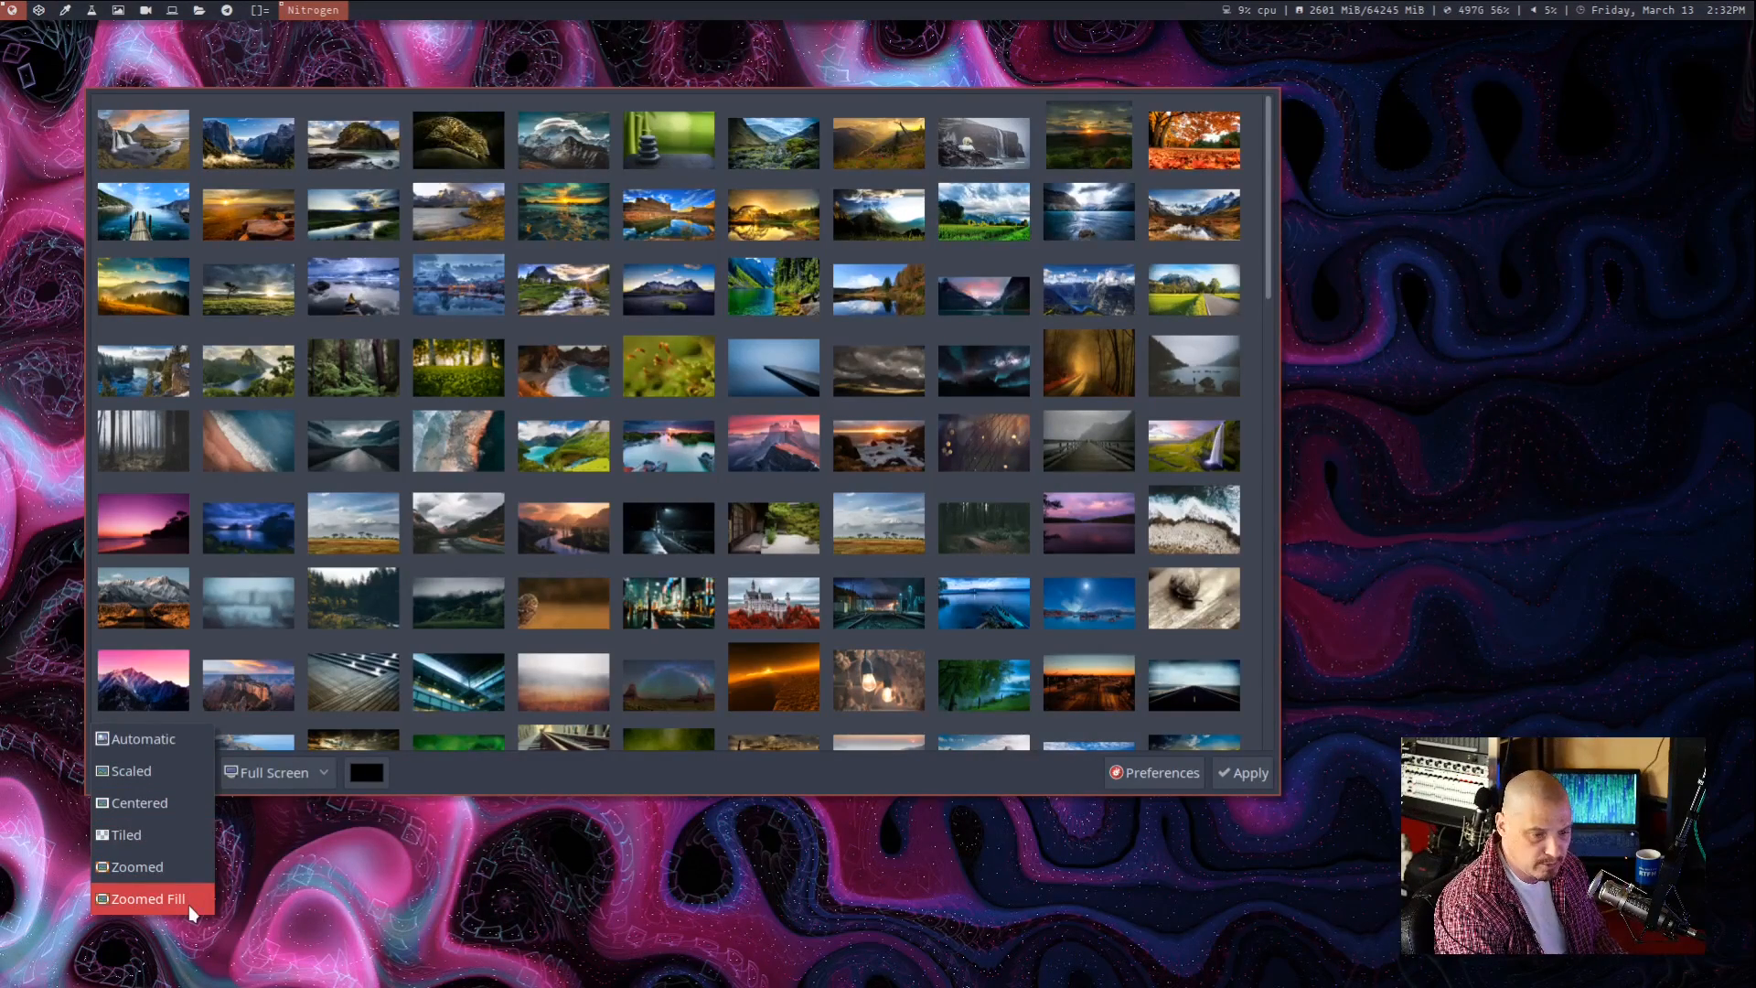
left_click(132, 770)
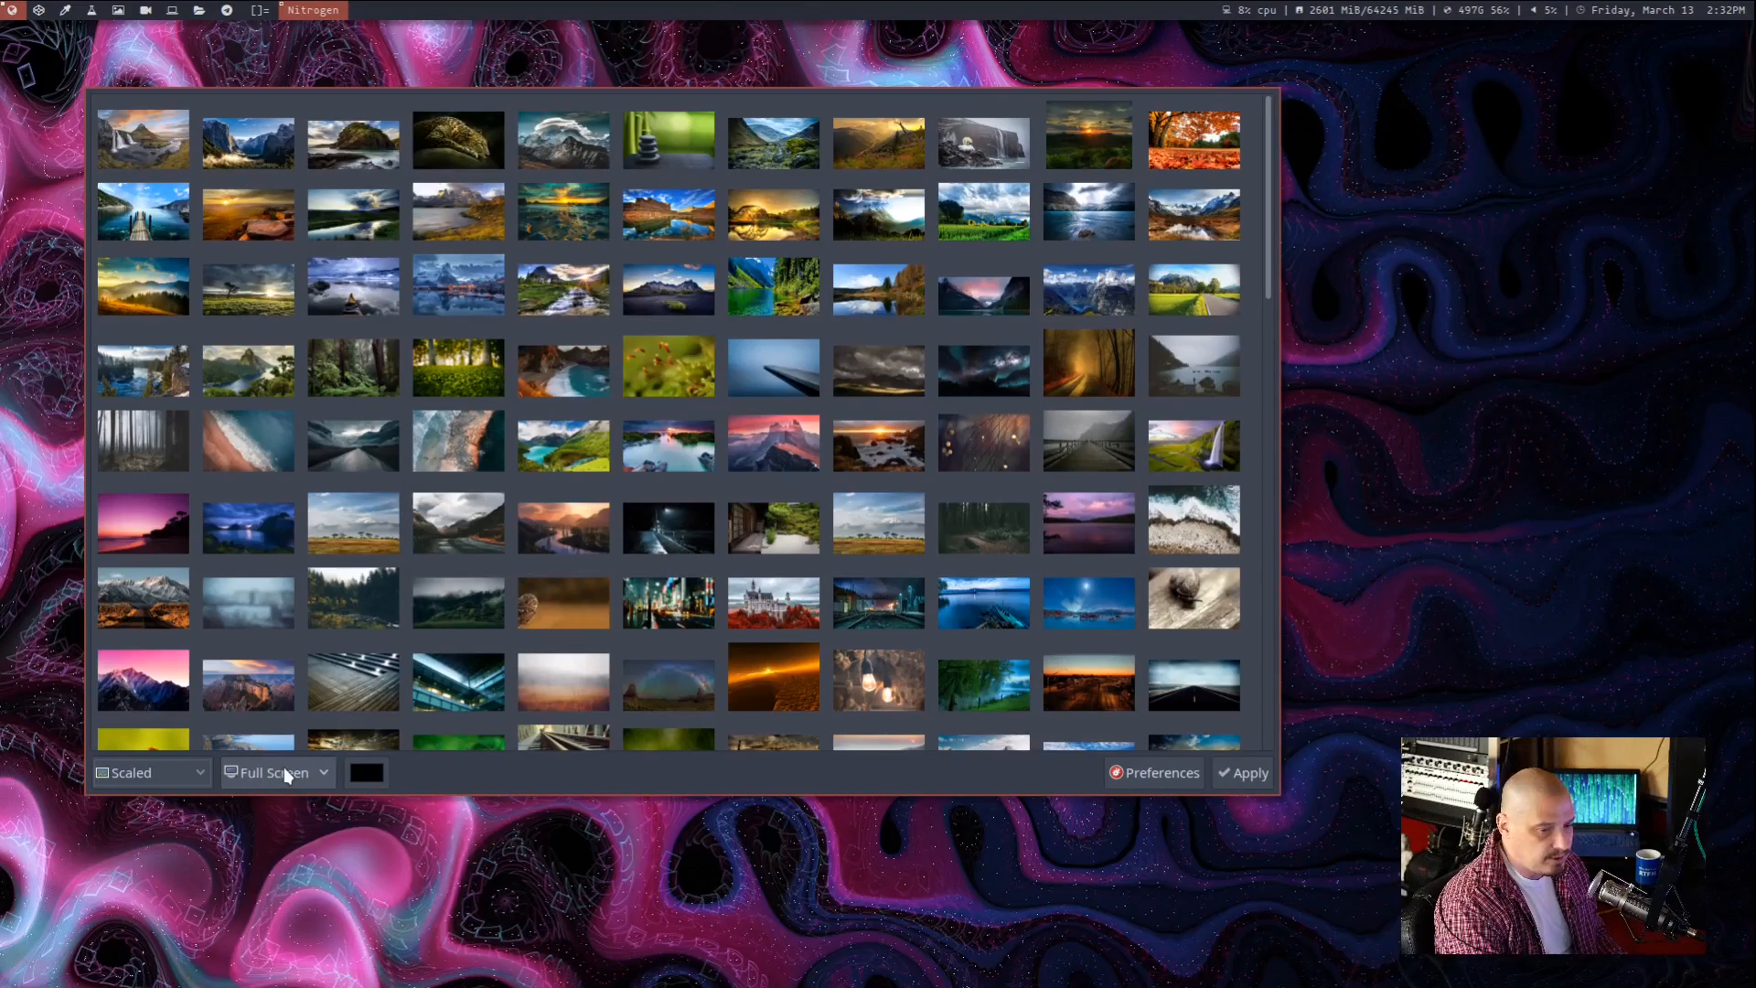
left_click(274, 772)
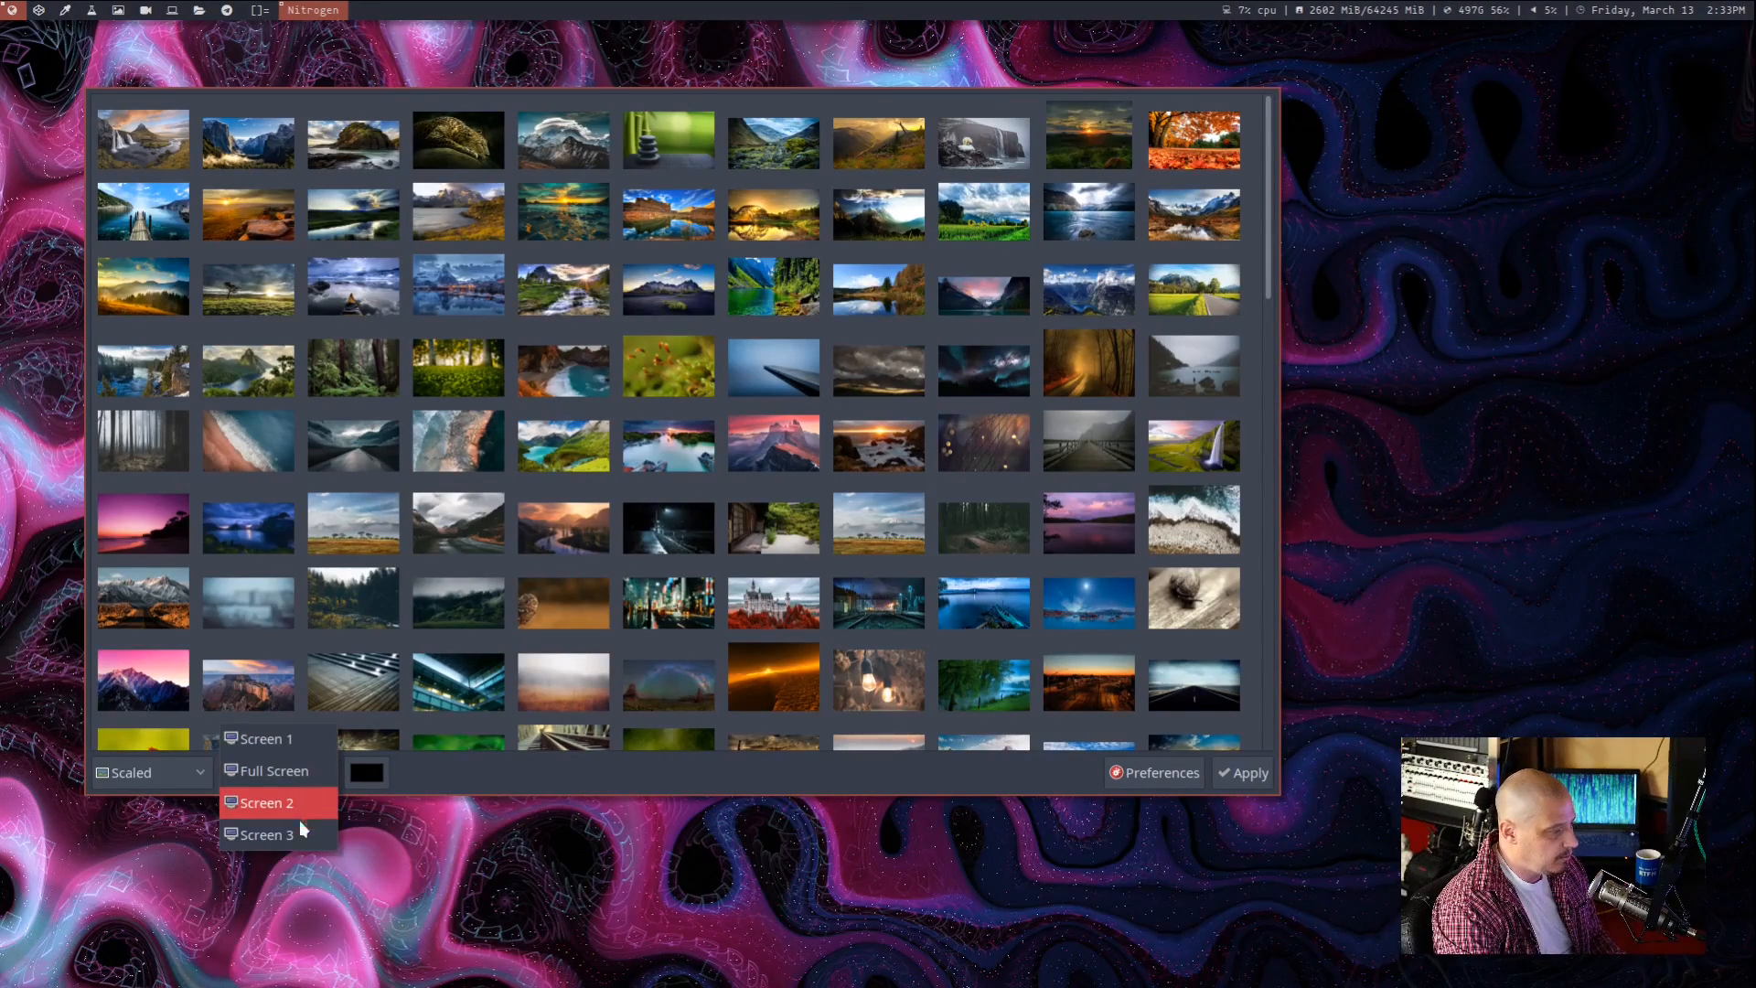
left_click(273, 770)
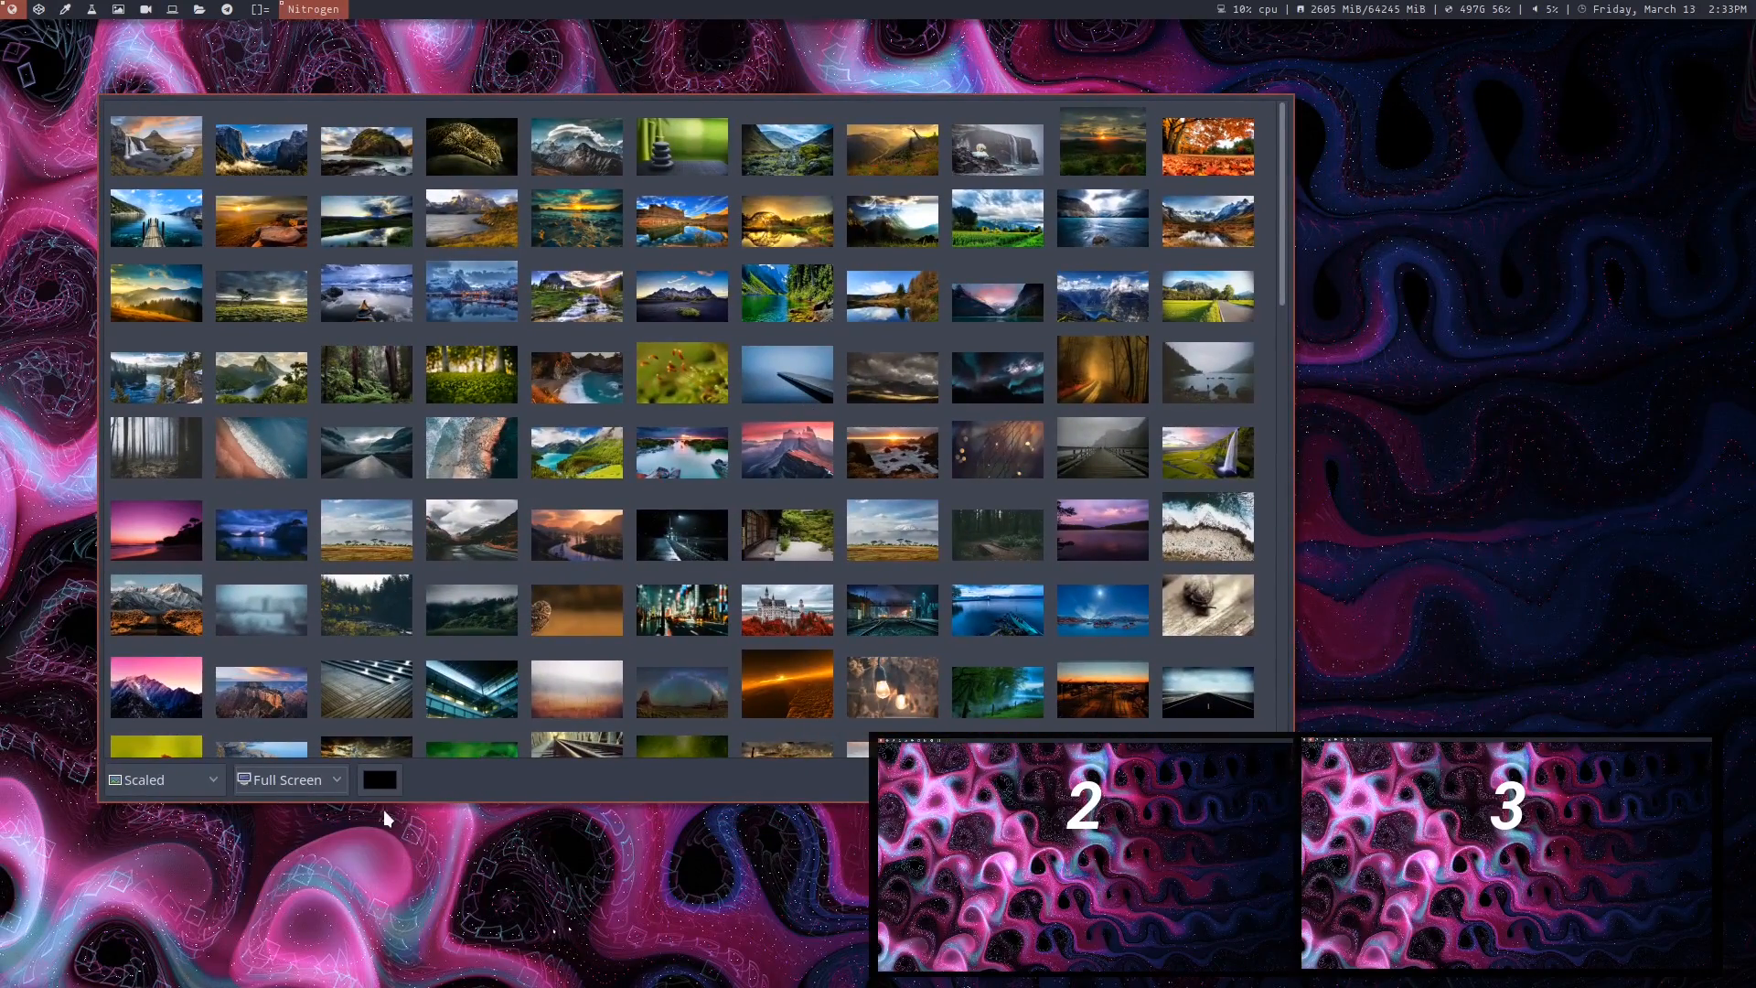
Step: Select the green leaf photo and target it at Screen 2 from the monitor dropdown
scroll("down", 3)
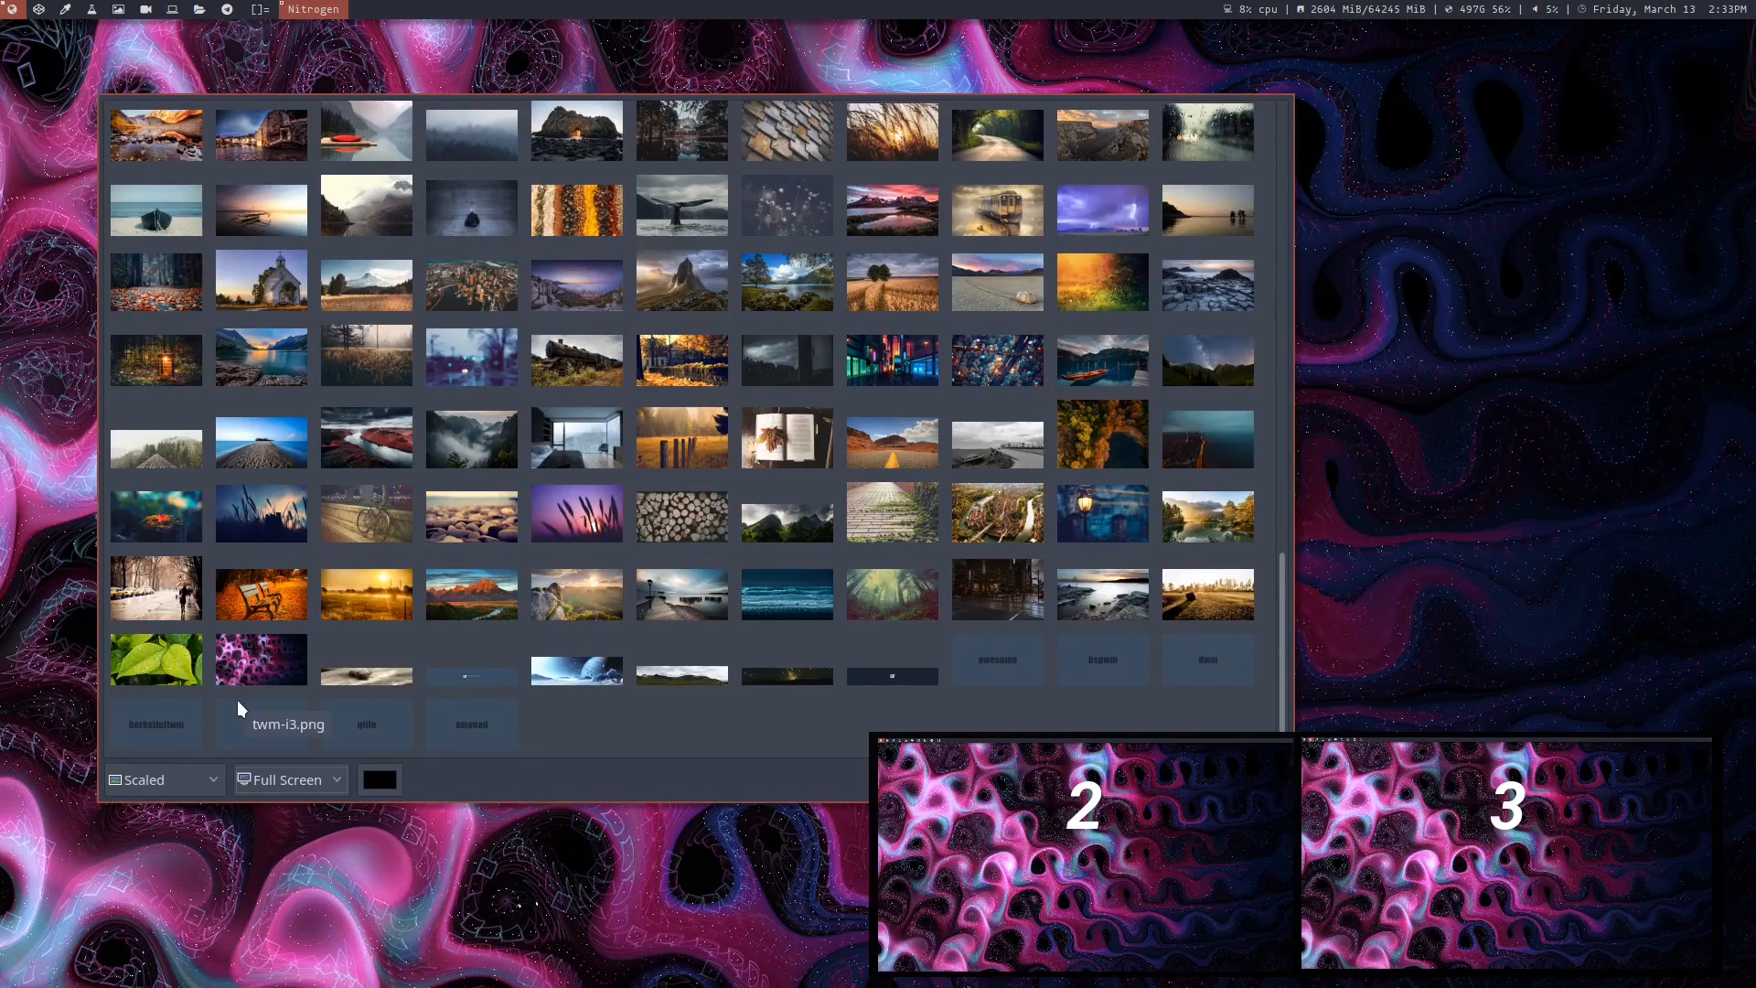
left_click(260, 659)
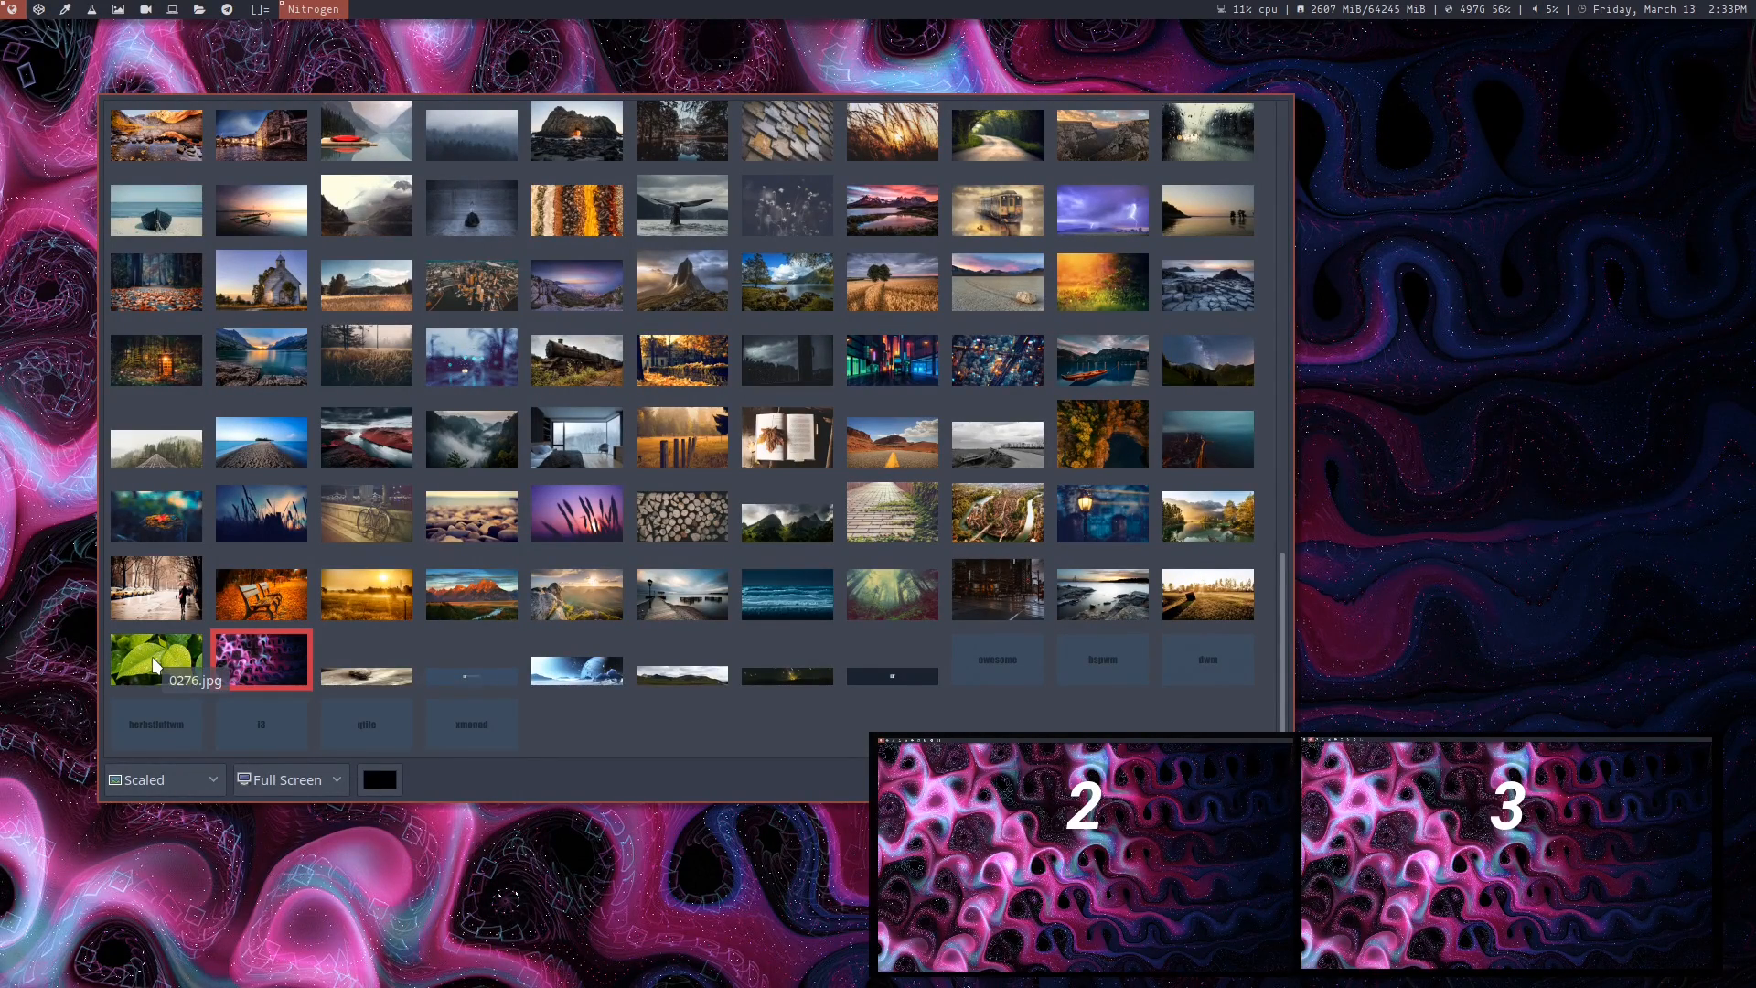
left_click(290, 779)
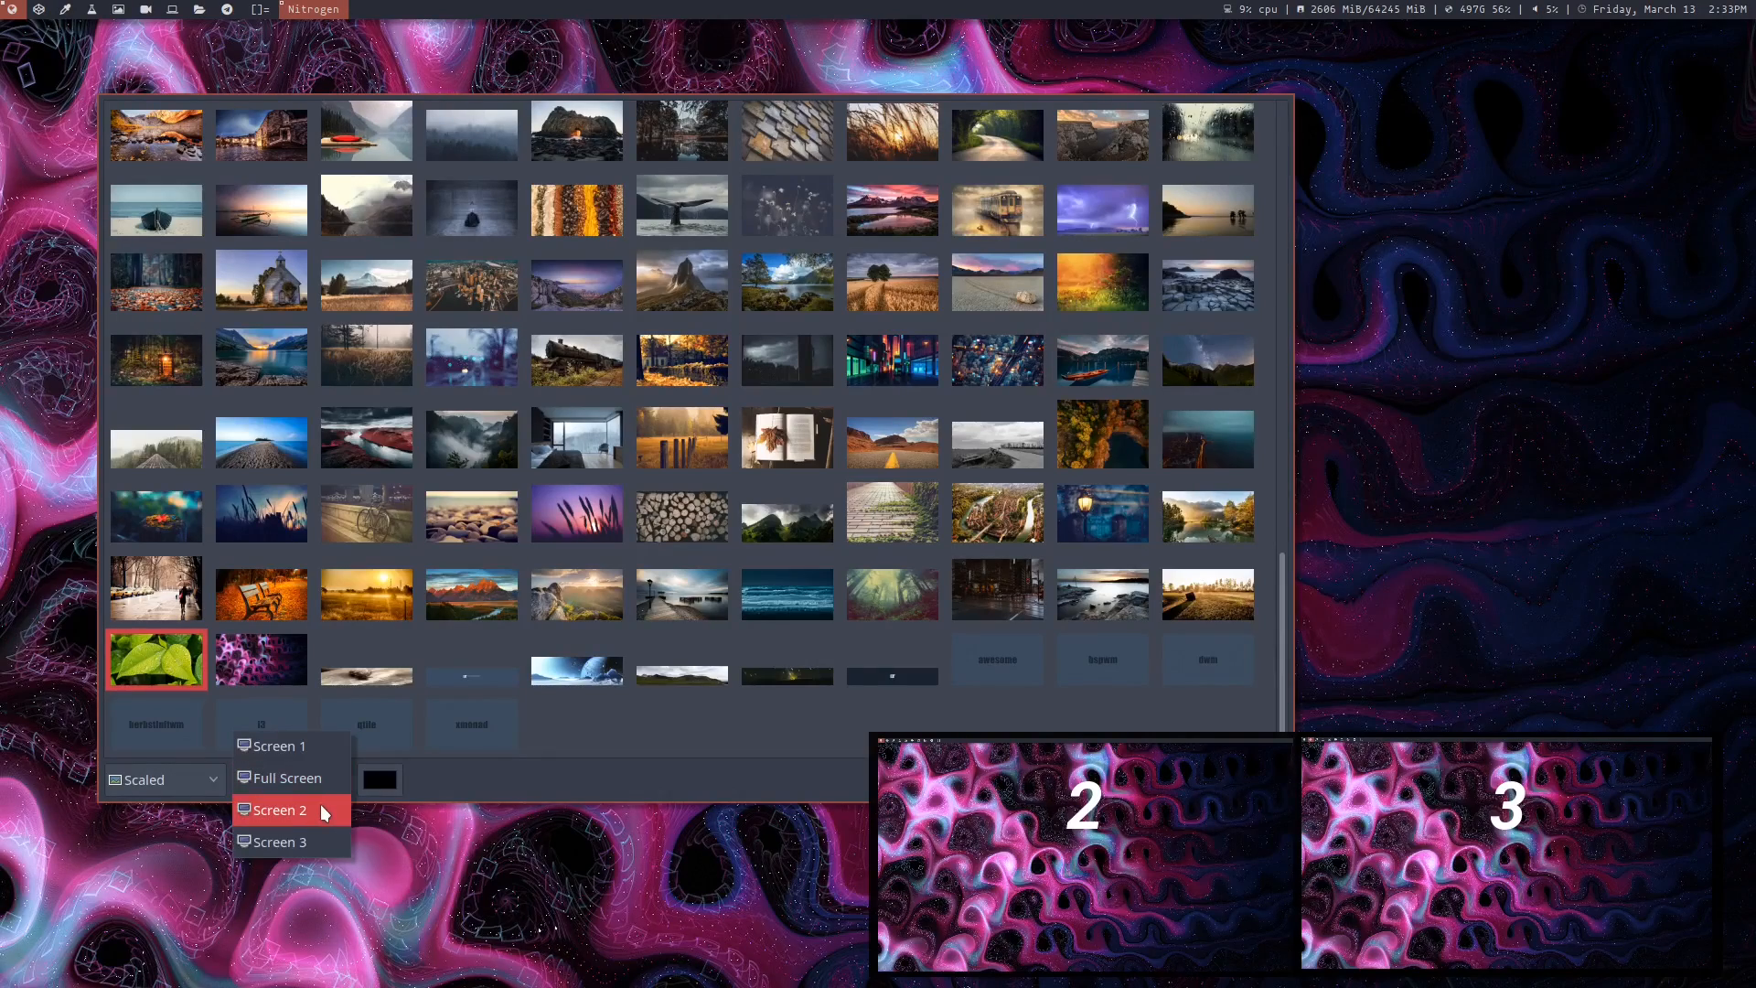
left_click(278, 808)
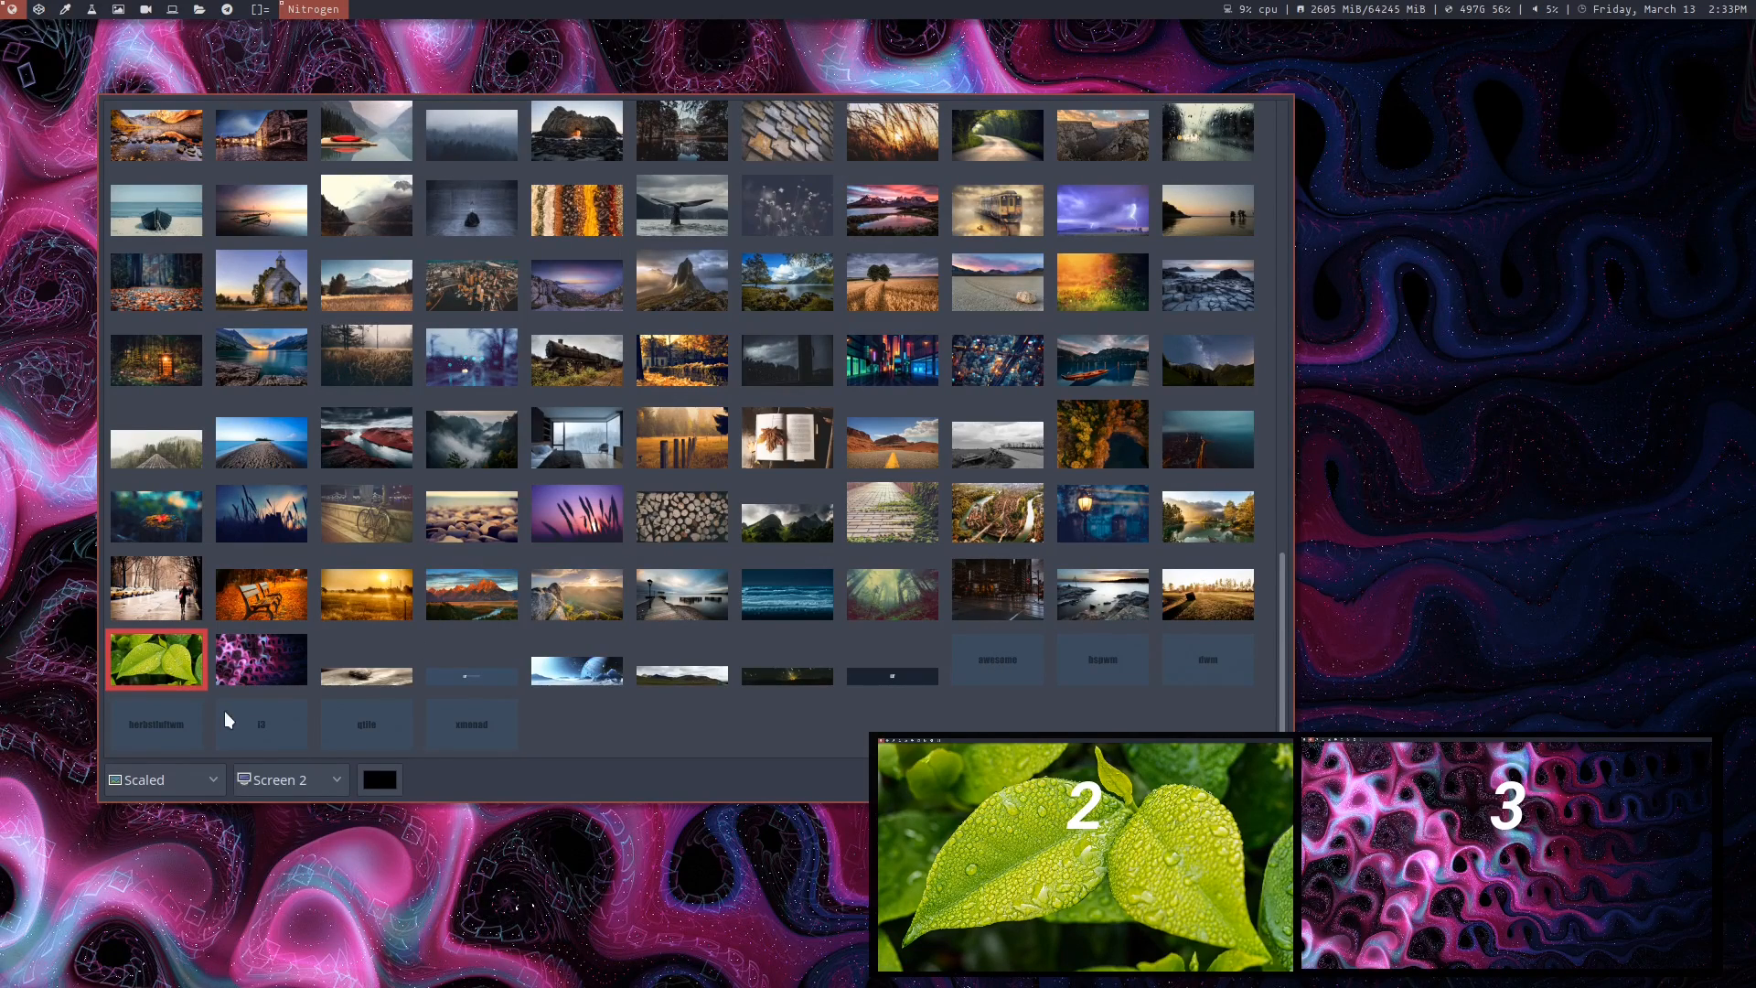
mouse_move(952, 608)
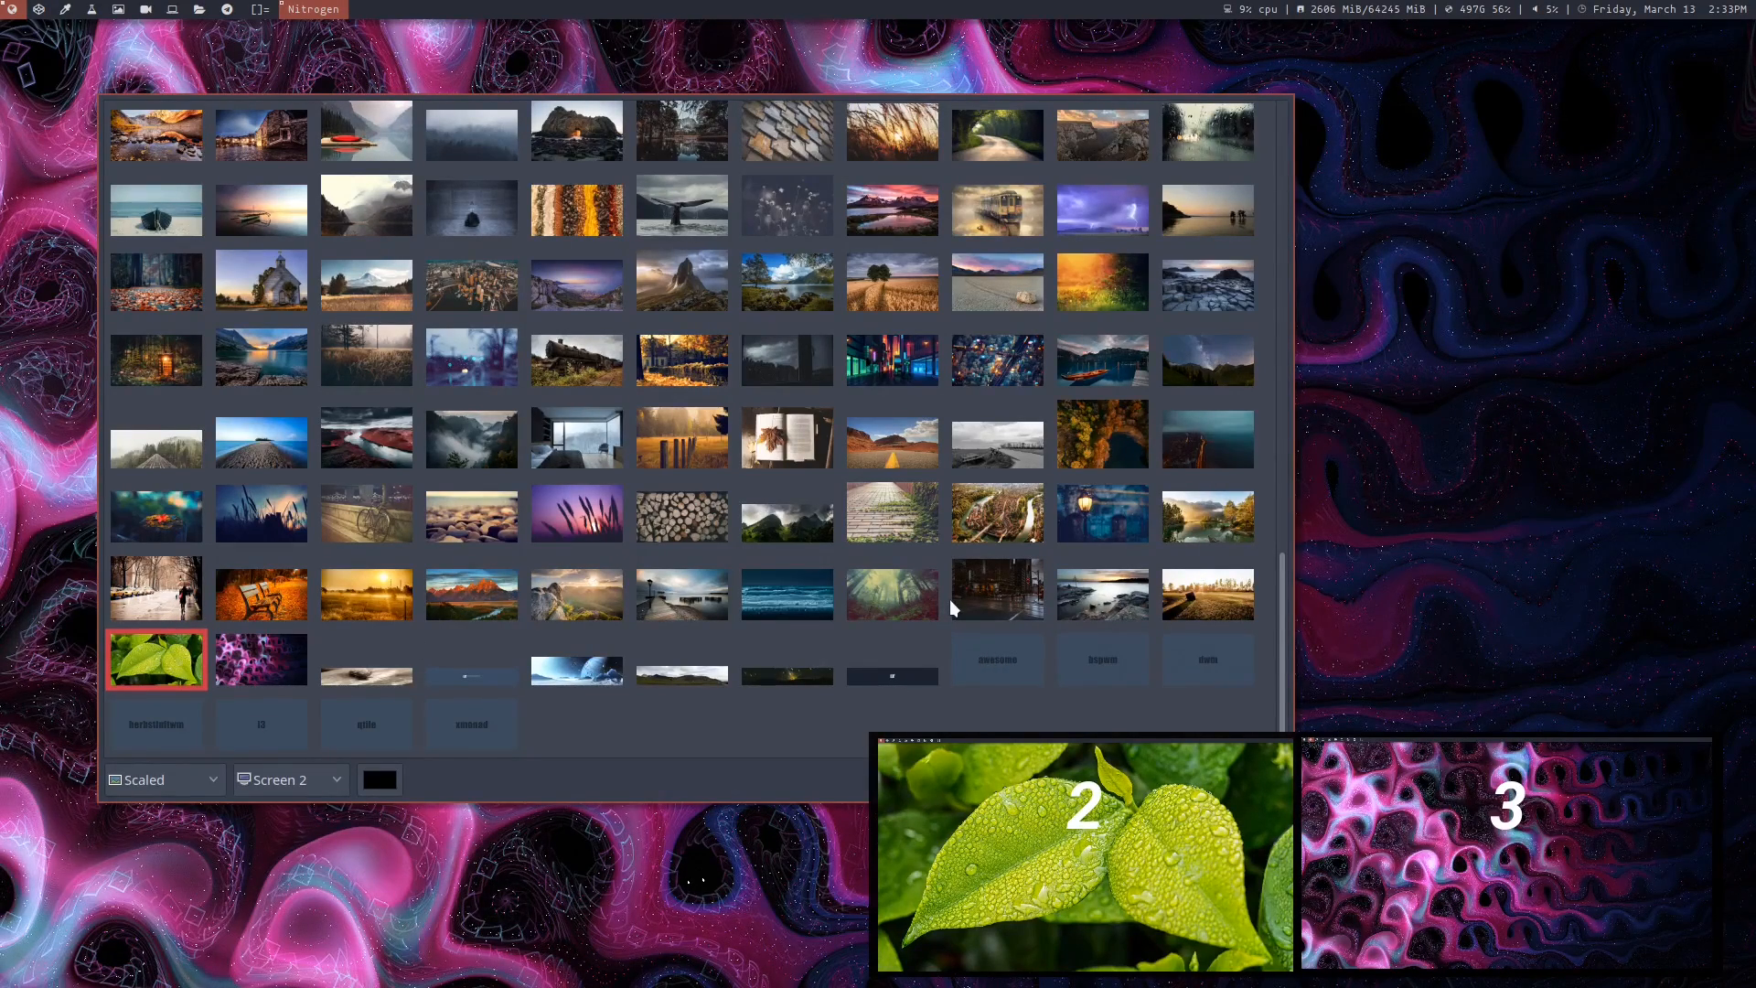
left_click(892, 588)
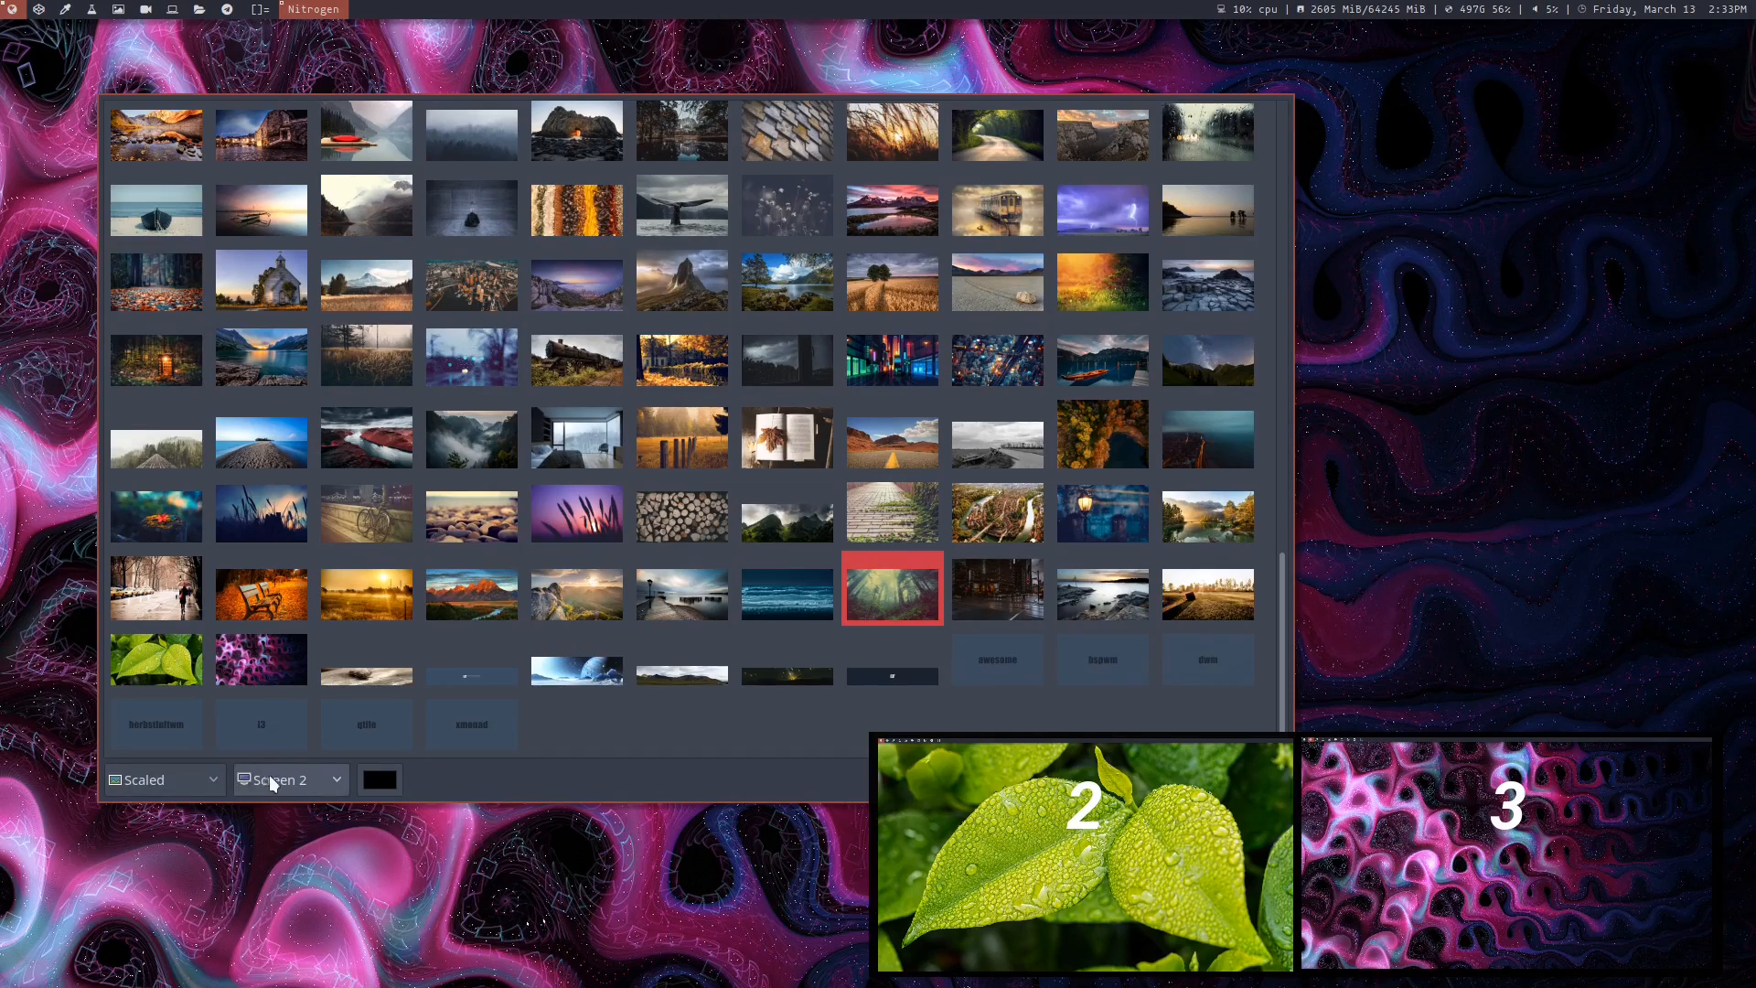
left_click(287, 779)
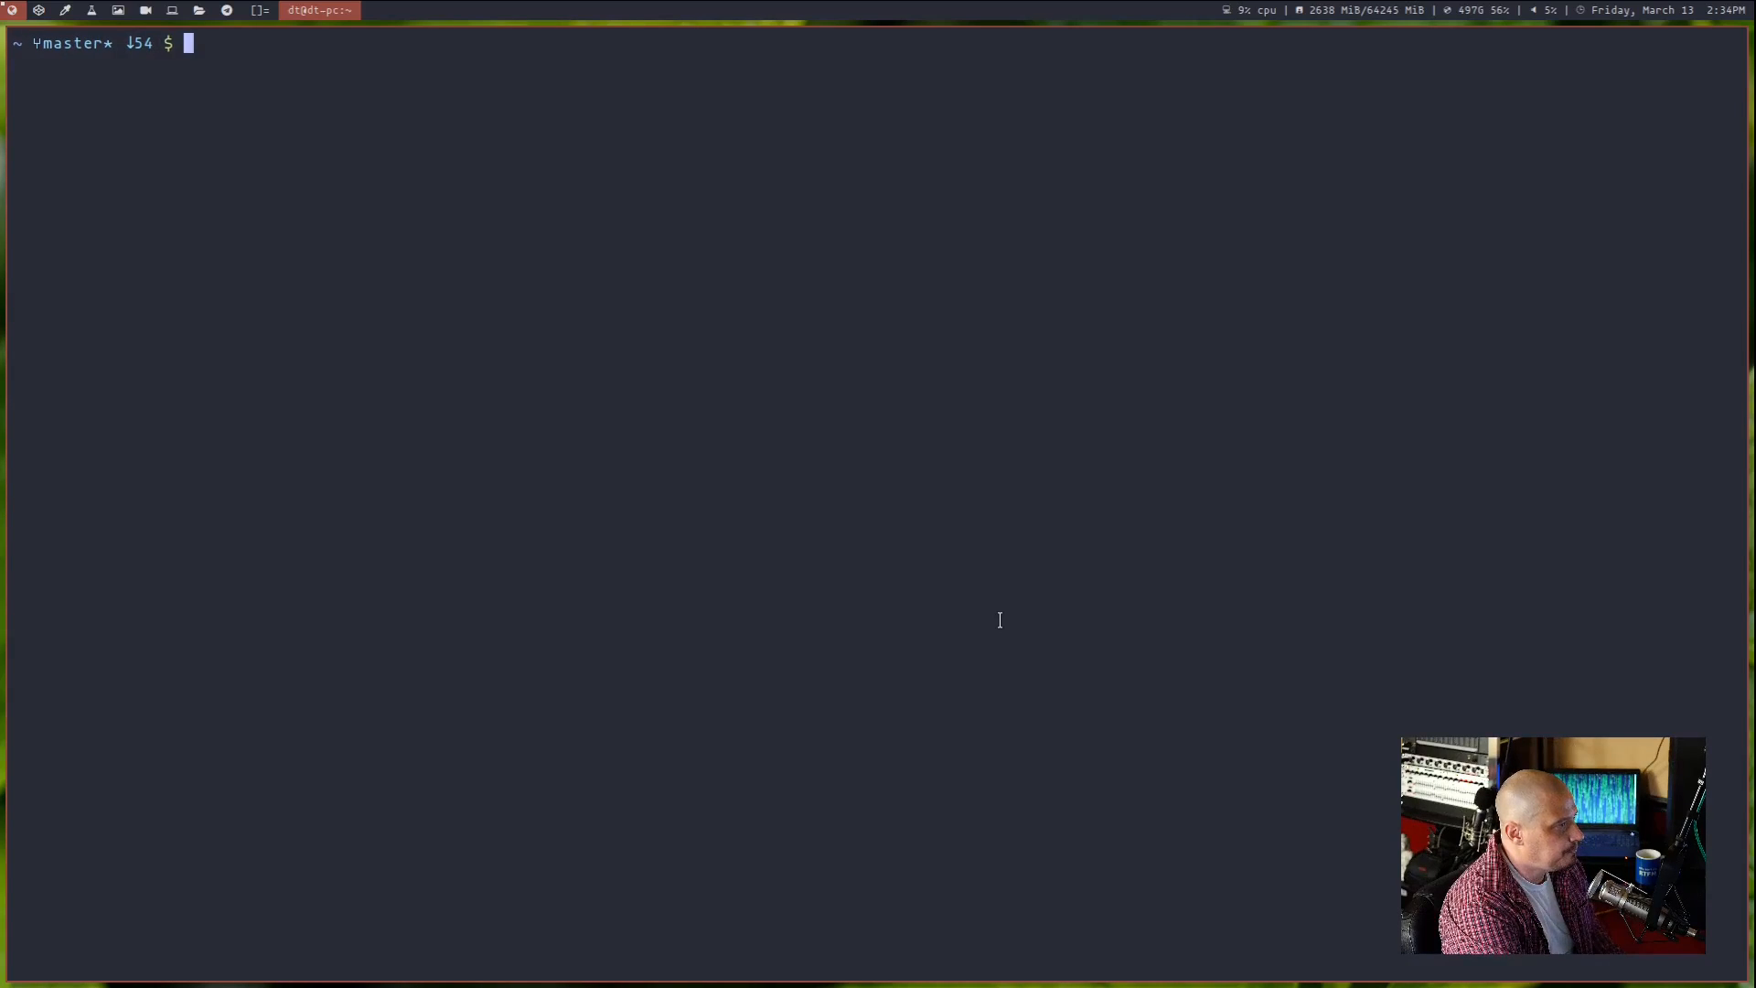
Step: Enter nitrogen --restore at the prompt, then discard it without running
type("n")
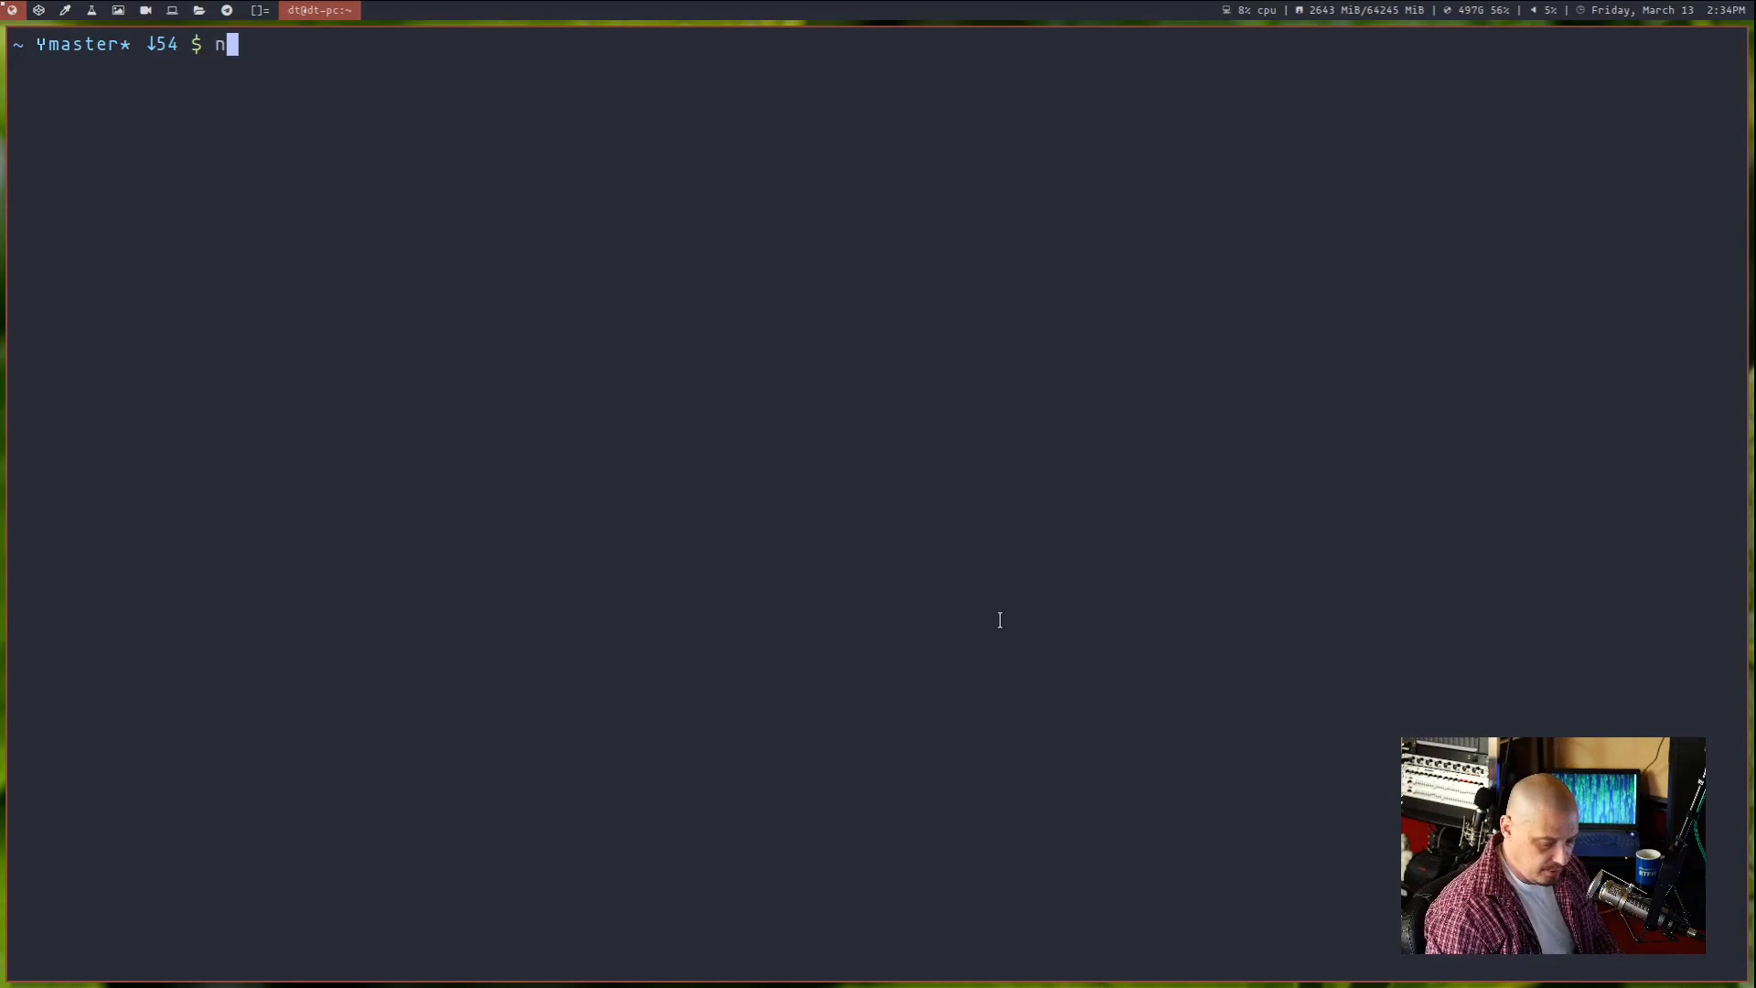
type("itrogen")
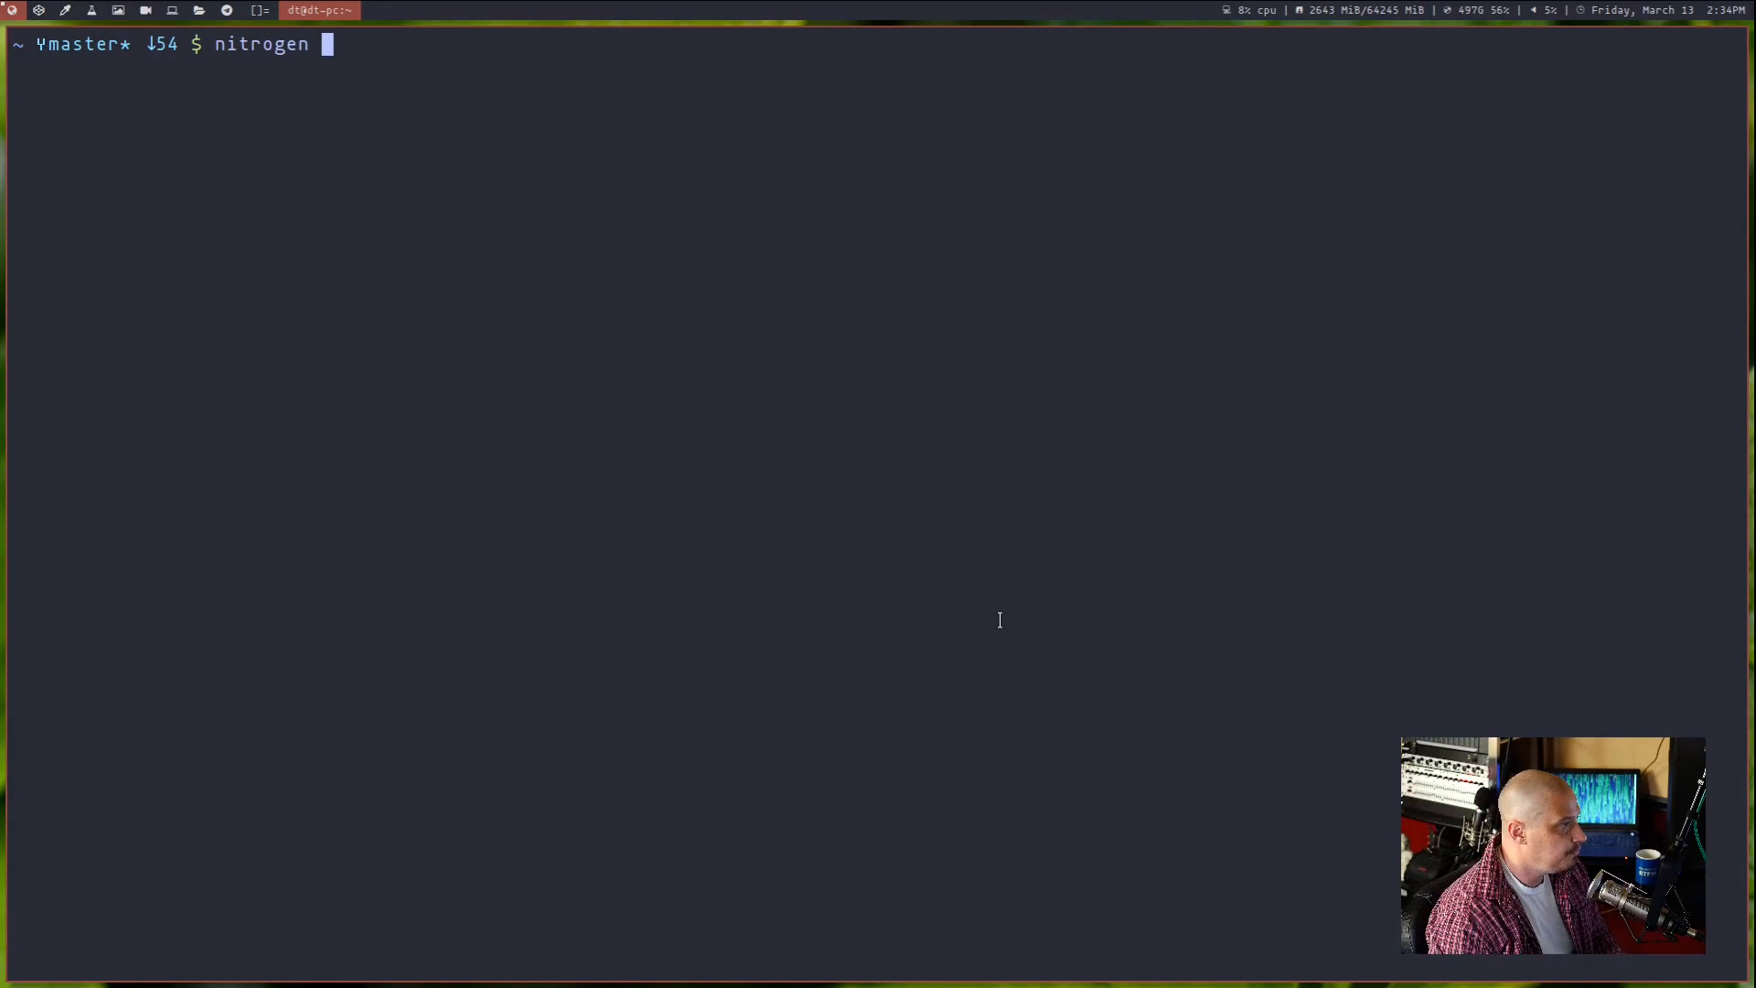
type("--restor")
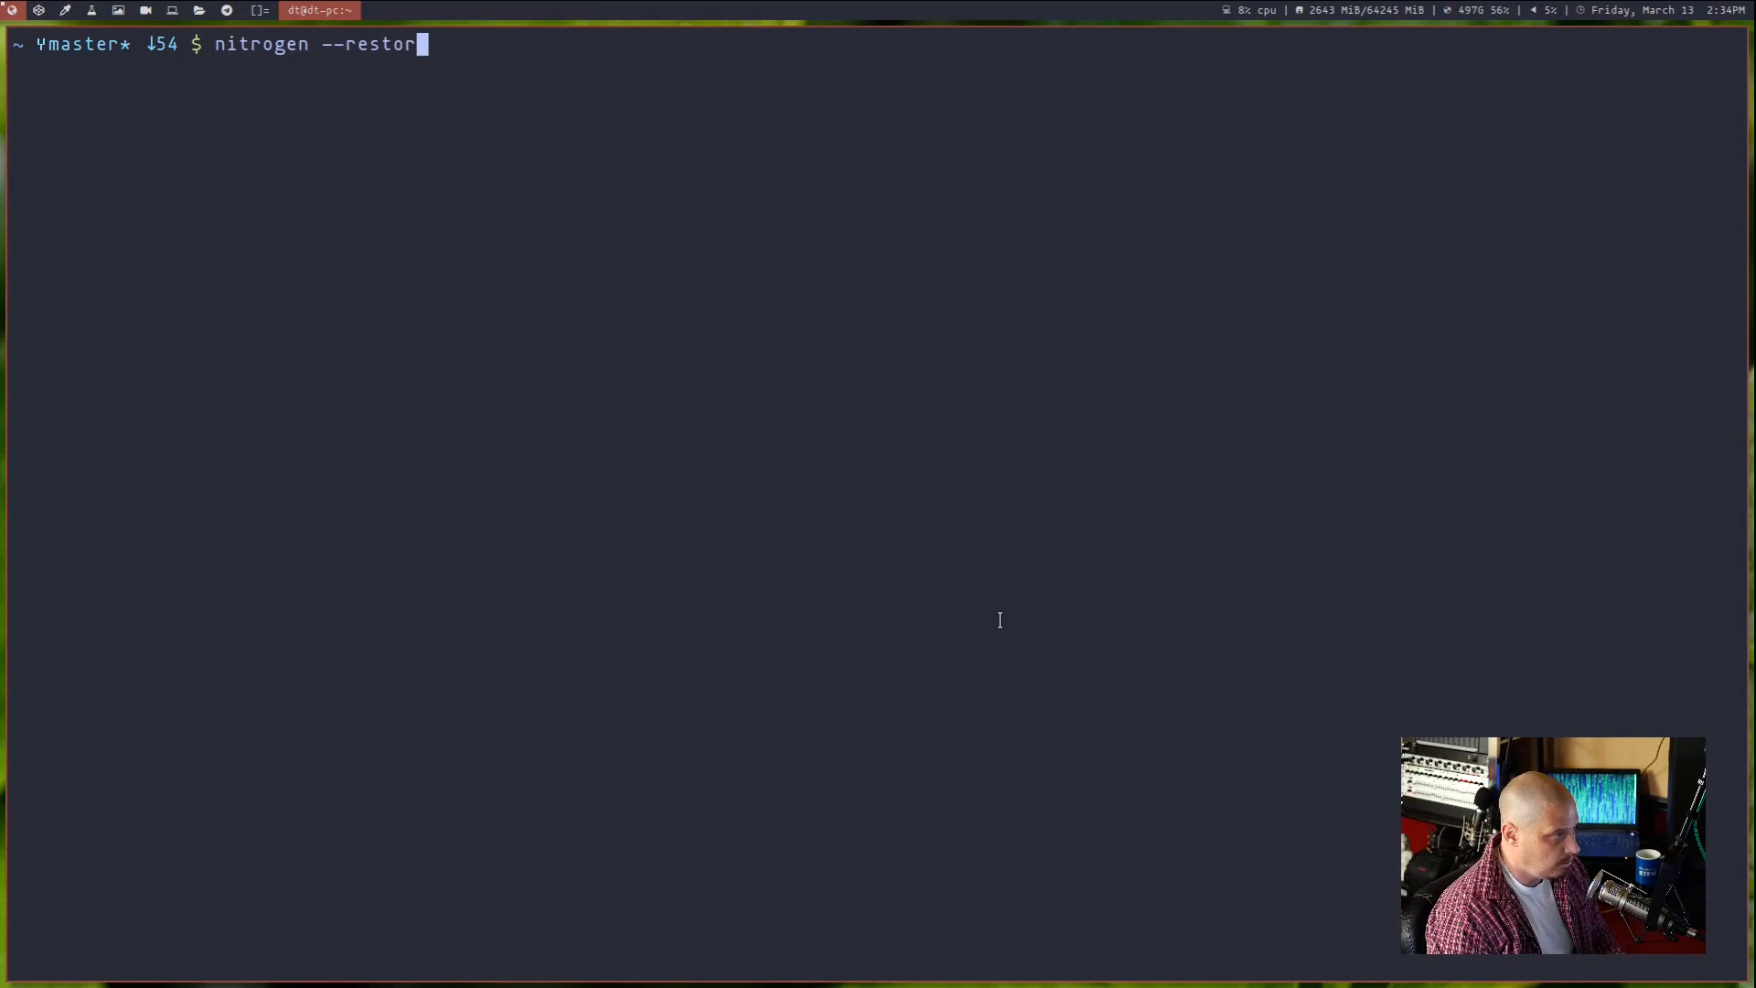
type("e")
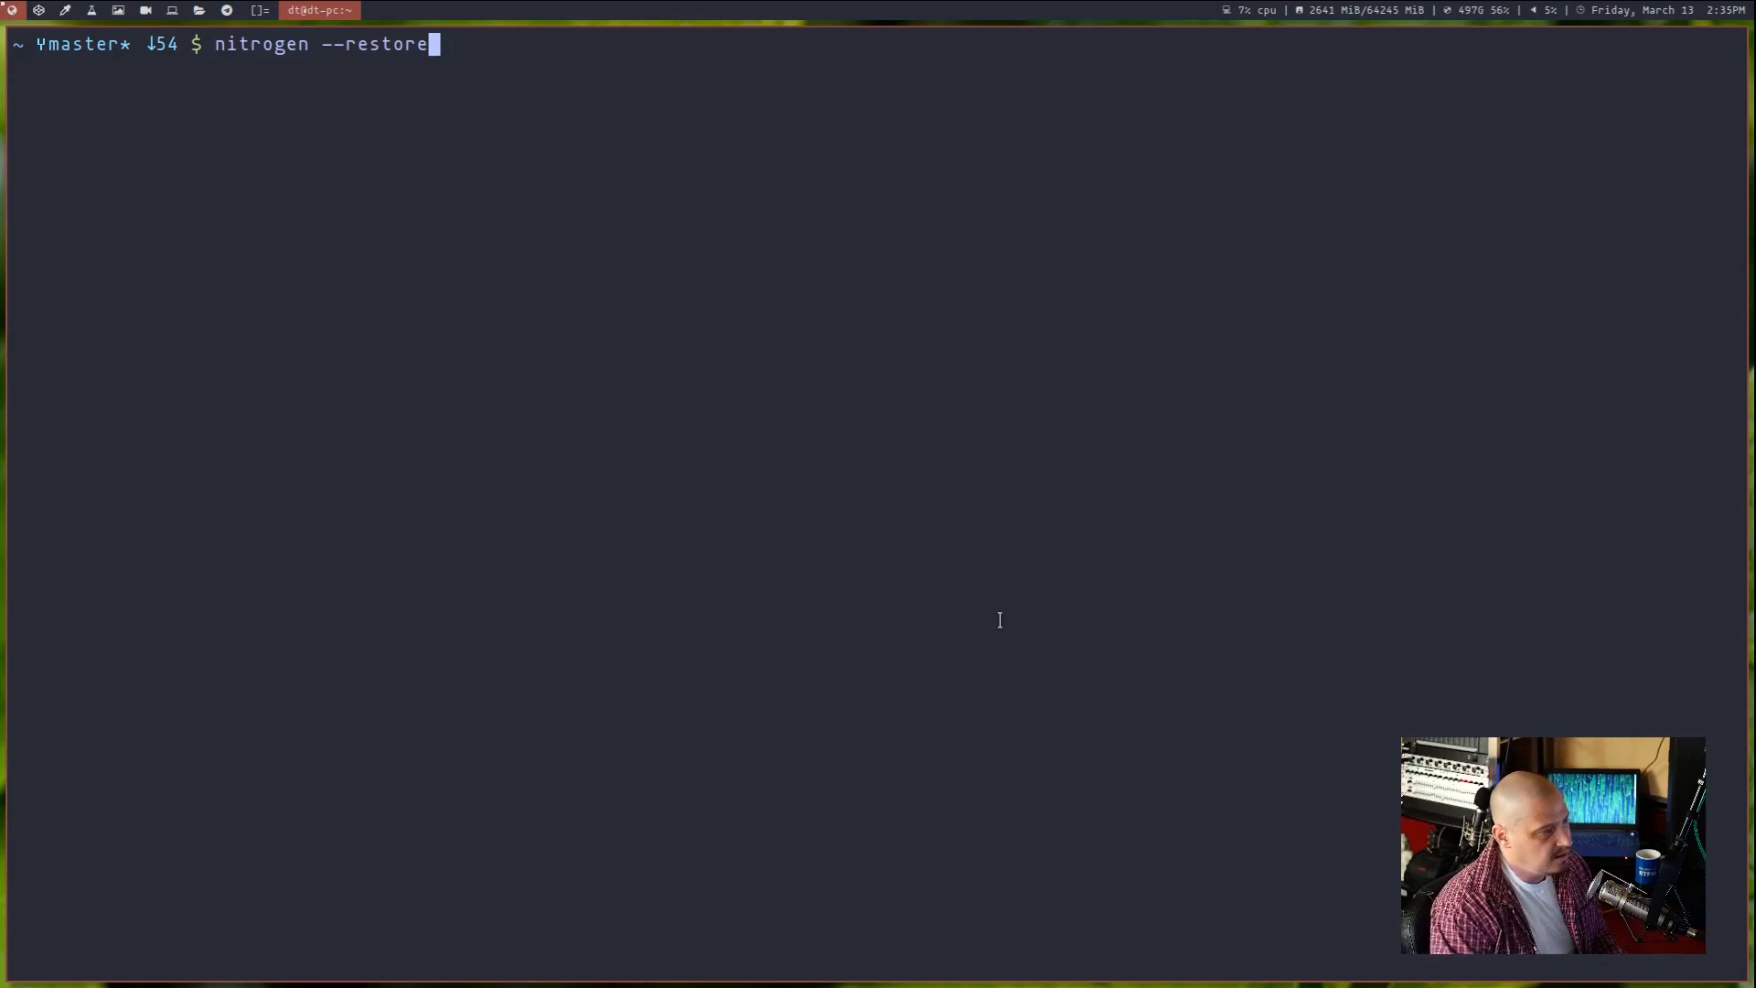
mouse_move(1183, 953)
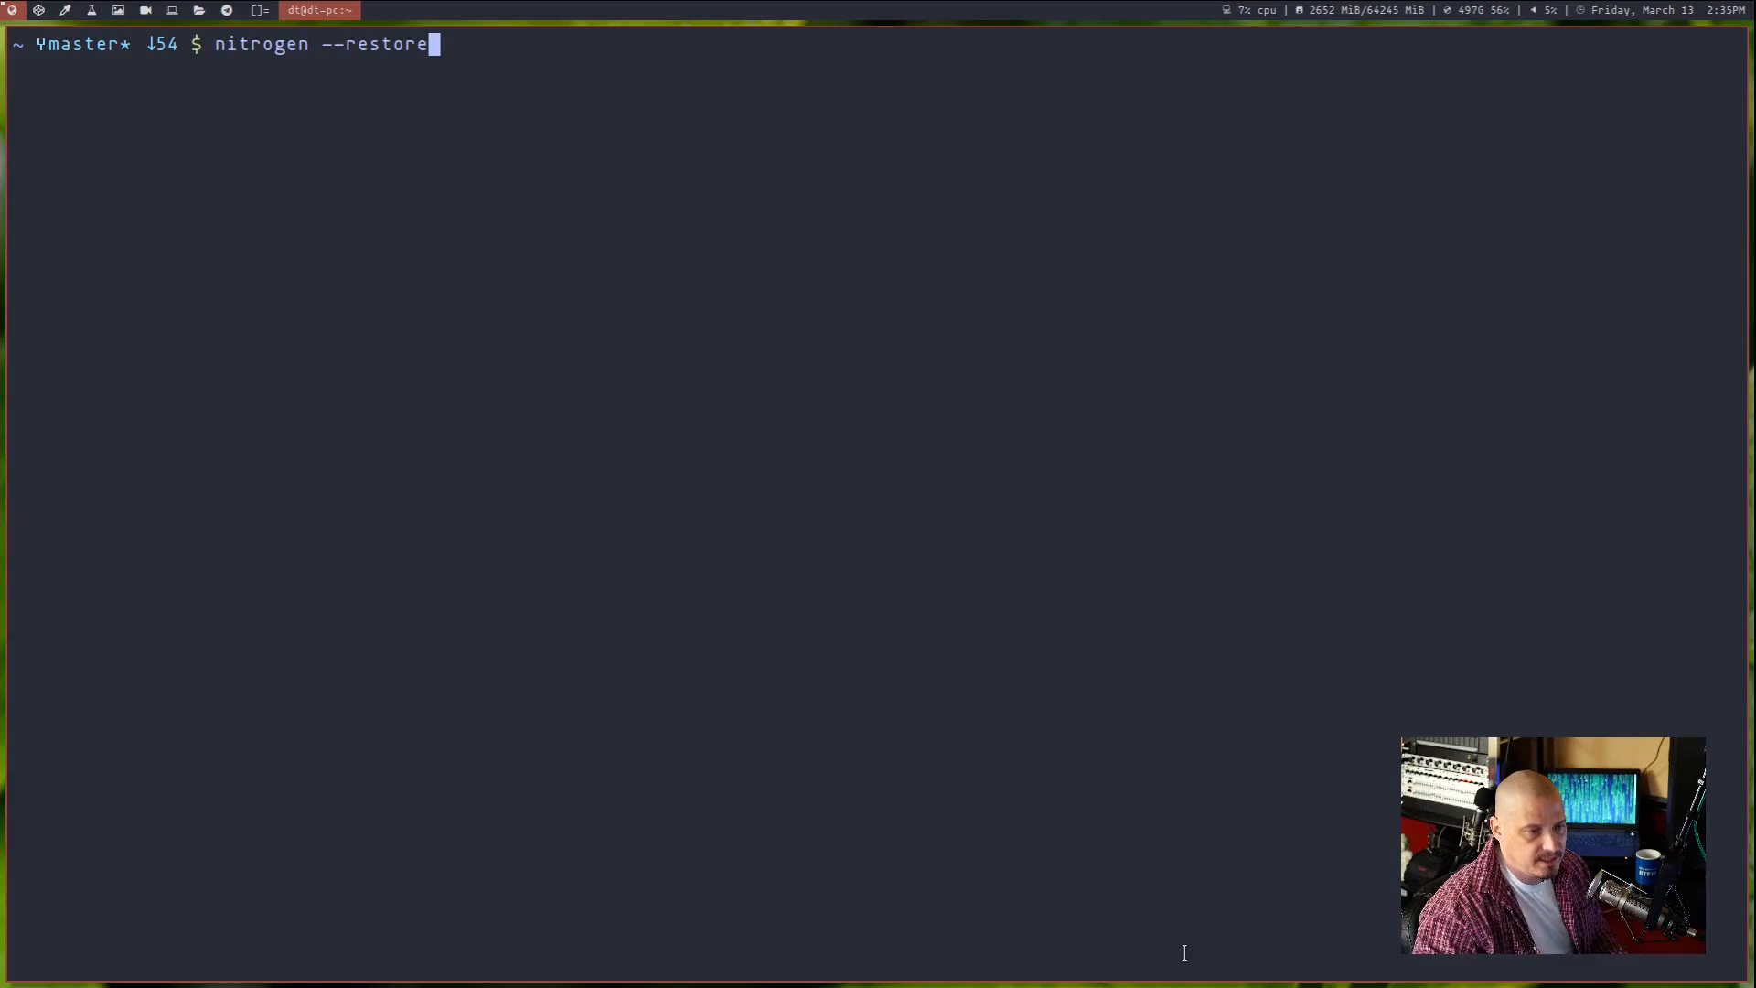
key("Return")
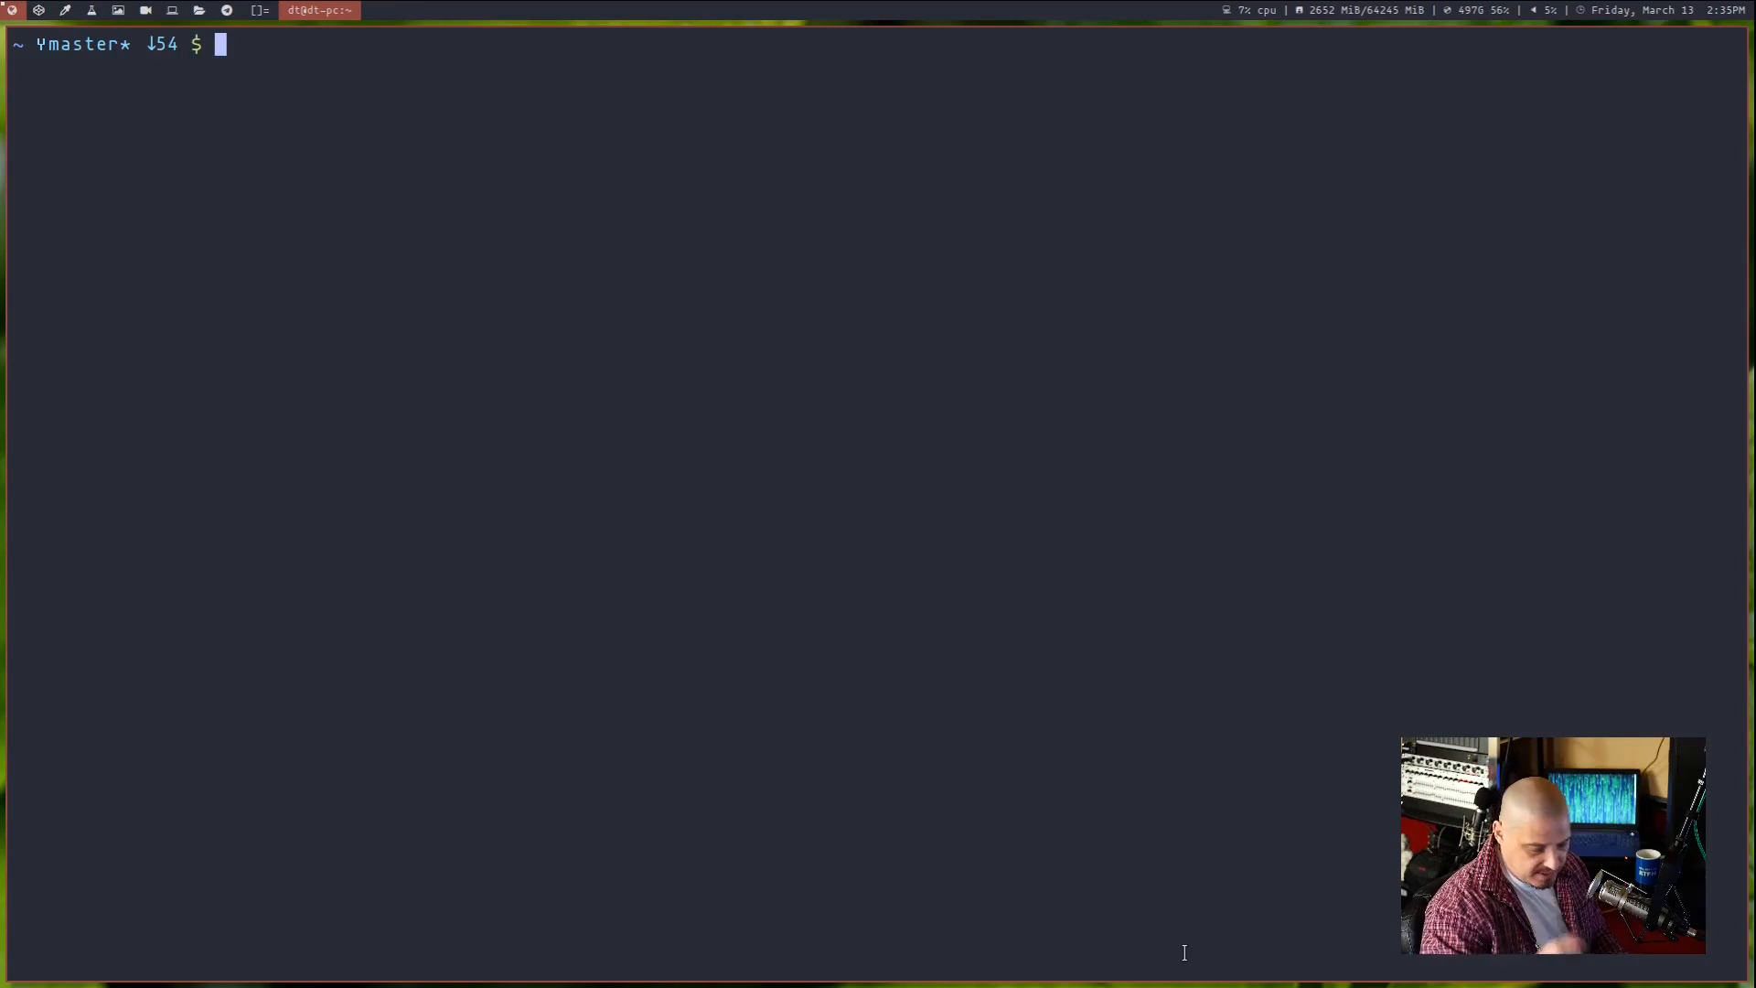
Step: Change into the .dwm directory and open autostart.sh in Vim
type("cd .dw")
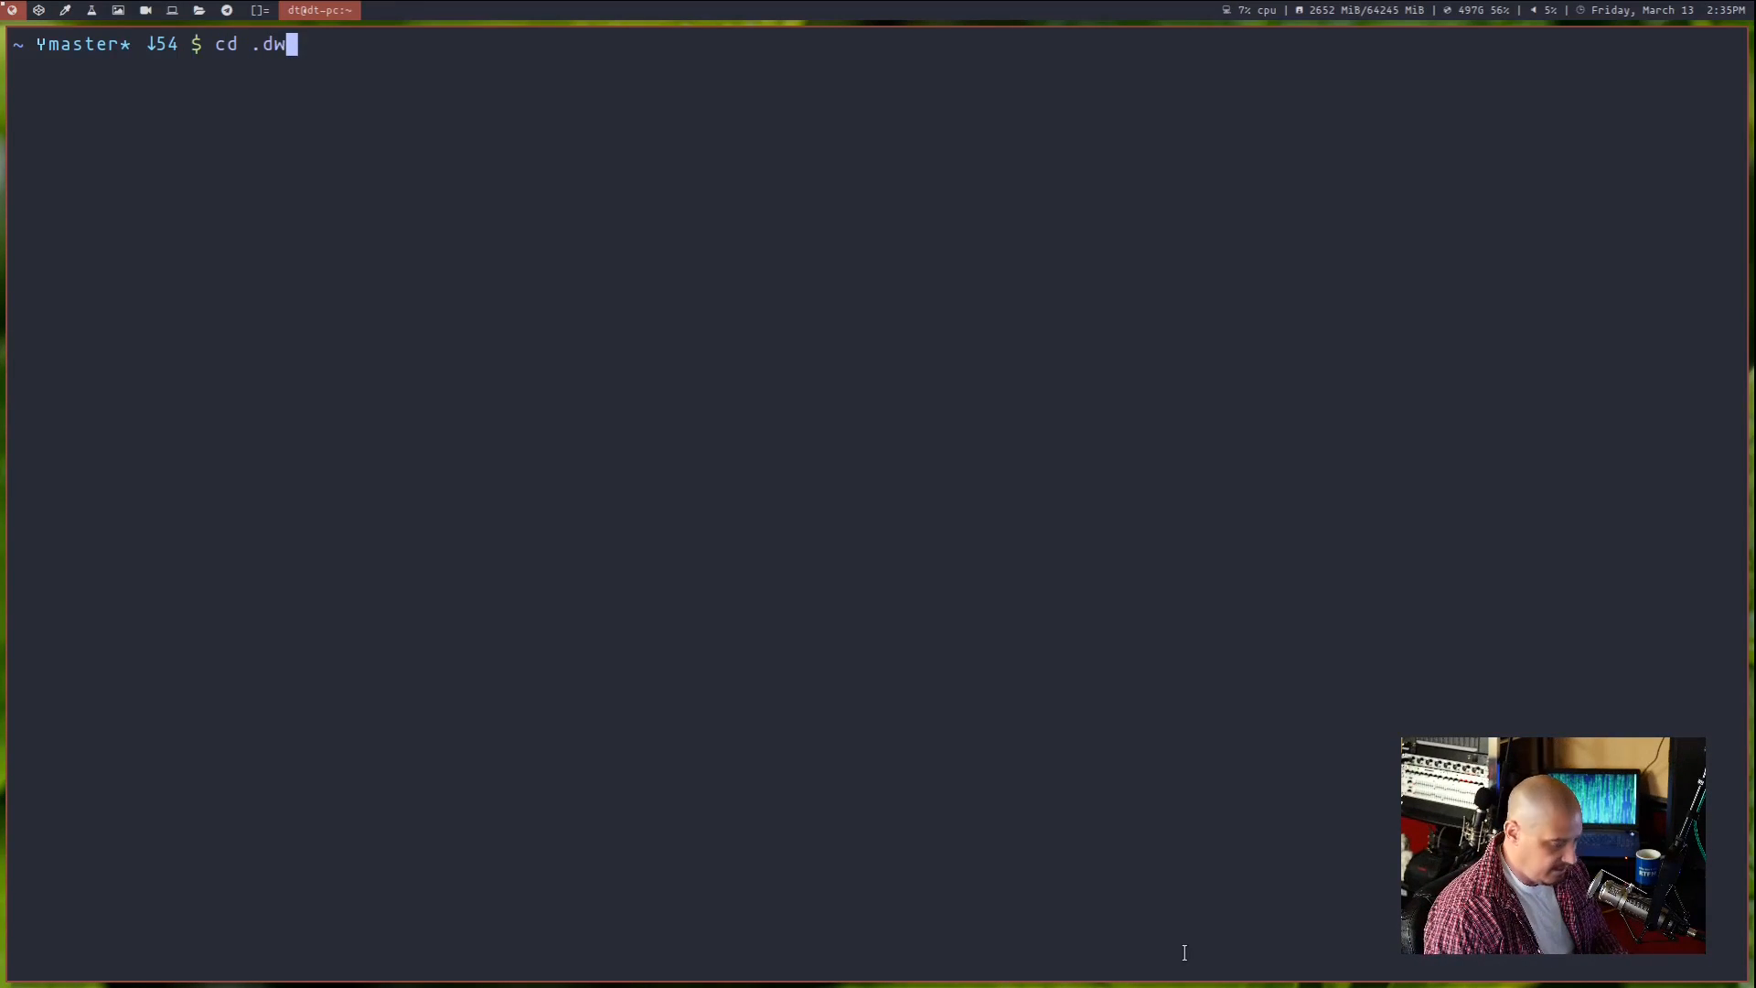
key("Return")
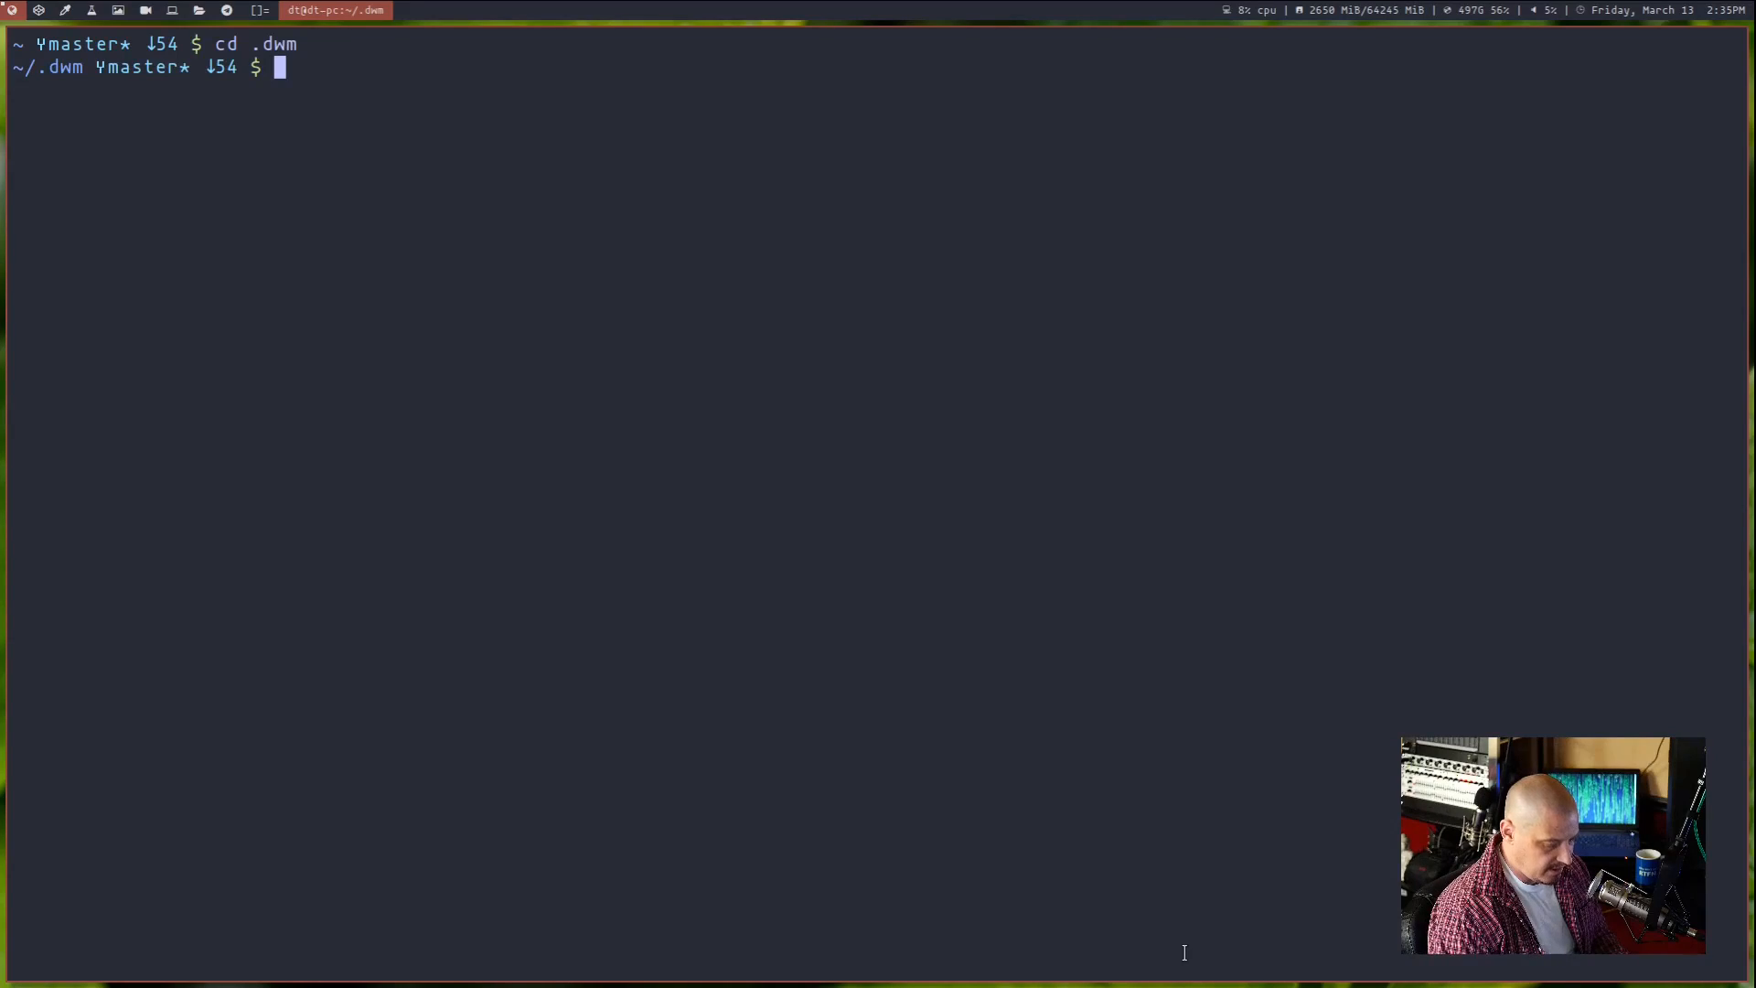
type("vim au")
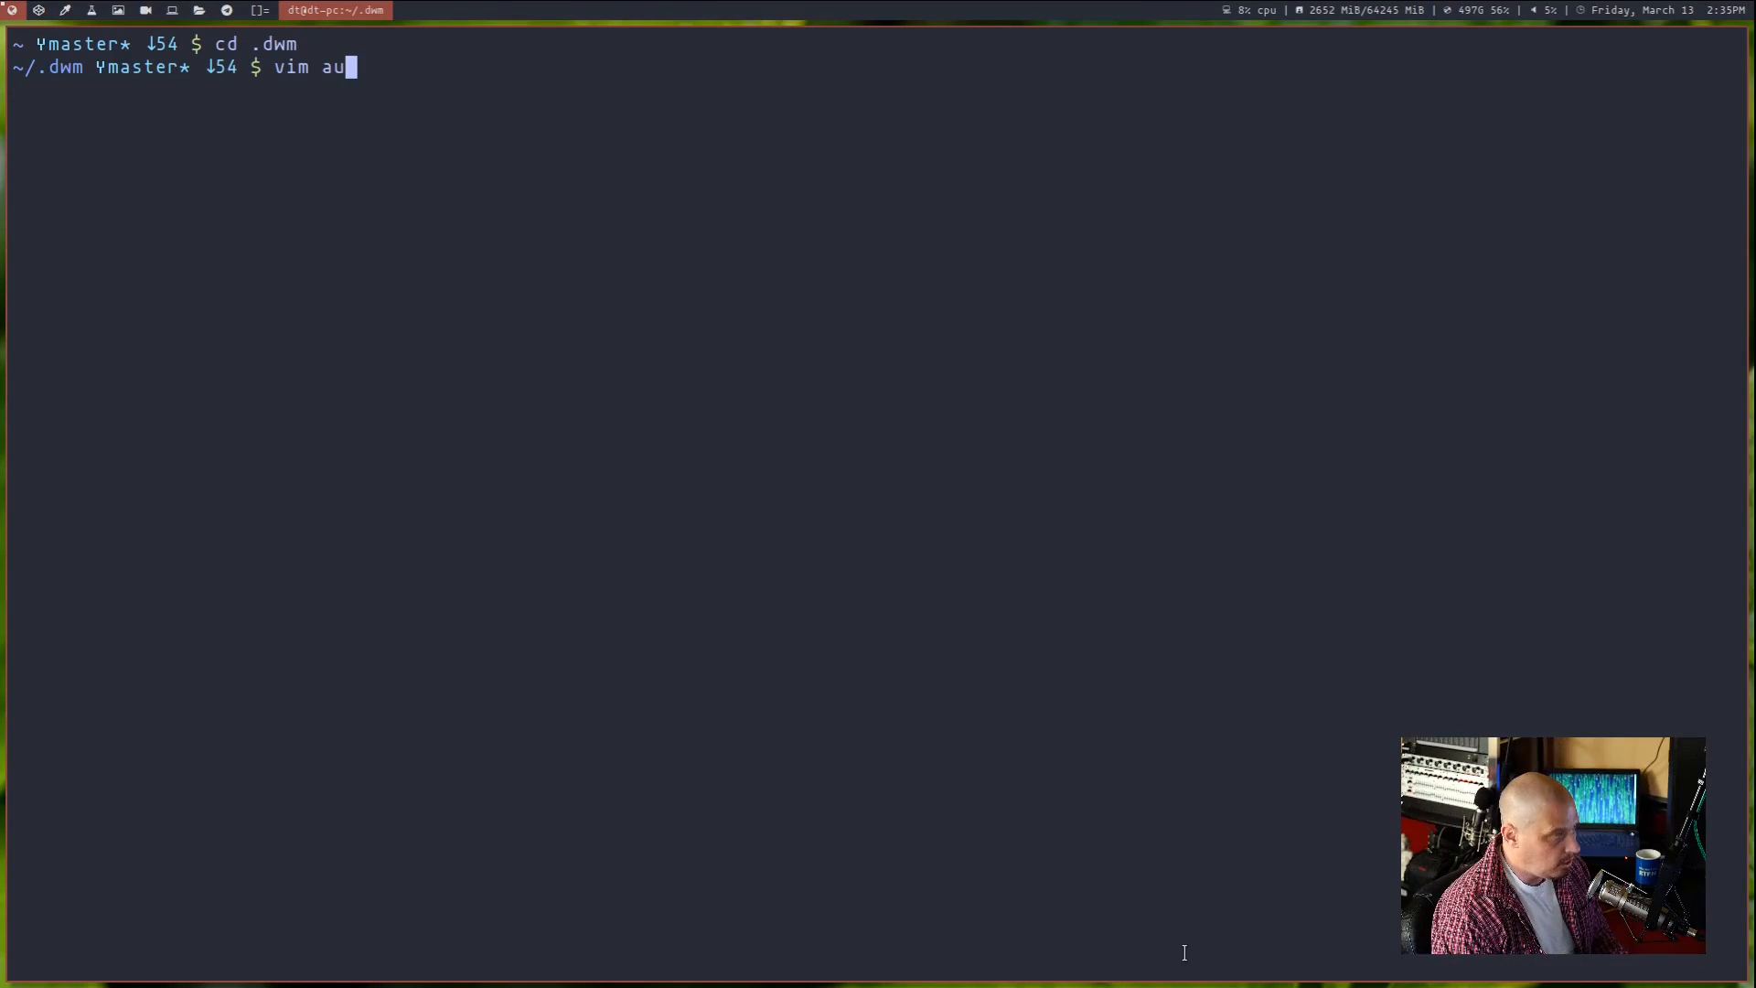
key("Return")
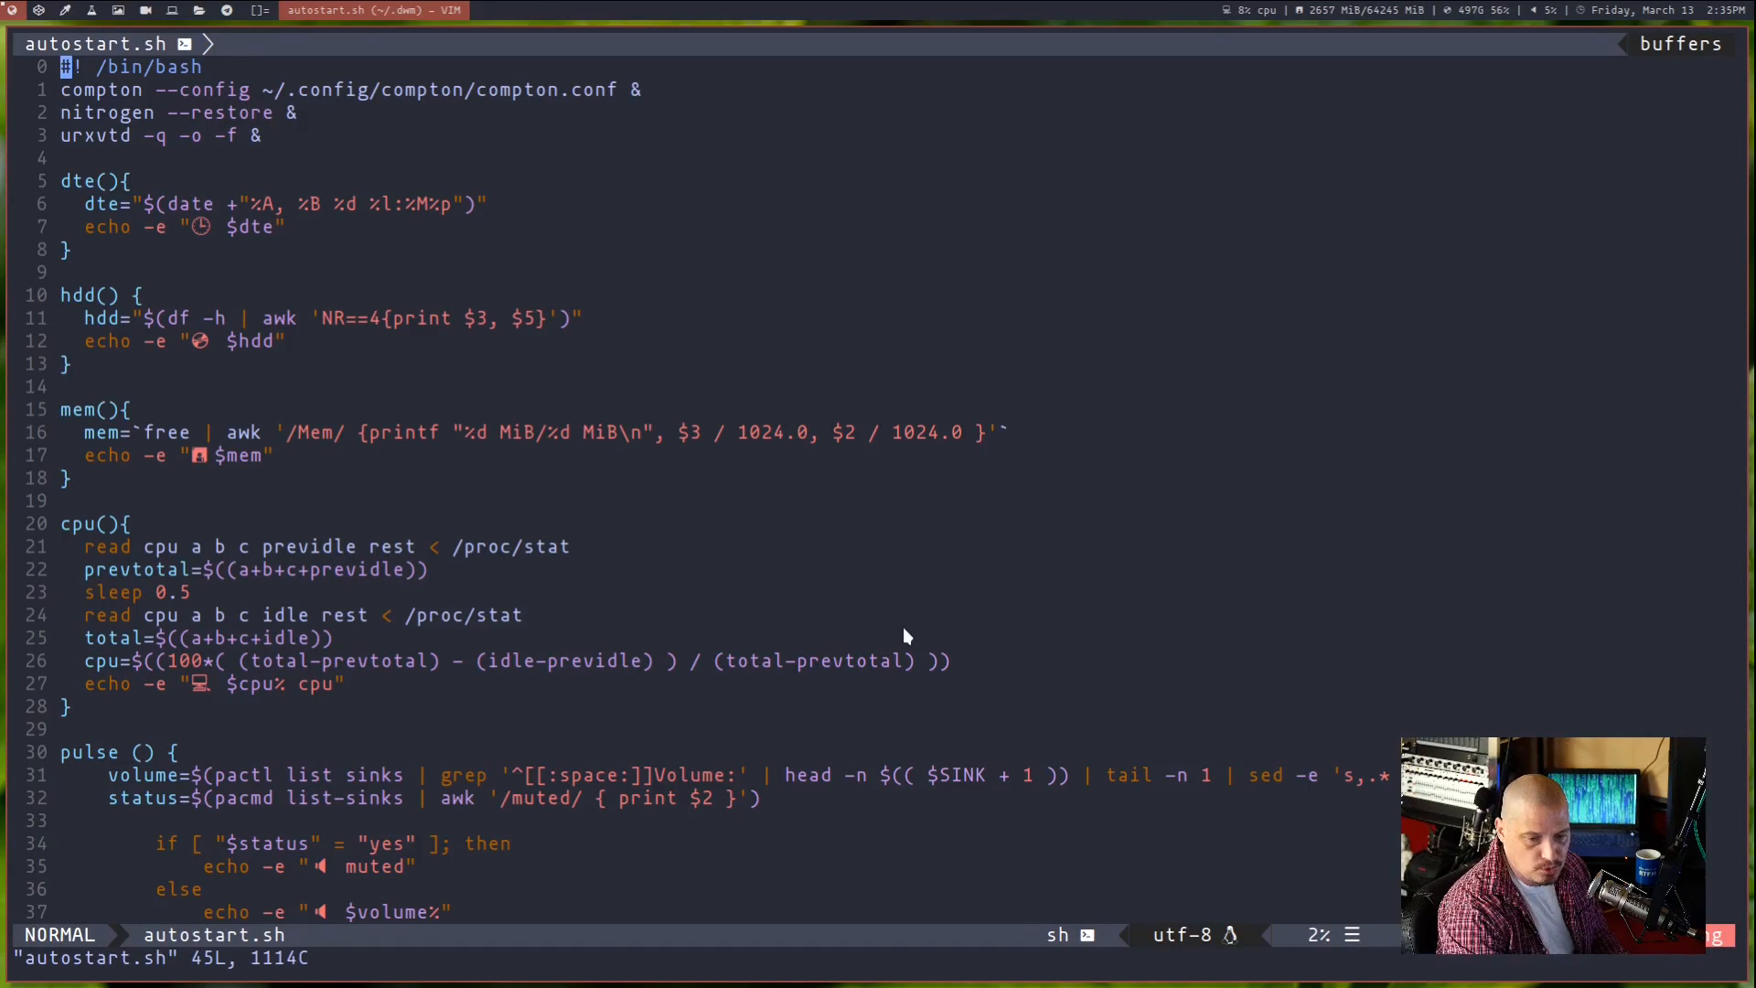
mouse_move(1259, 260)
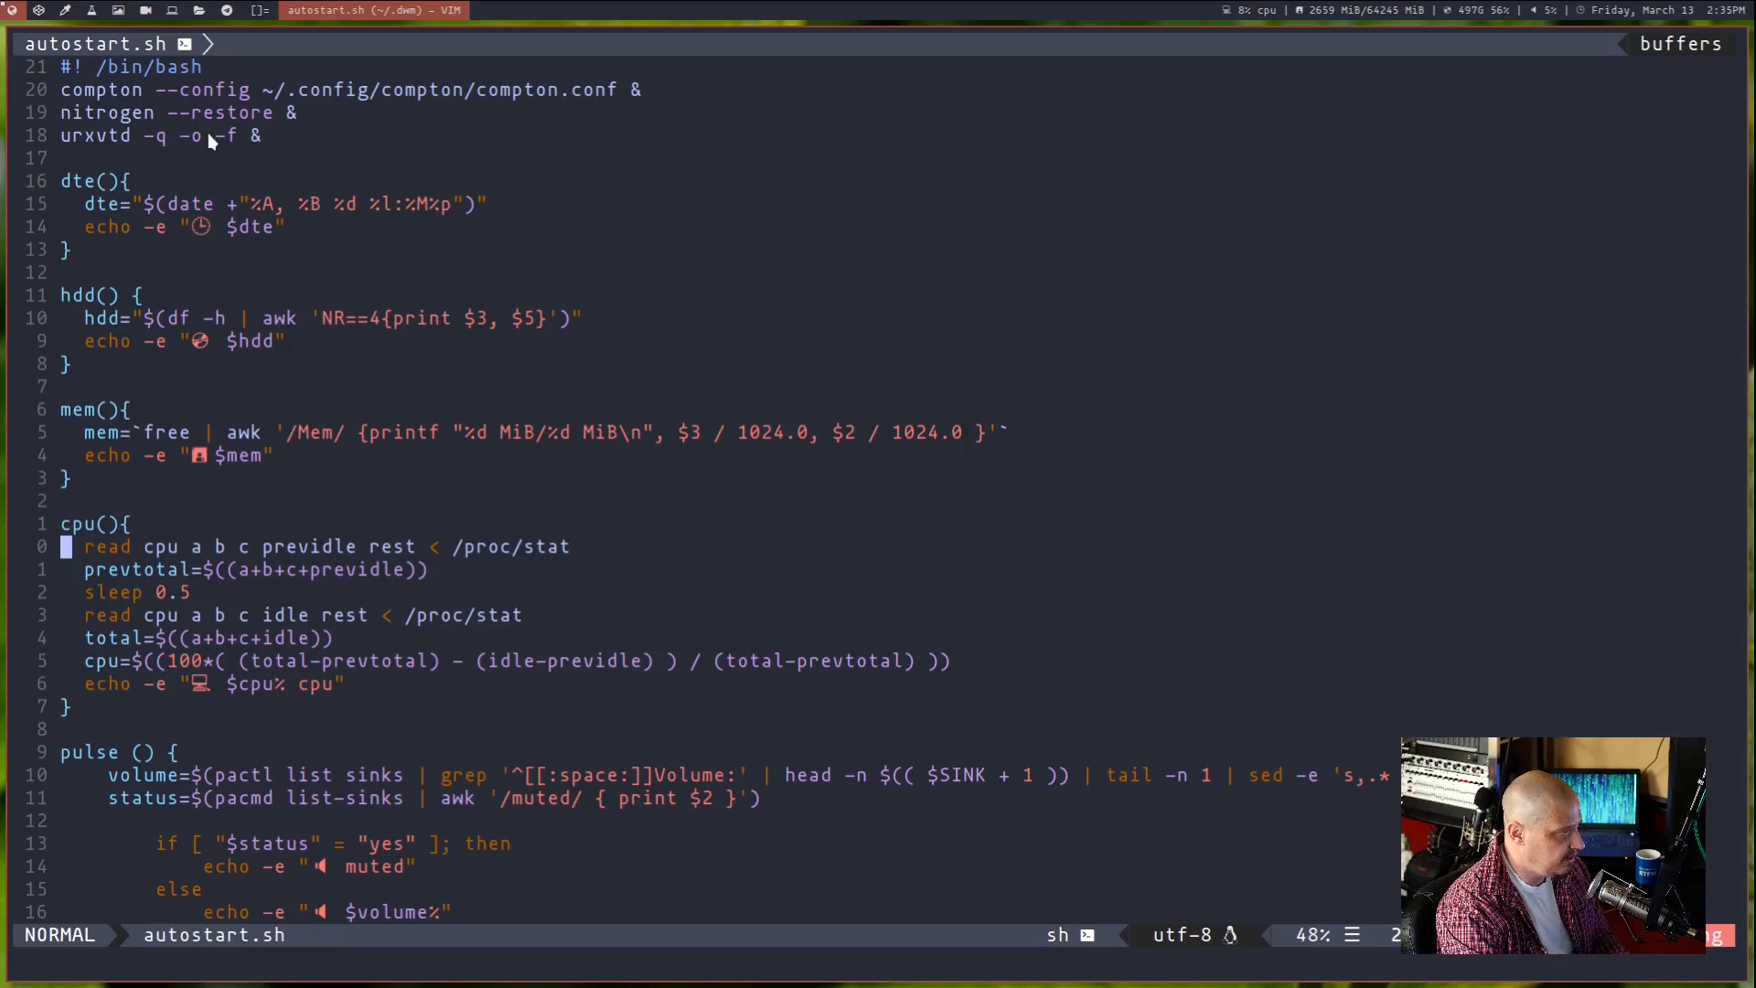
mouse_move(571, 90)
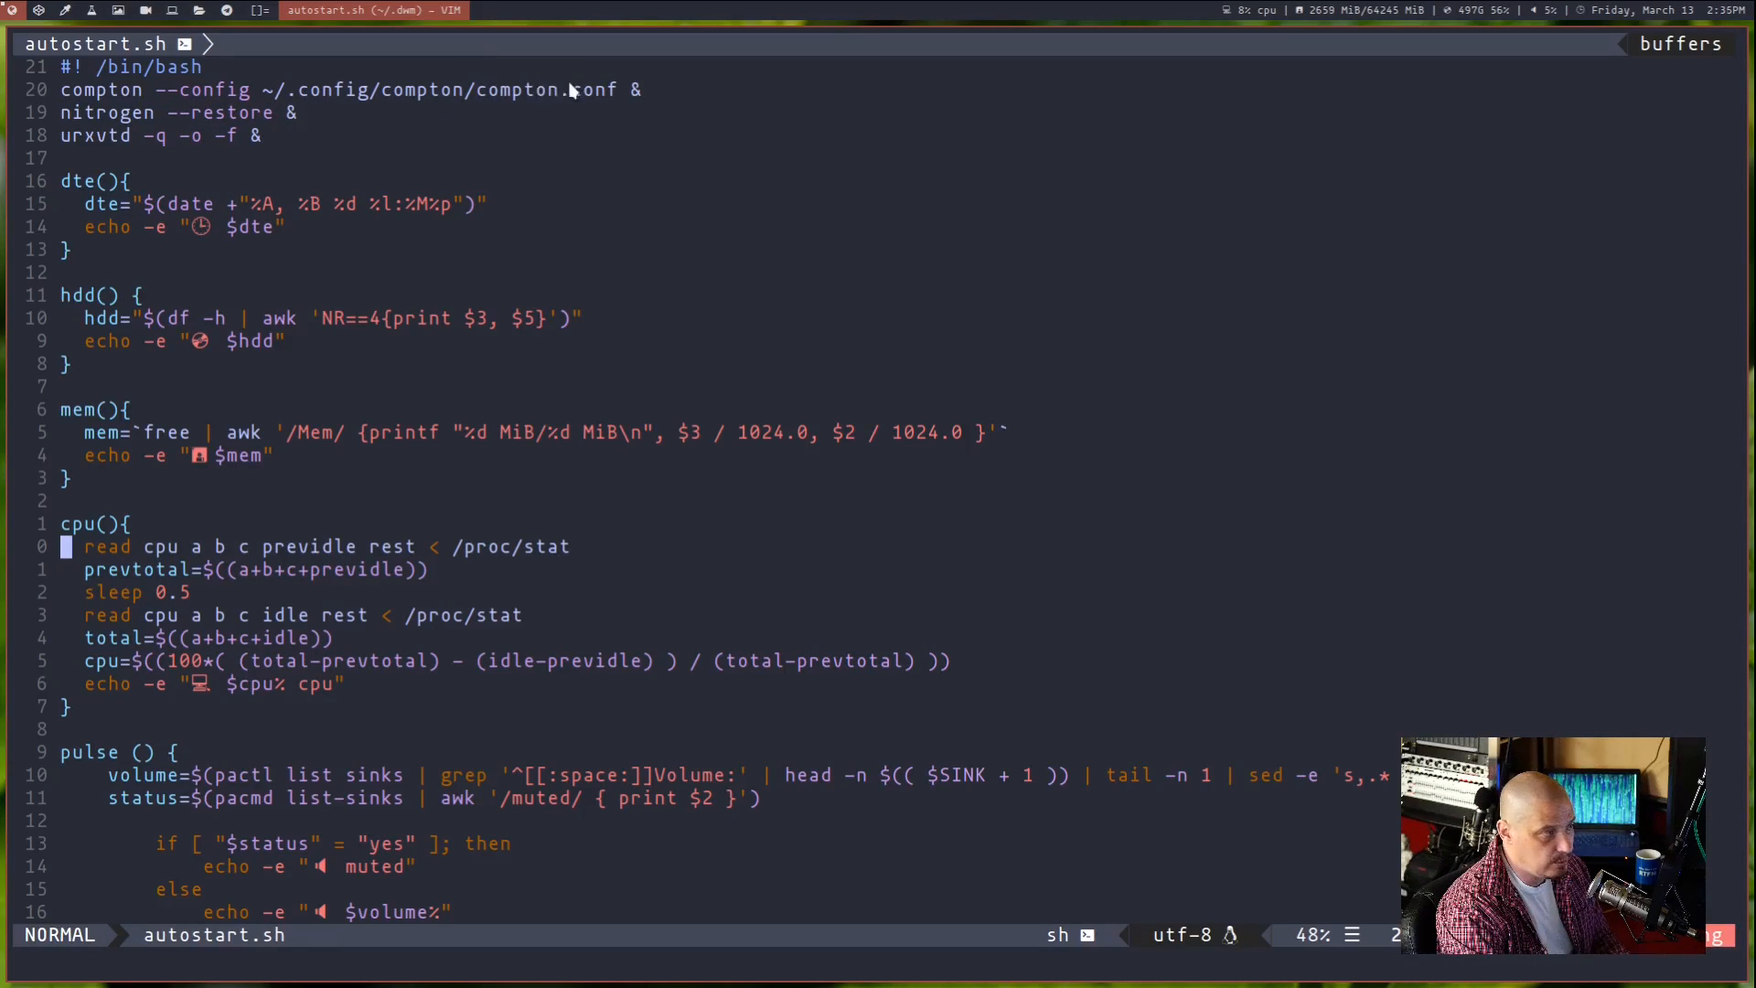
mouse_move(95, 117)
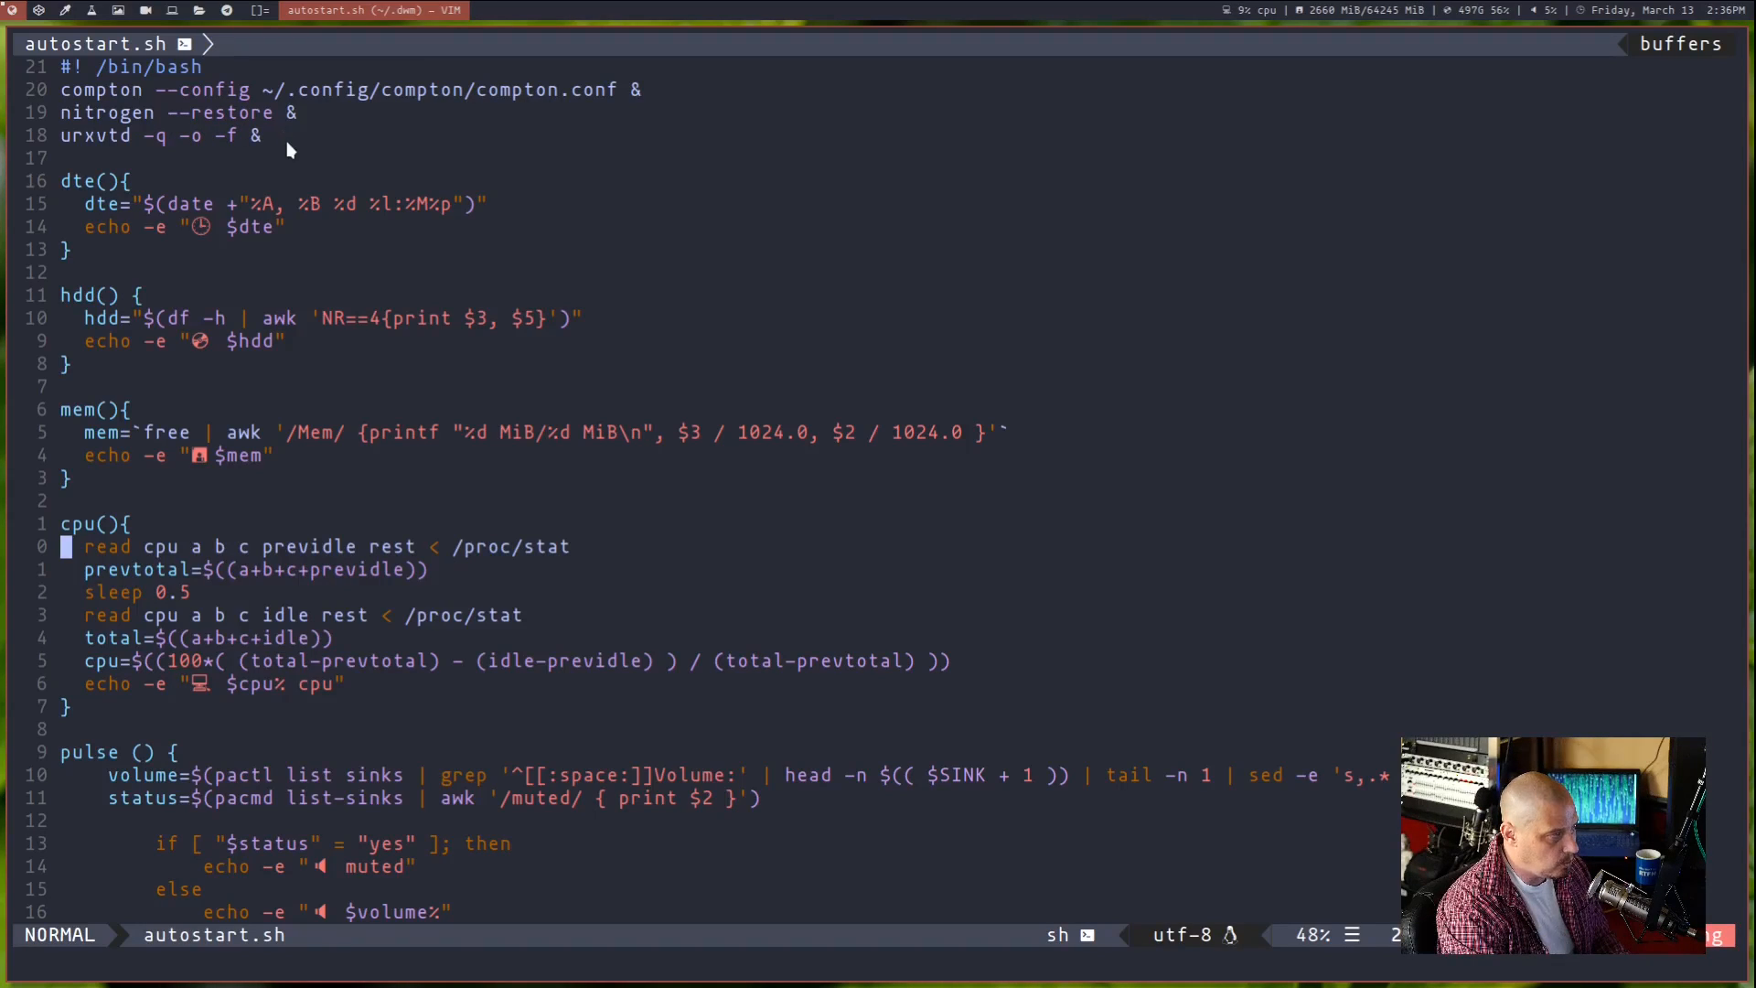
mouse_move(236, 206)
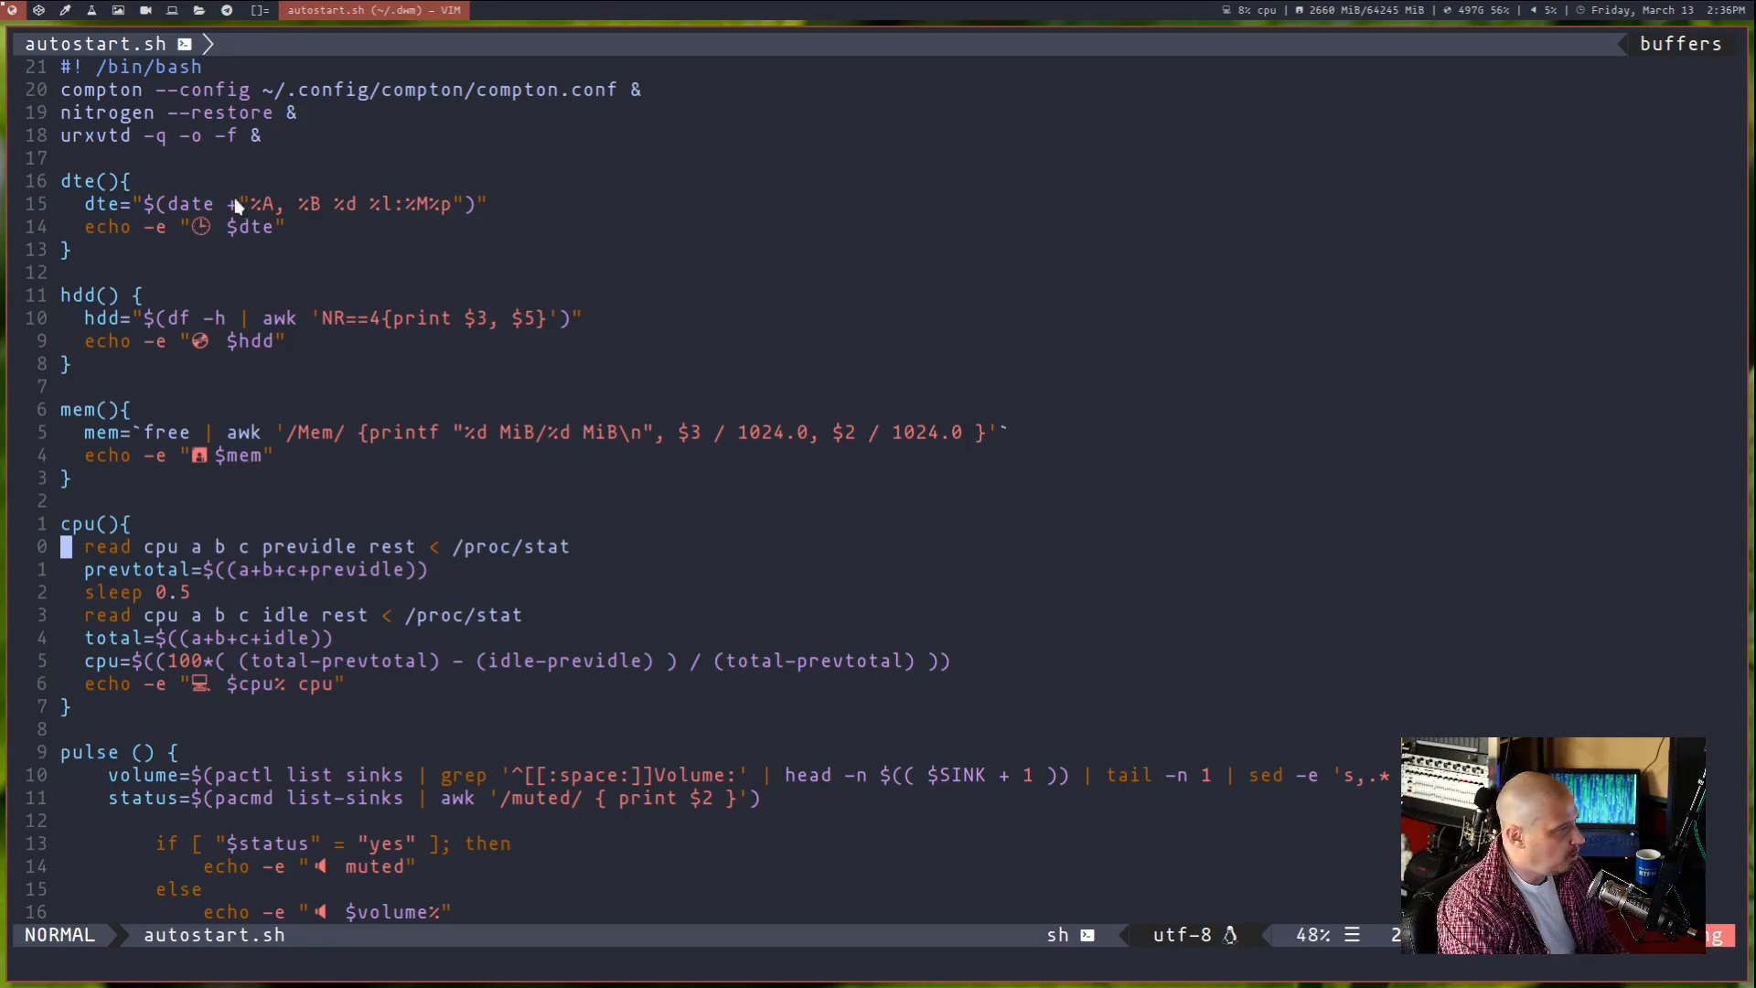
mouse_move(88, 161)
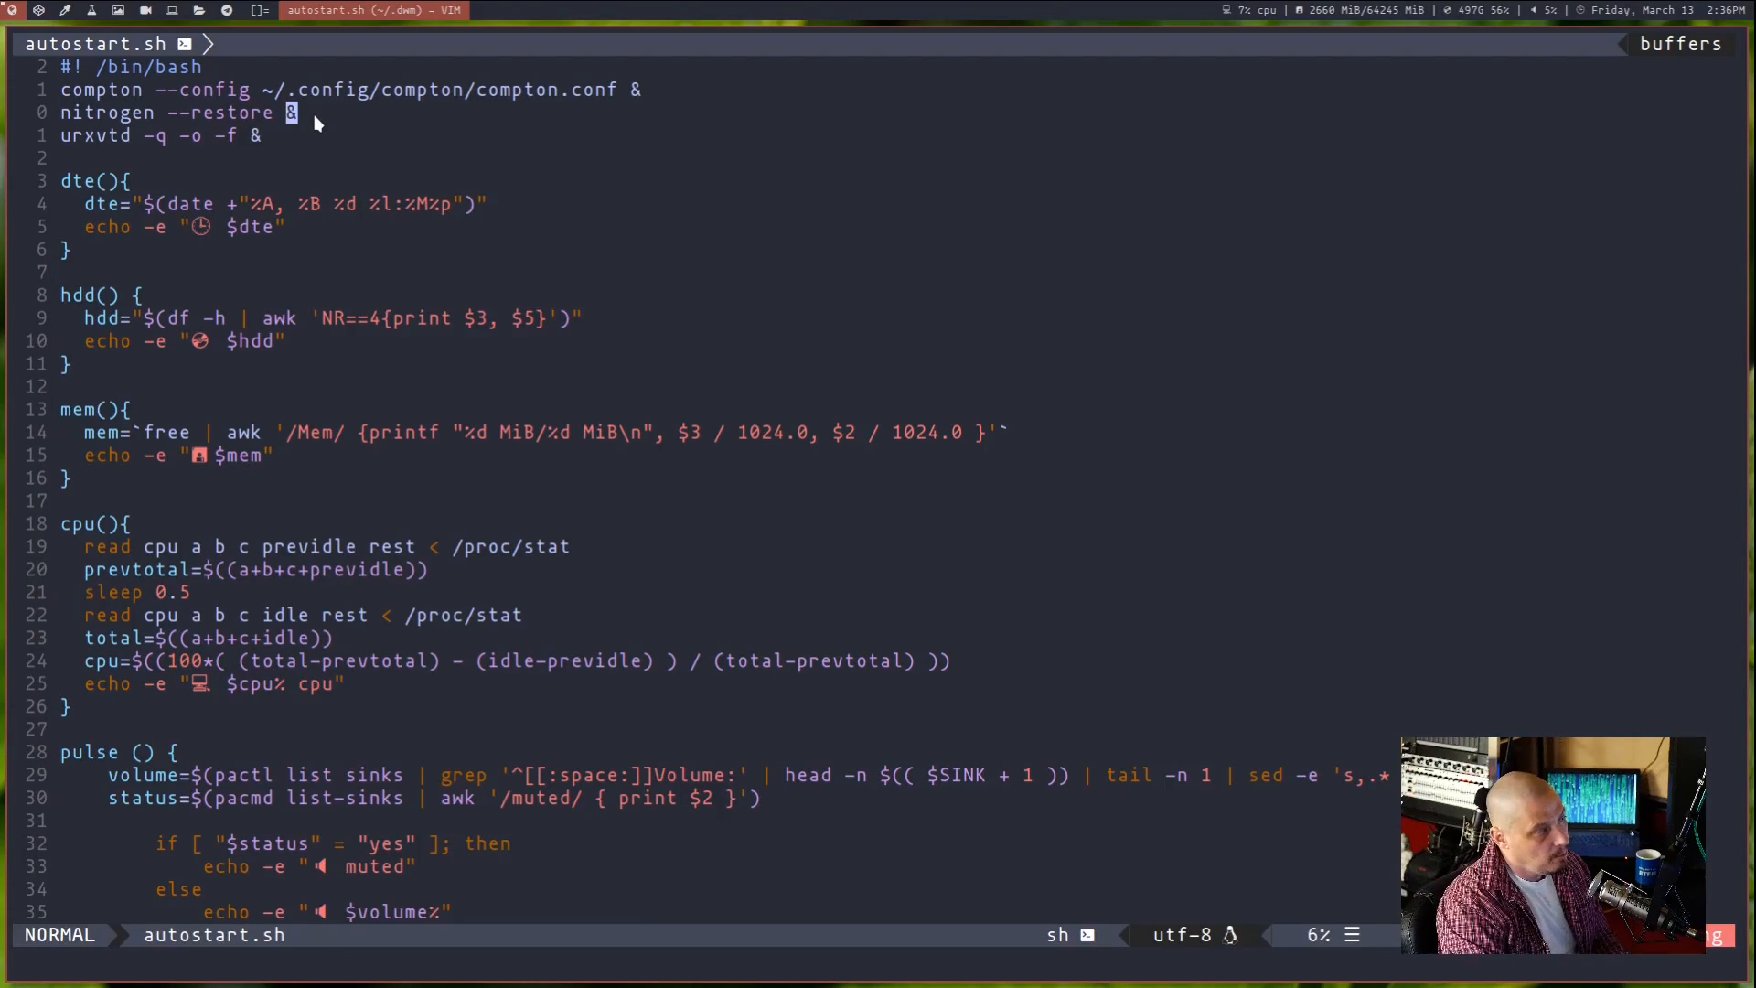
mouse_move(847, 629)
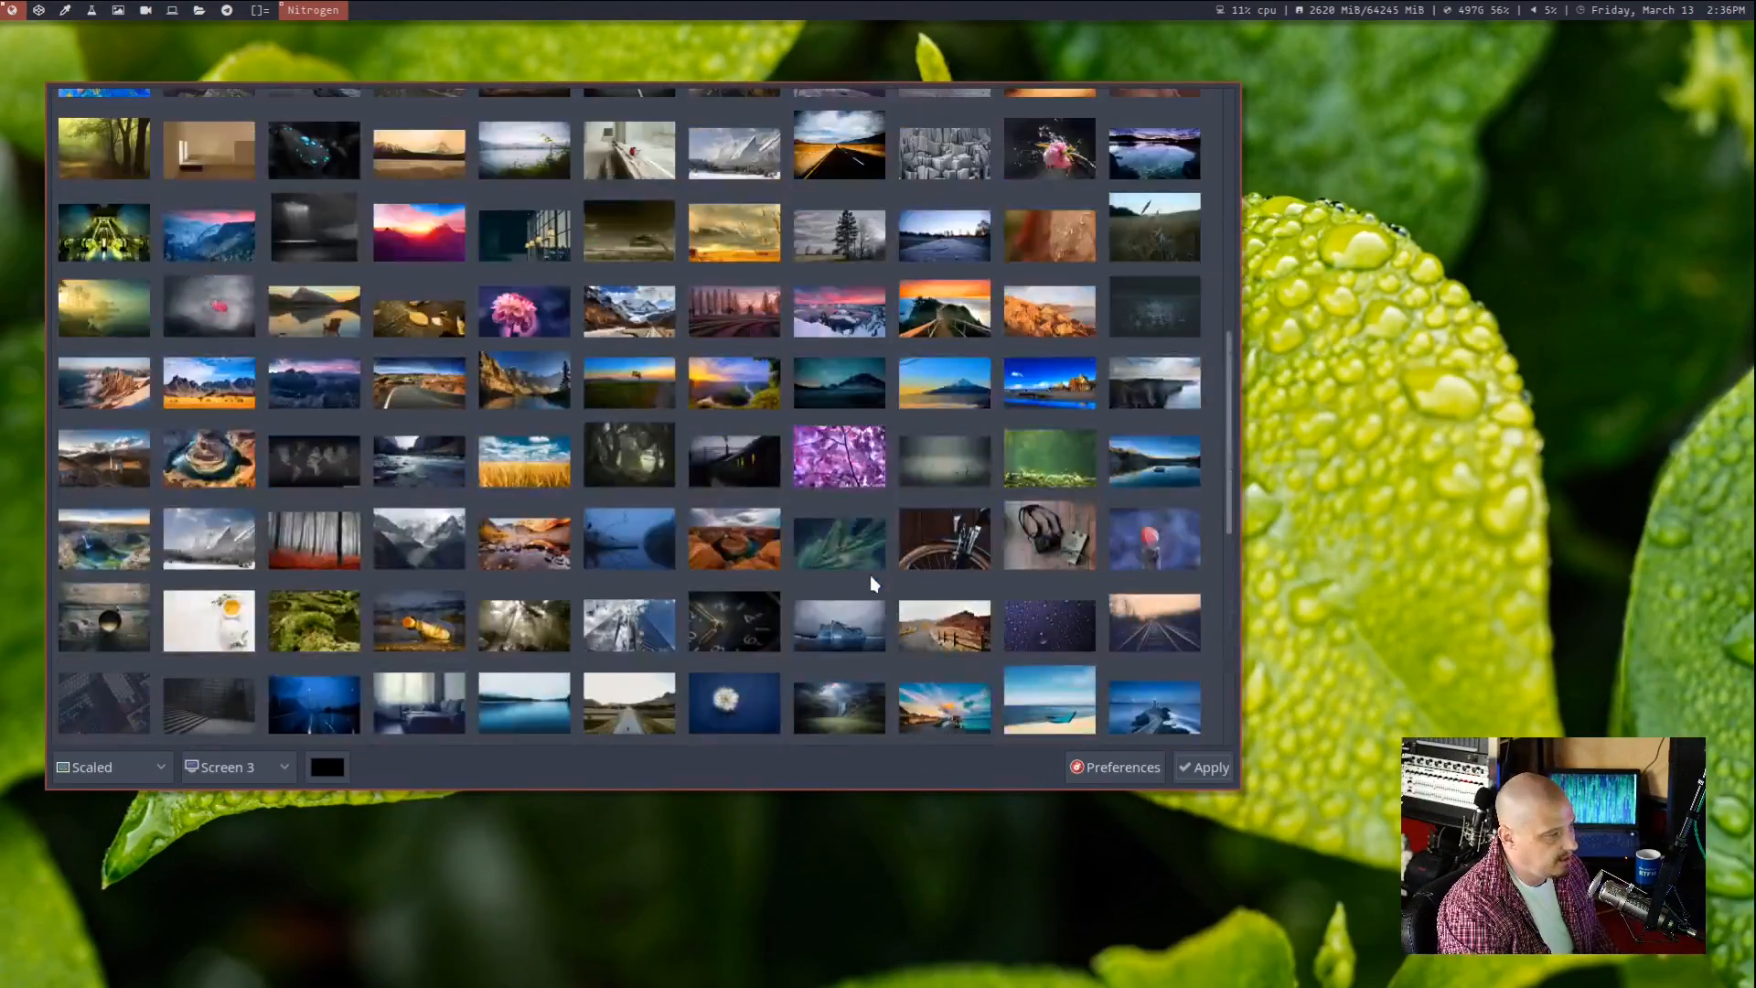
Step: Scroll the thumbnail grid back toward the top with Screen 3 targeted
scroll("up", 3)
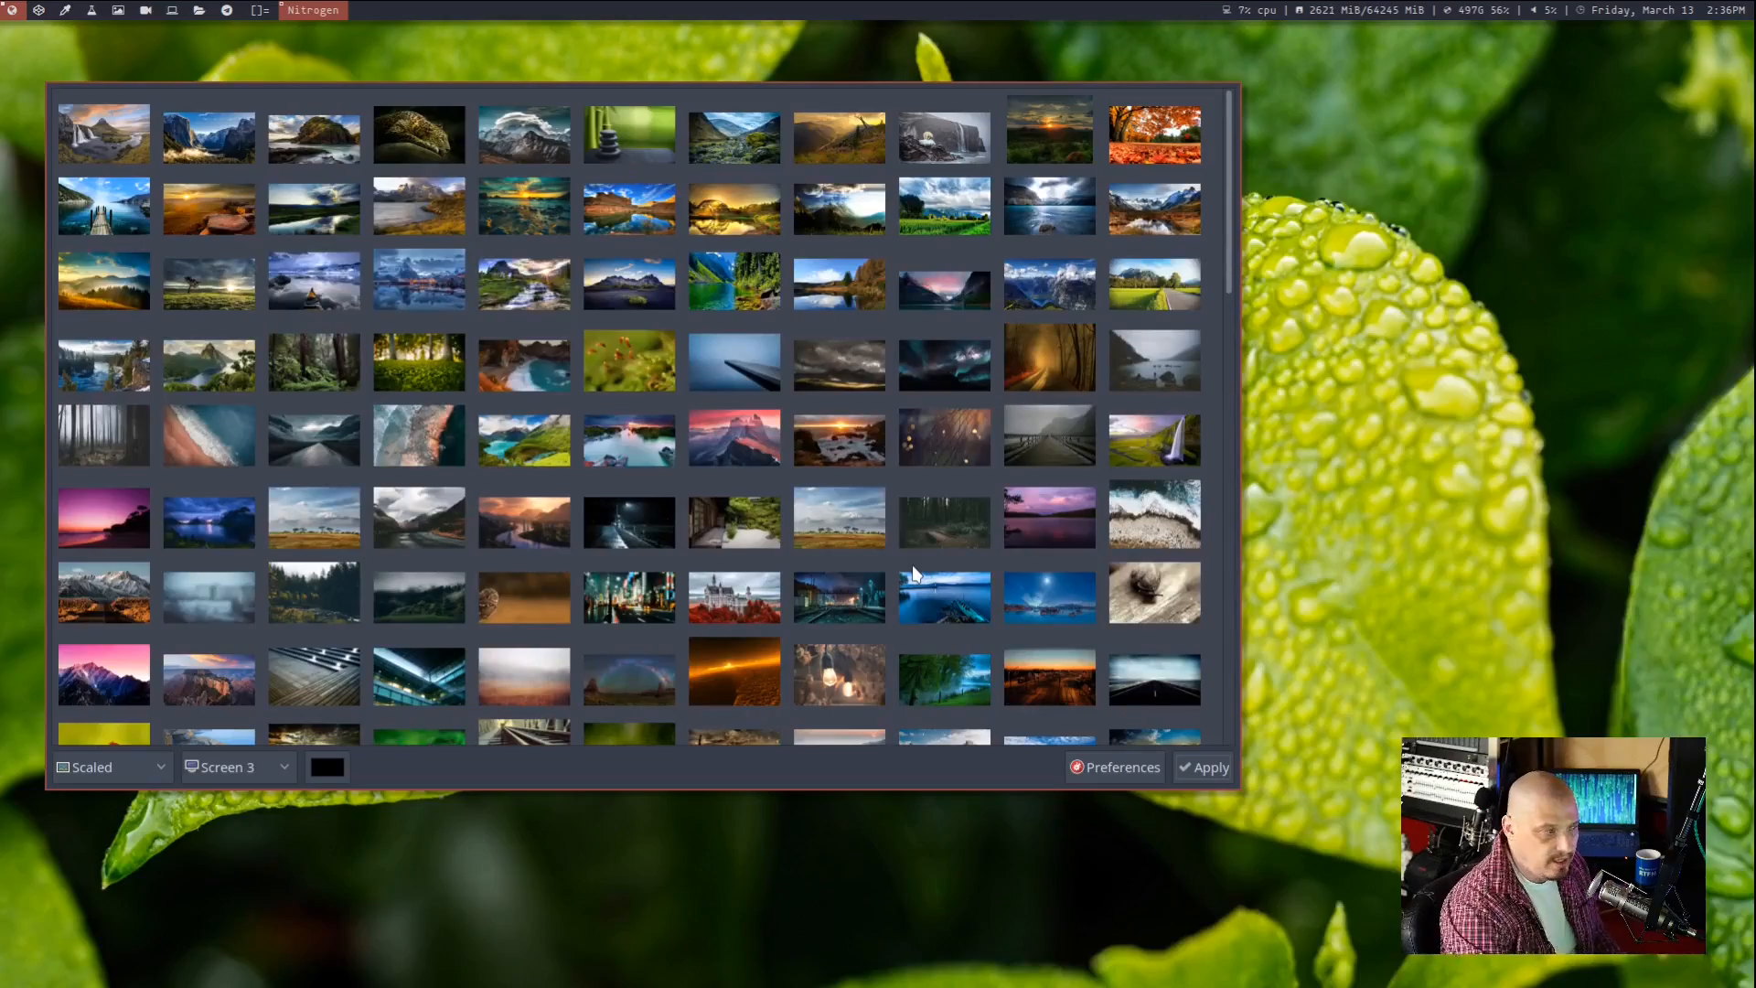